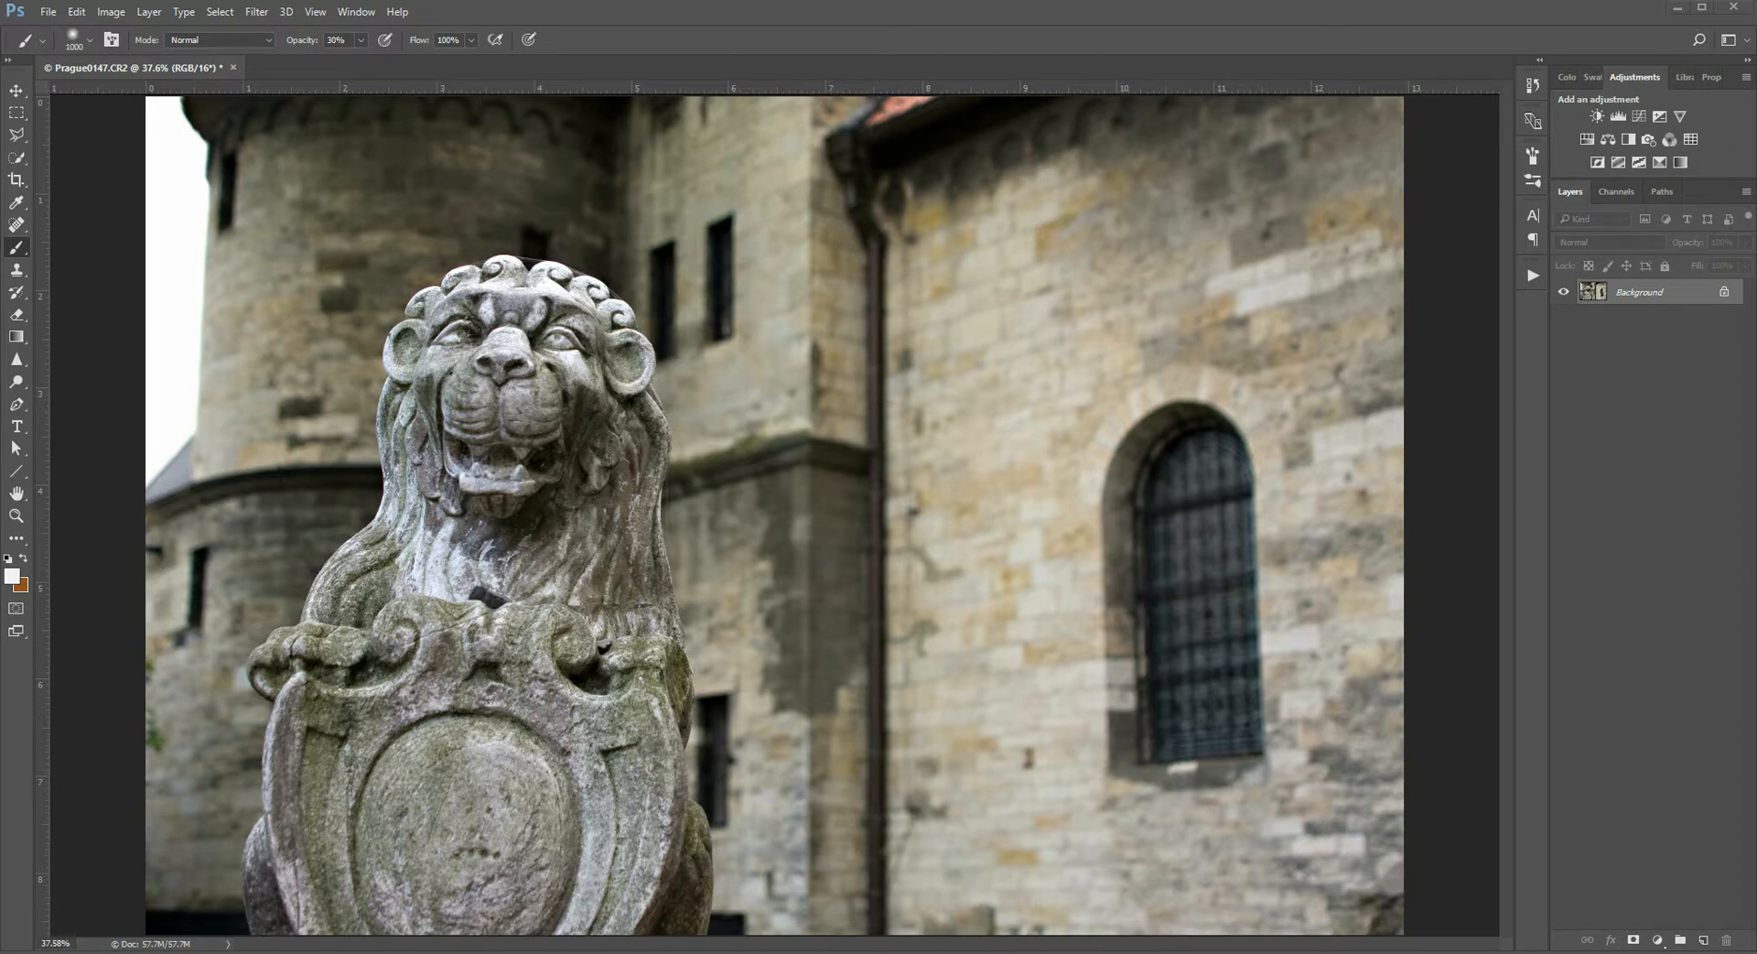
mouse_move(924, 376)
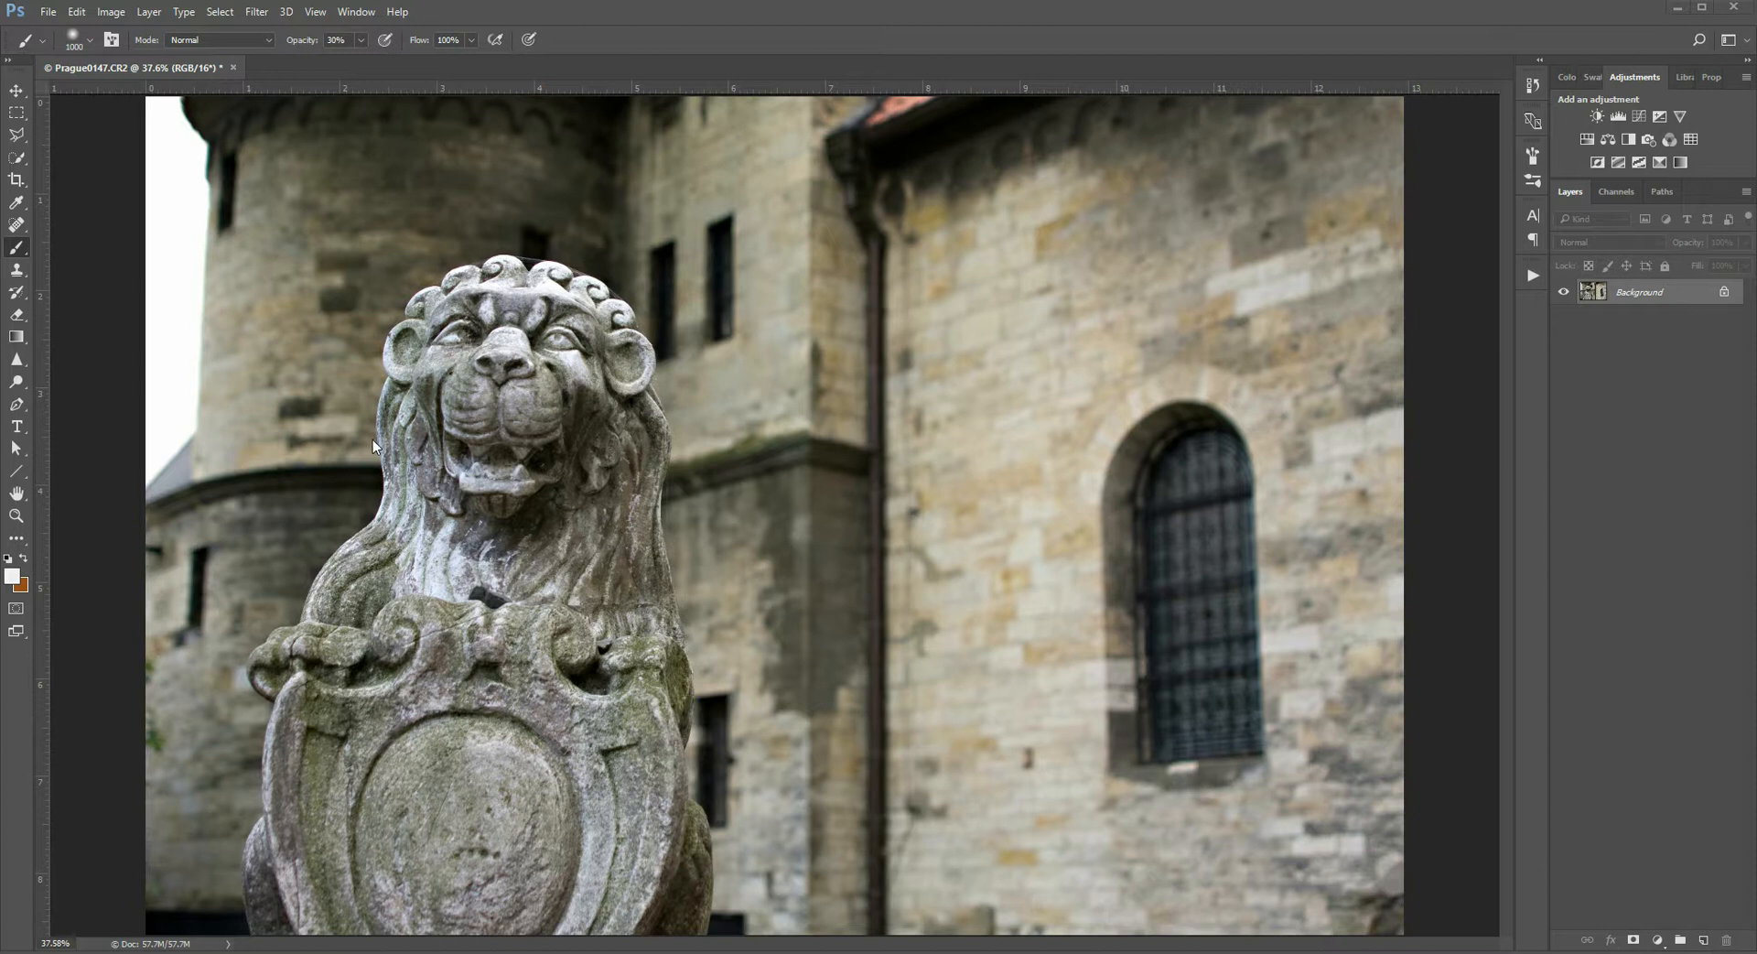
mouse_move(375, 473)
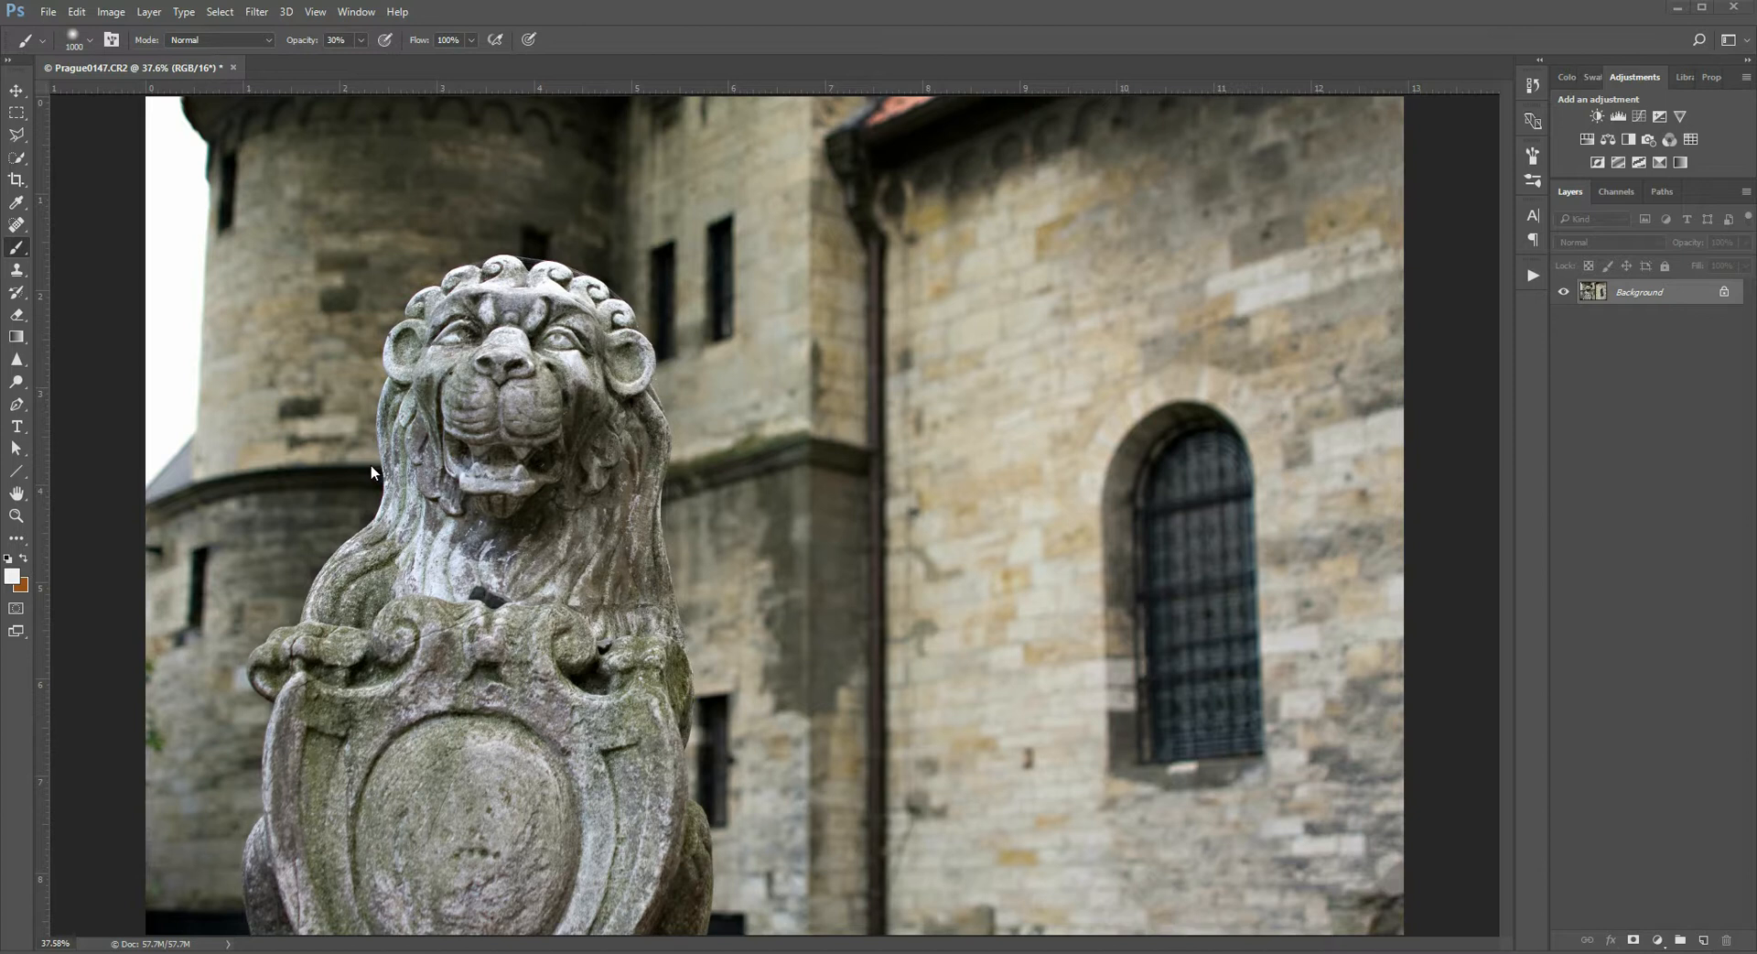
mouse_move(368, 464)
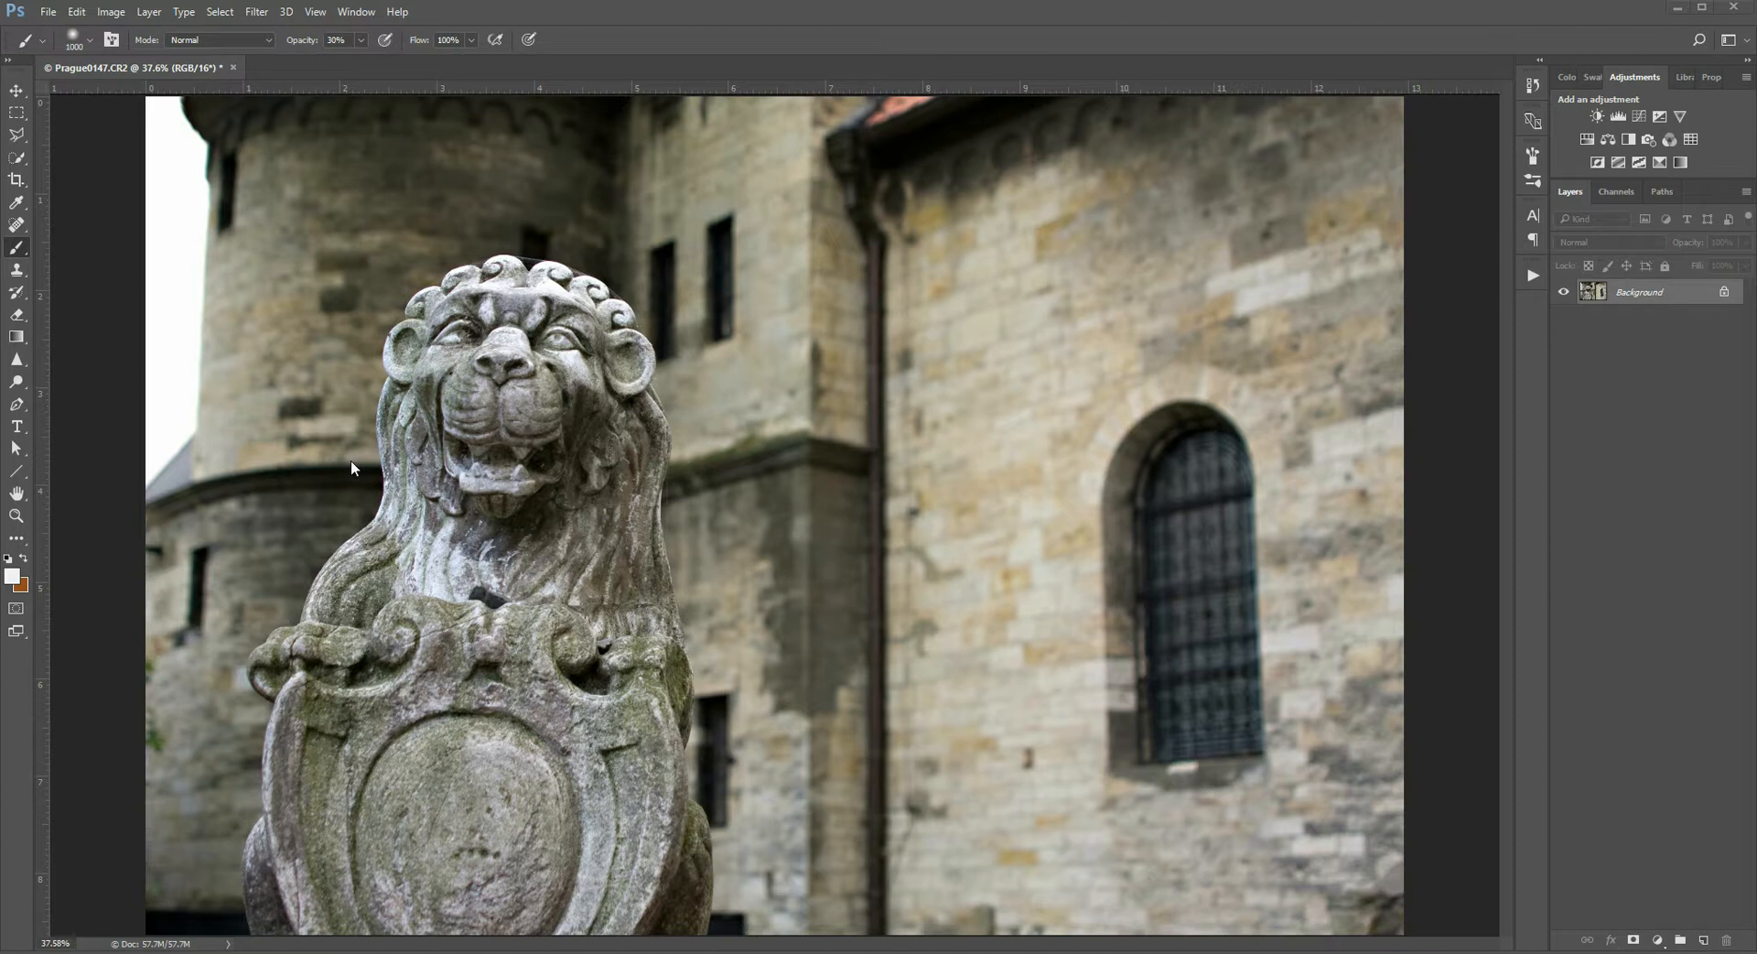
mouse_move(201, 245)
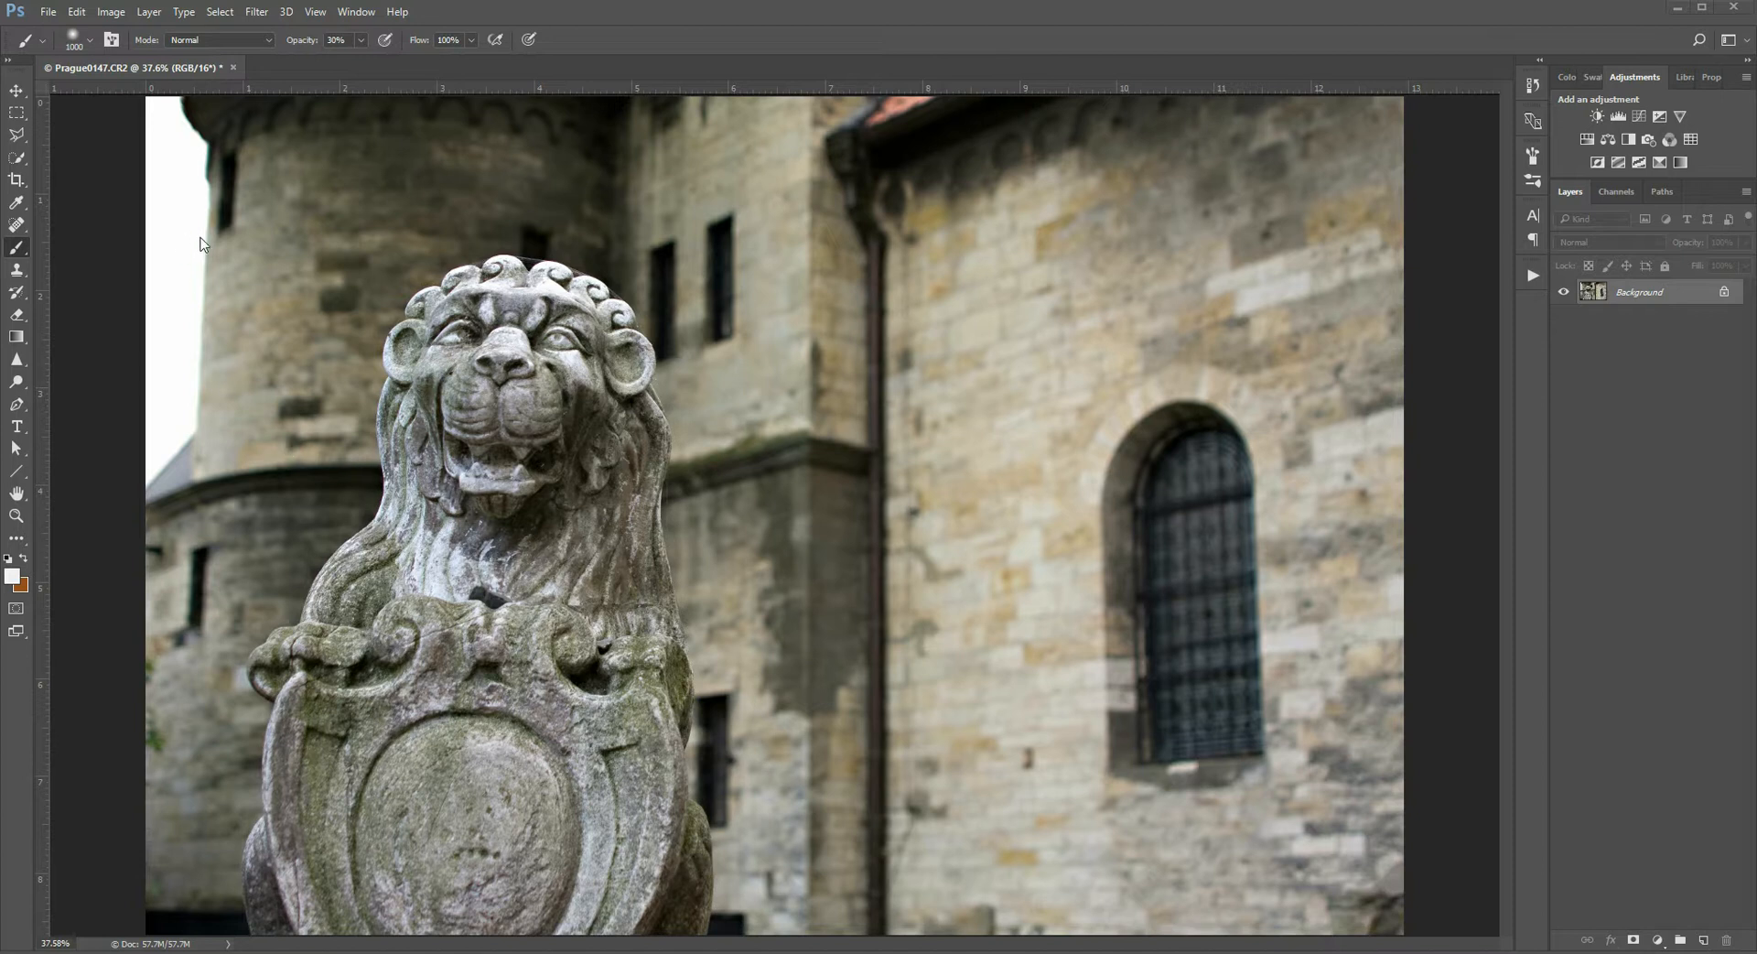
- Convert the lion photo to Grayscale mode, discarding its colour information
left_click(110, 11)
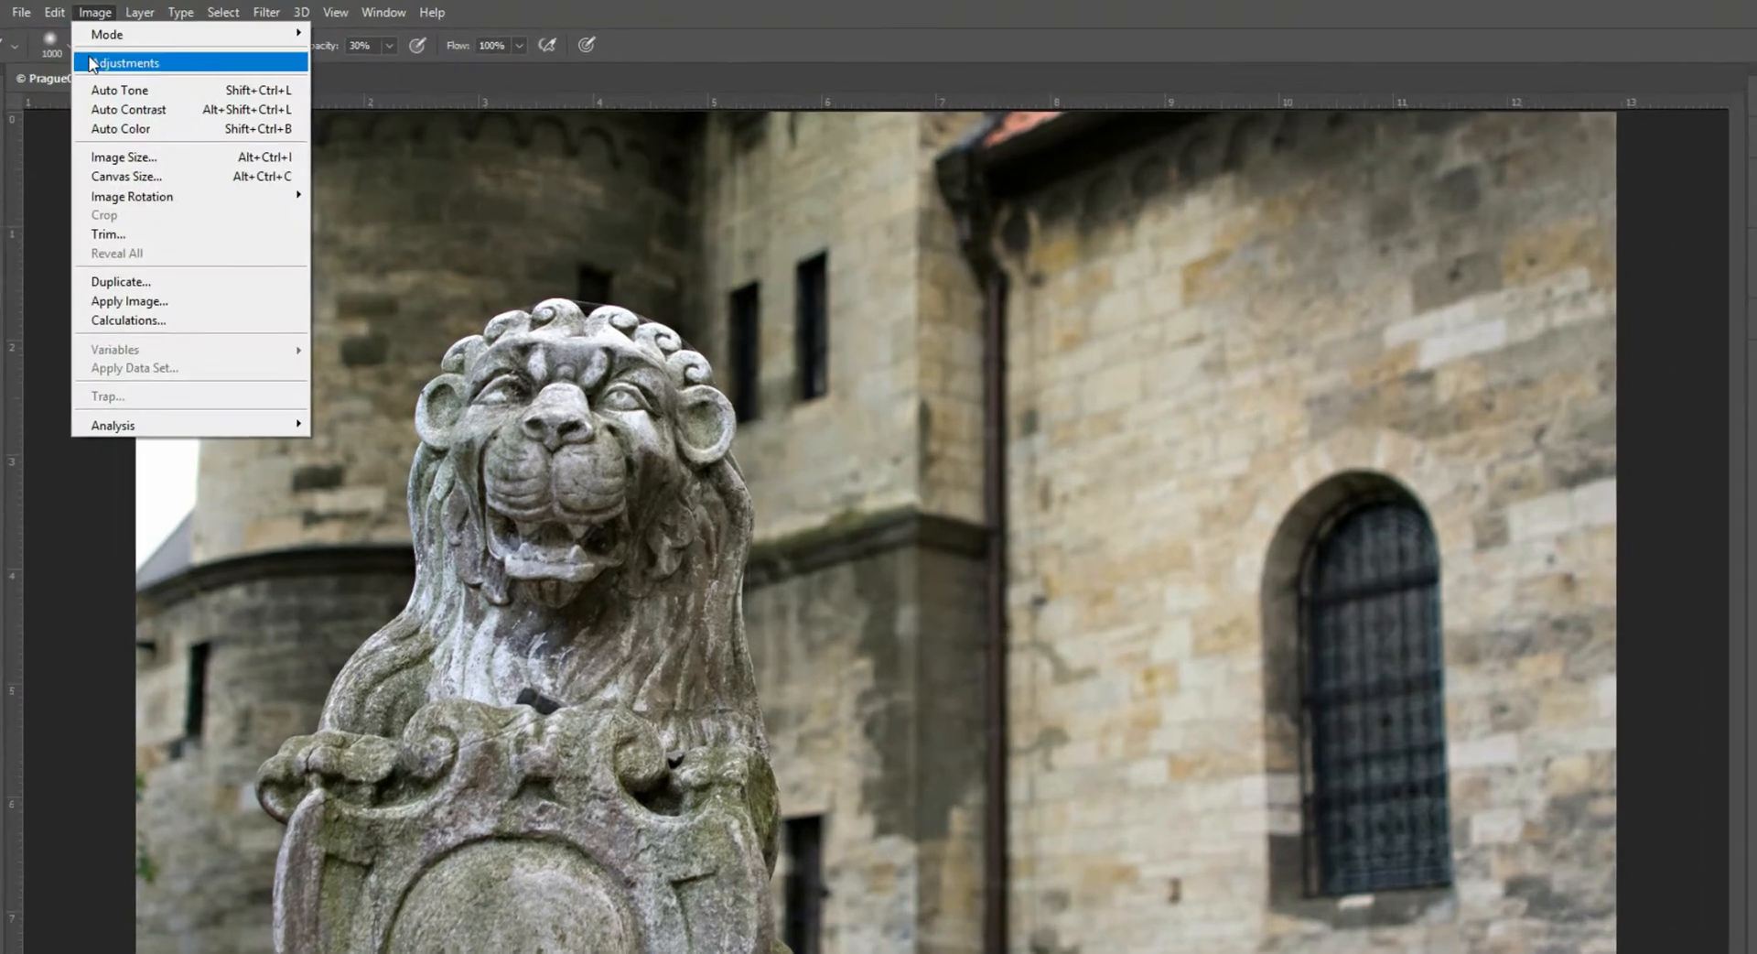
mouse_move(106, 35)
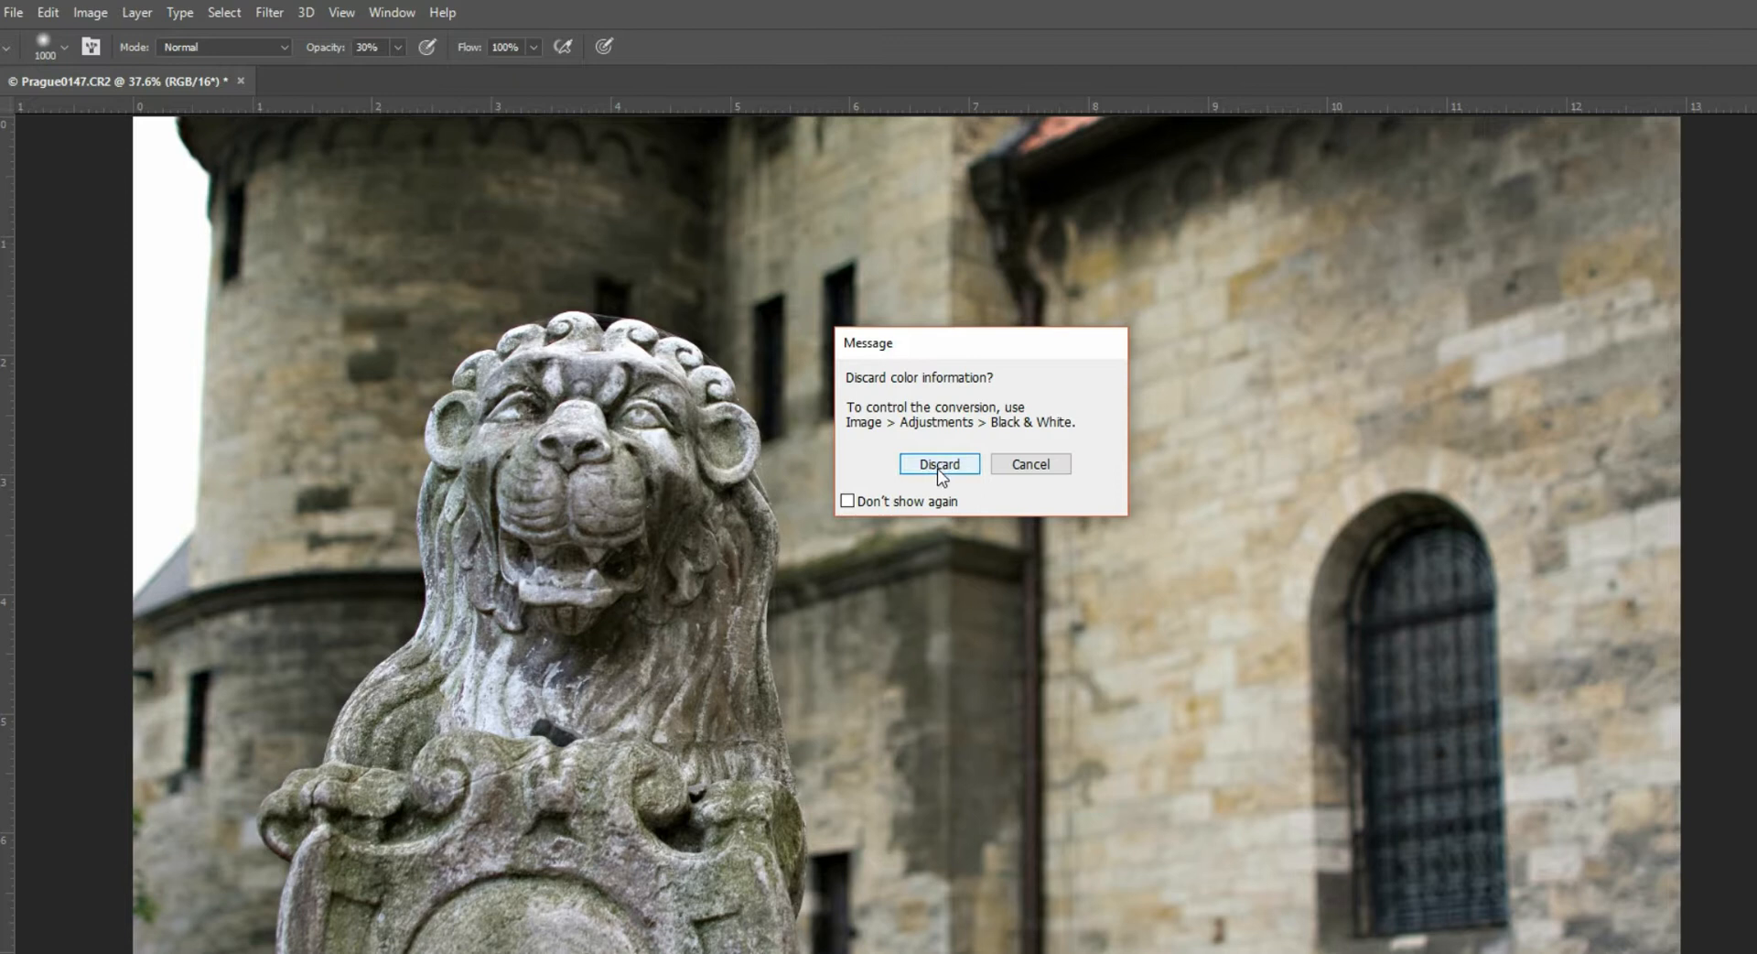
left_click(938, 464)
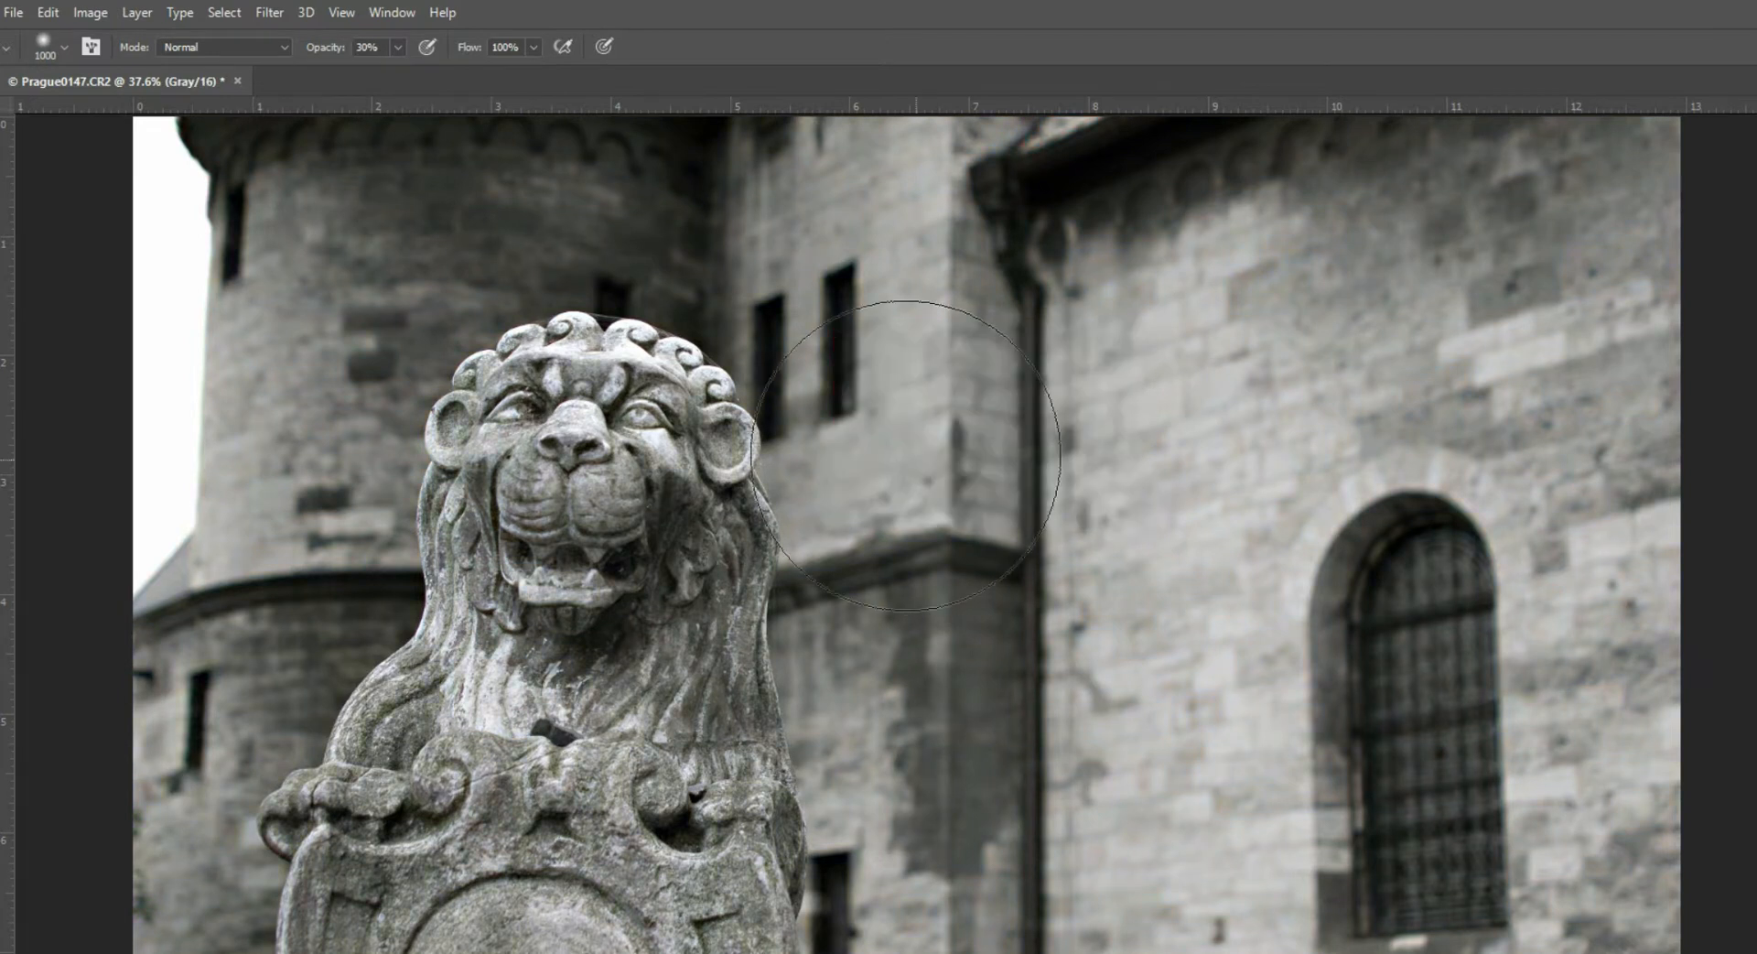
mouse_move(107, 22)
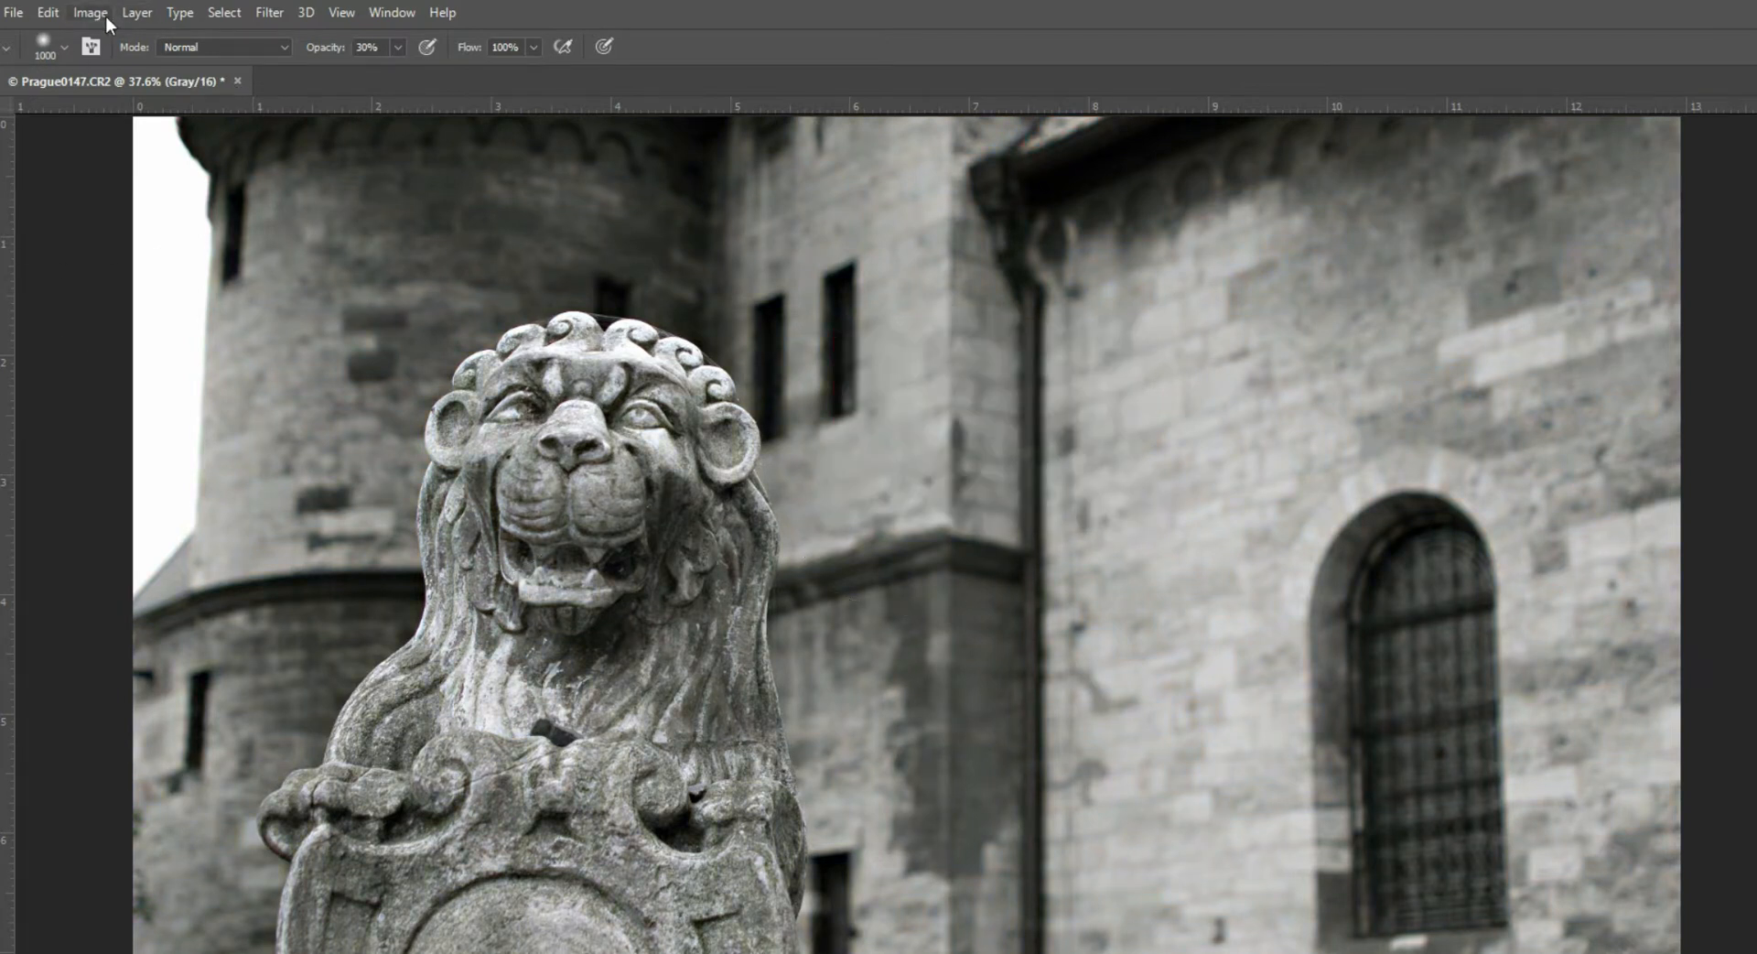
- Set the image to 8 Bits/Channel, then start the Duotone mode conversion
left_click(90, 12)
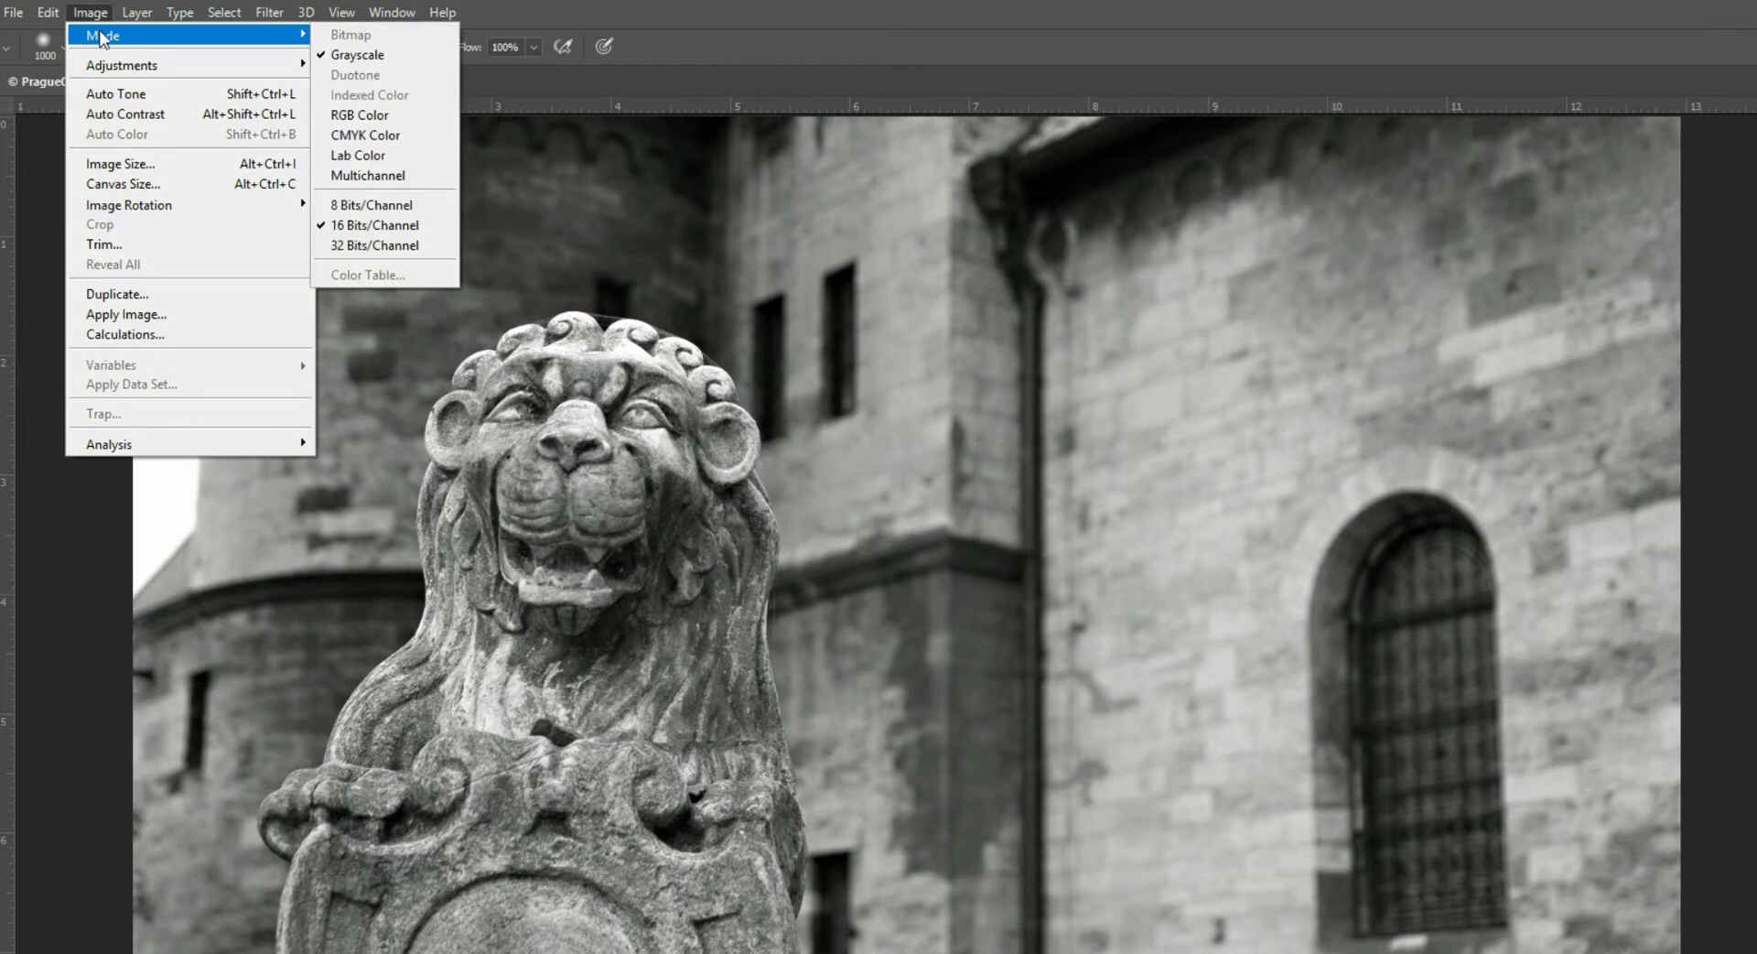
mouse_move(355, 74)
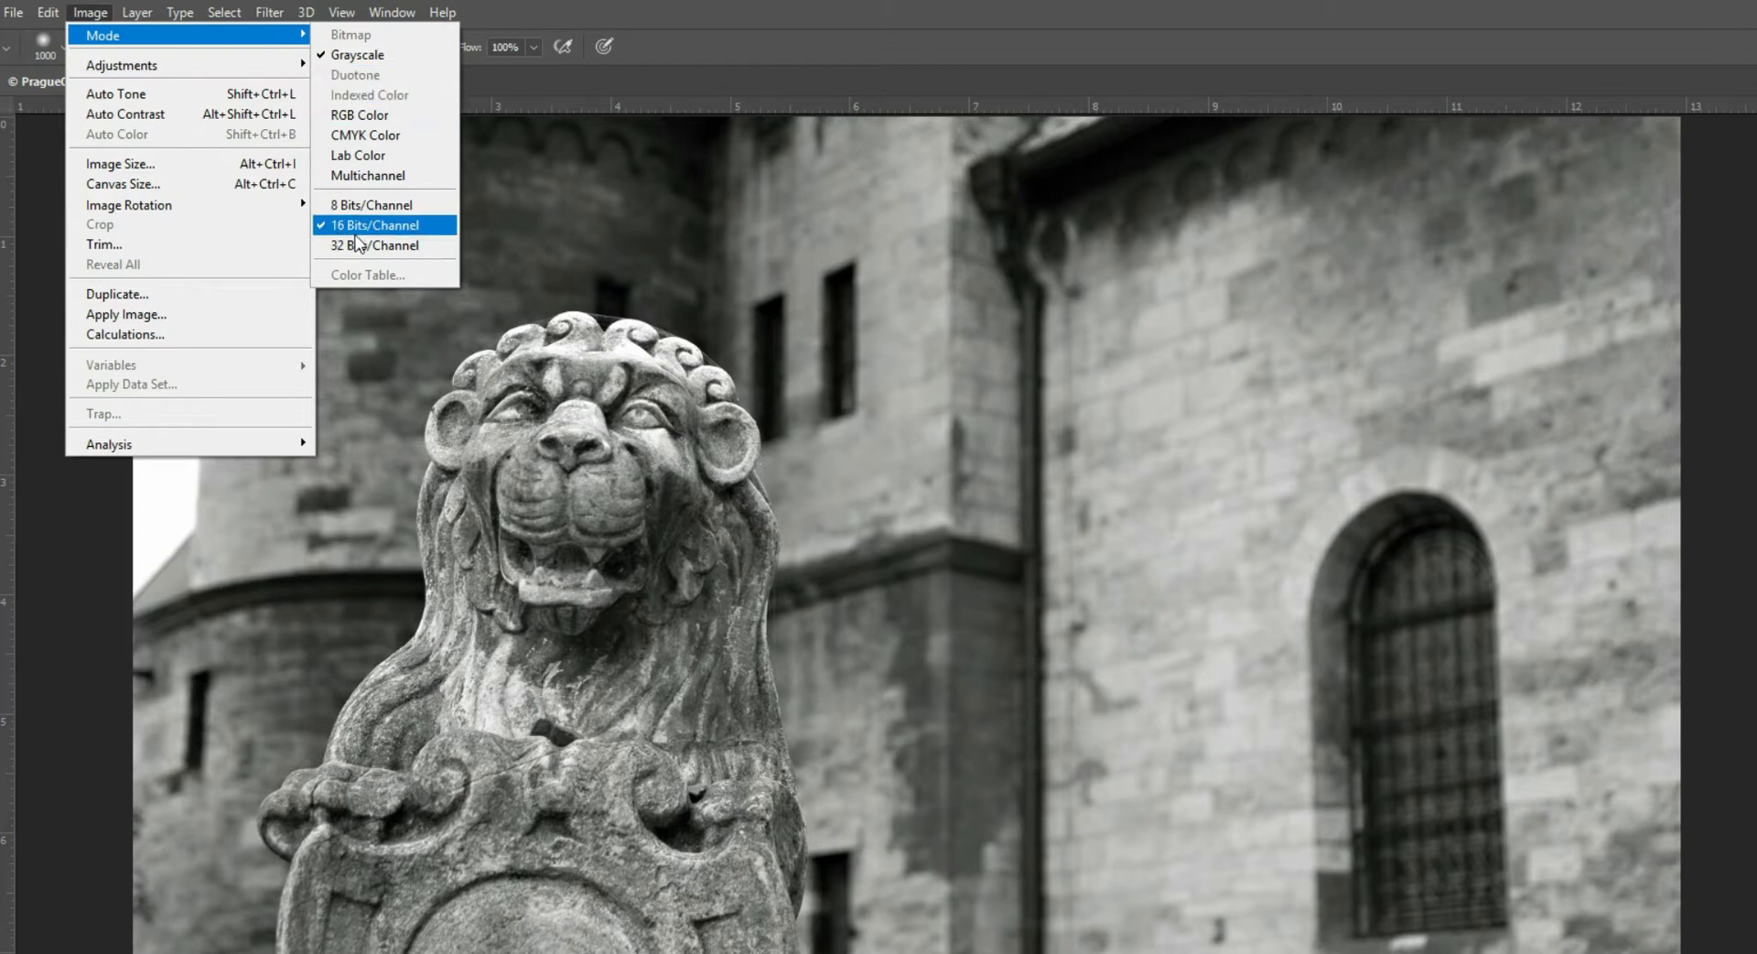
mouse_move(410, 244)
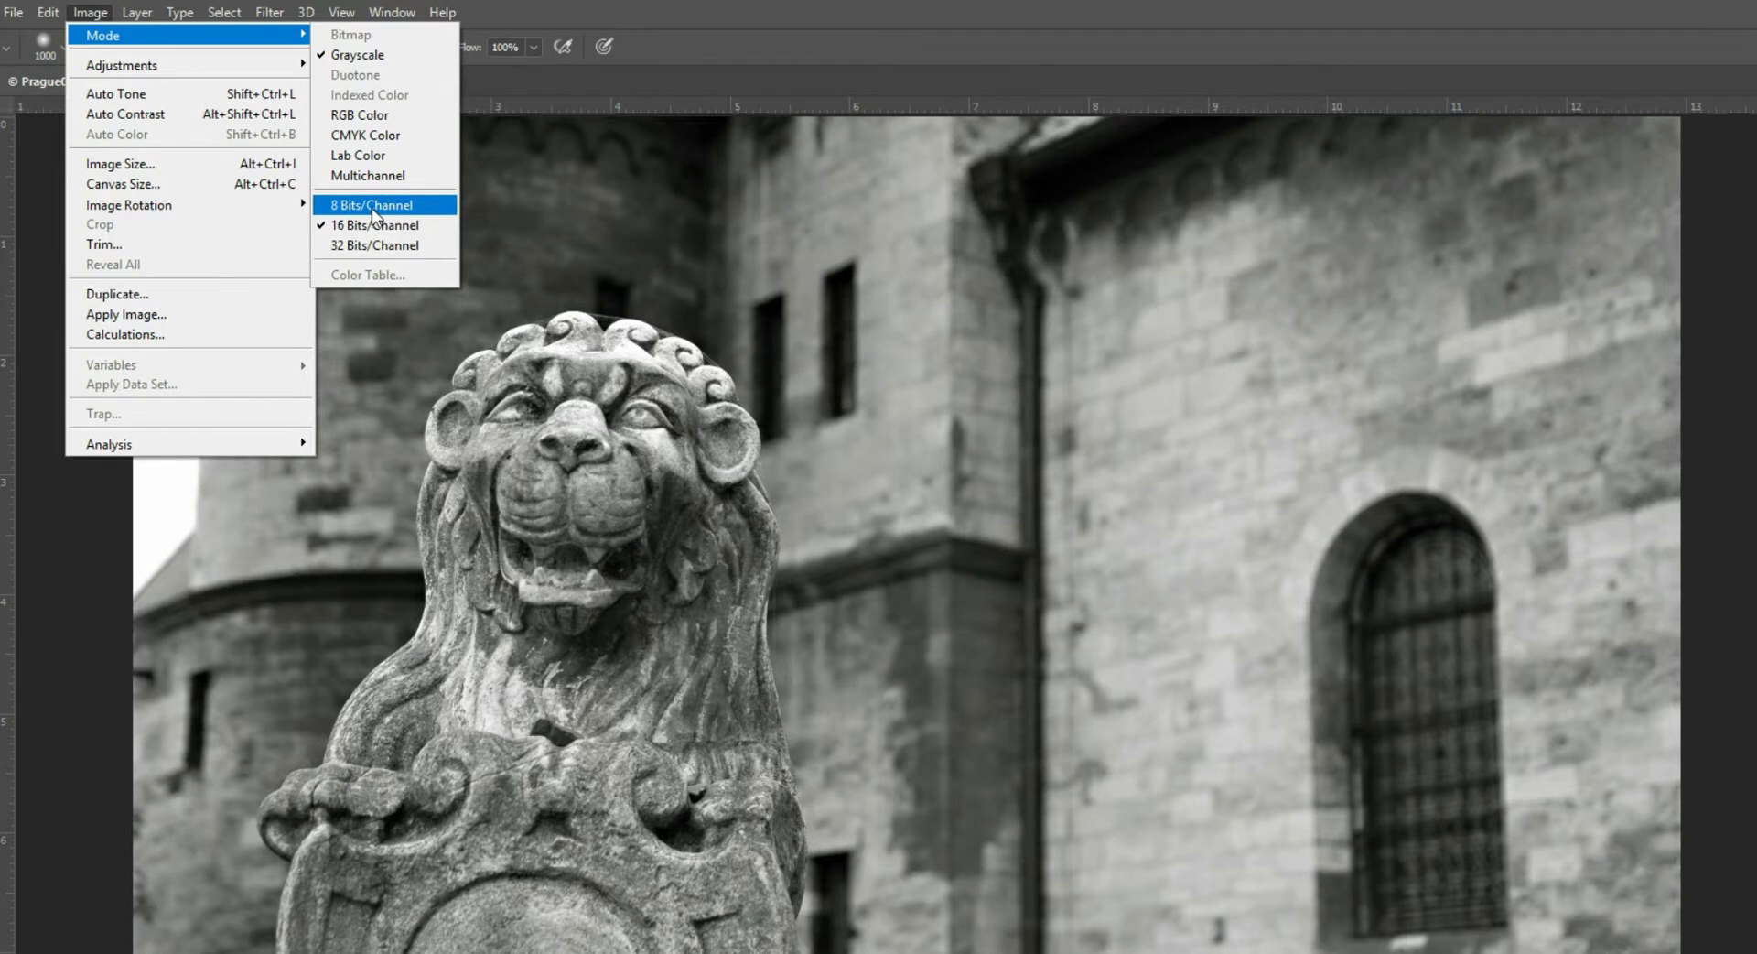
left_click(371, 204)
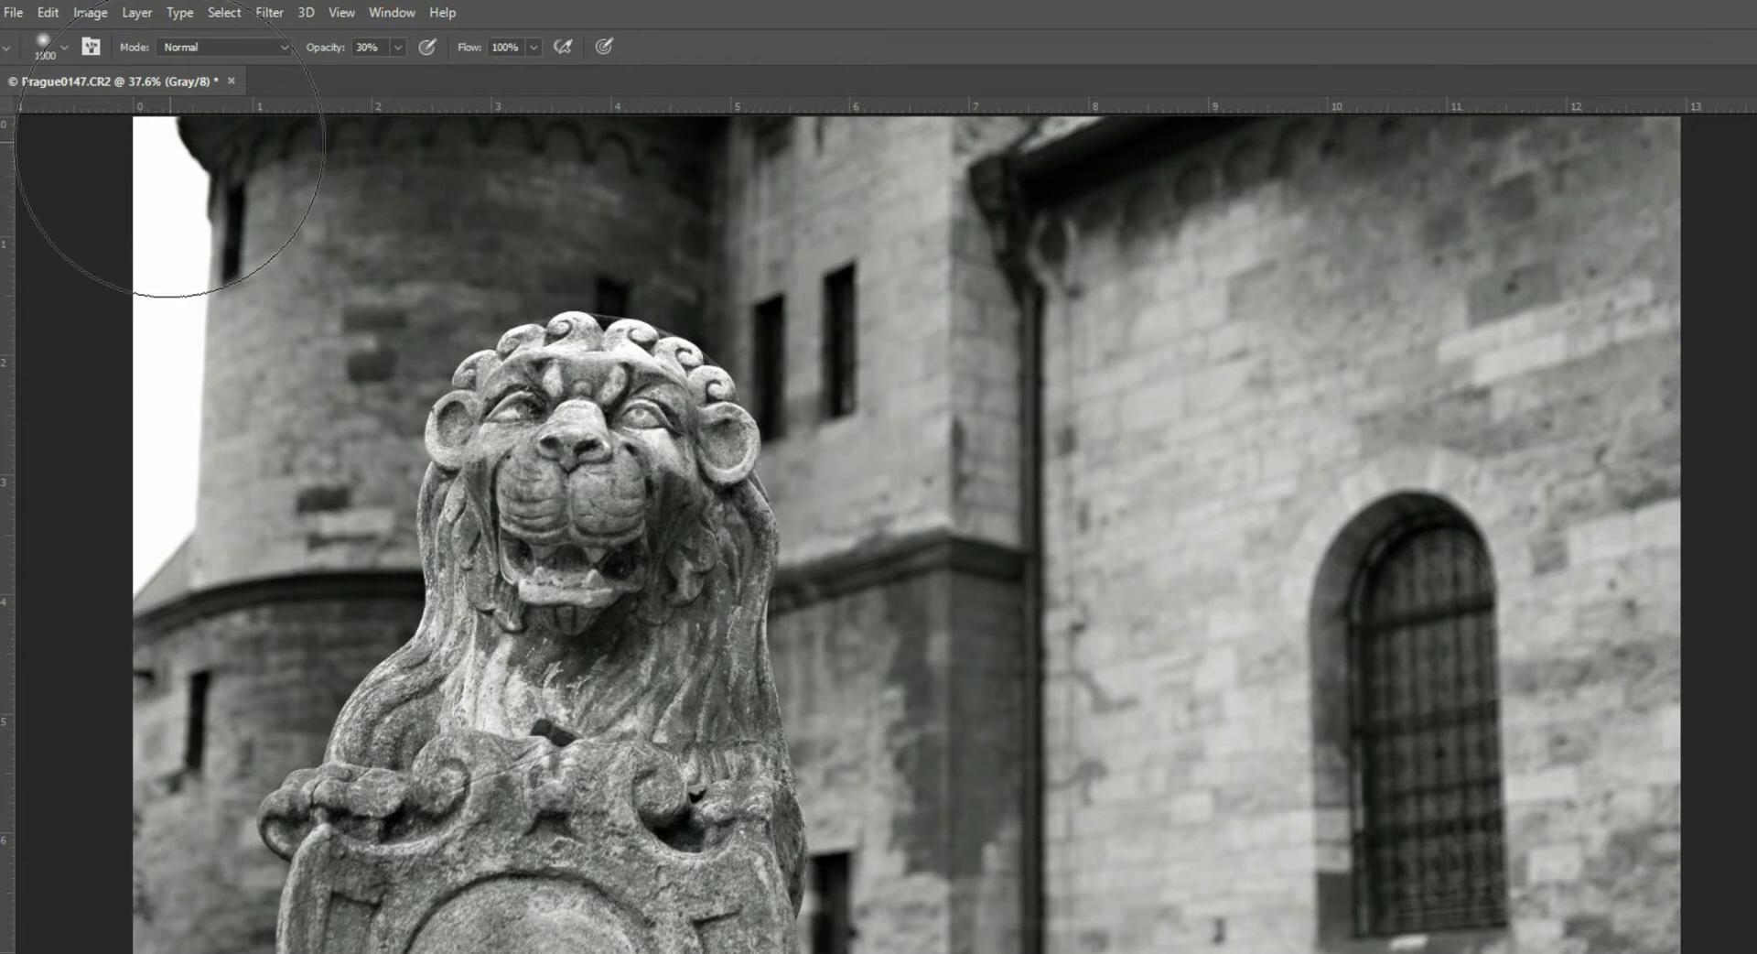
mouse_move(47, 39)
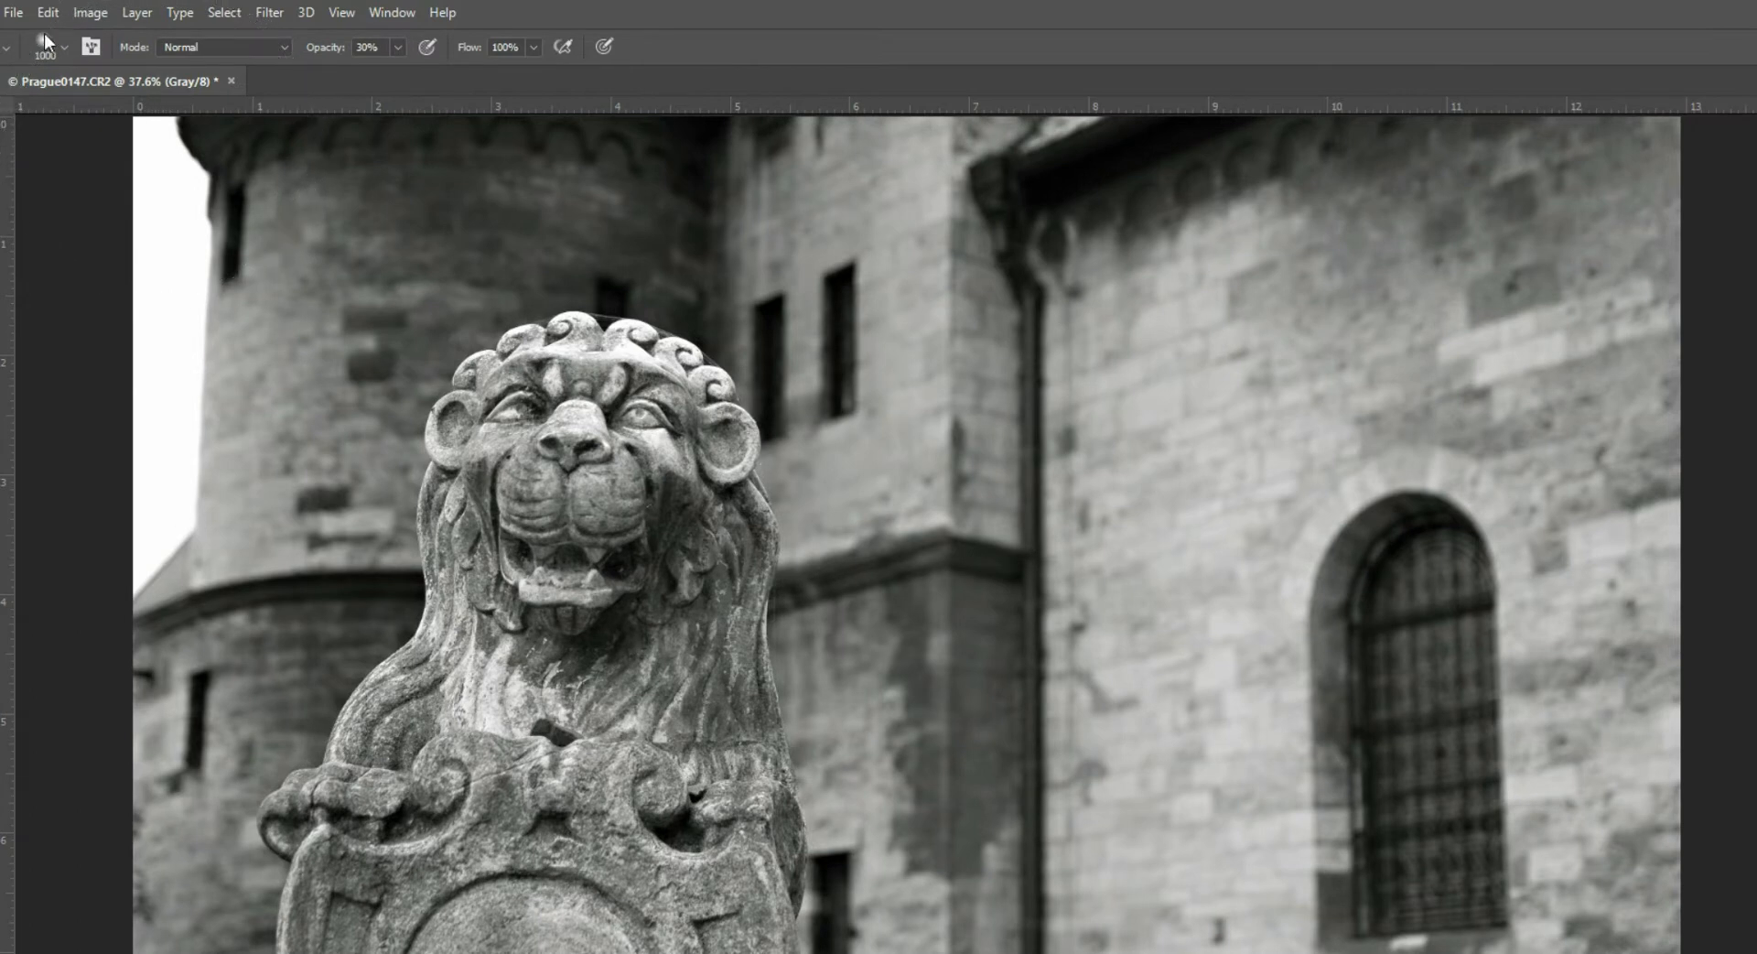
left_click(90, 12)
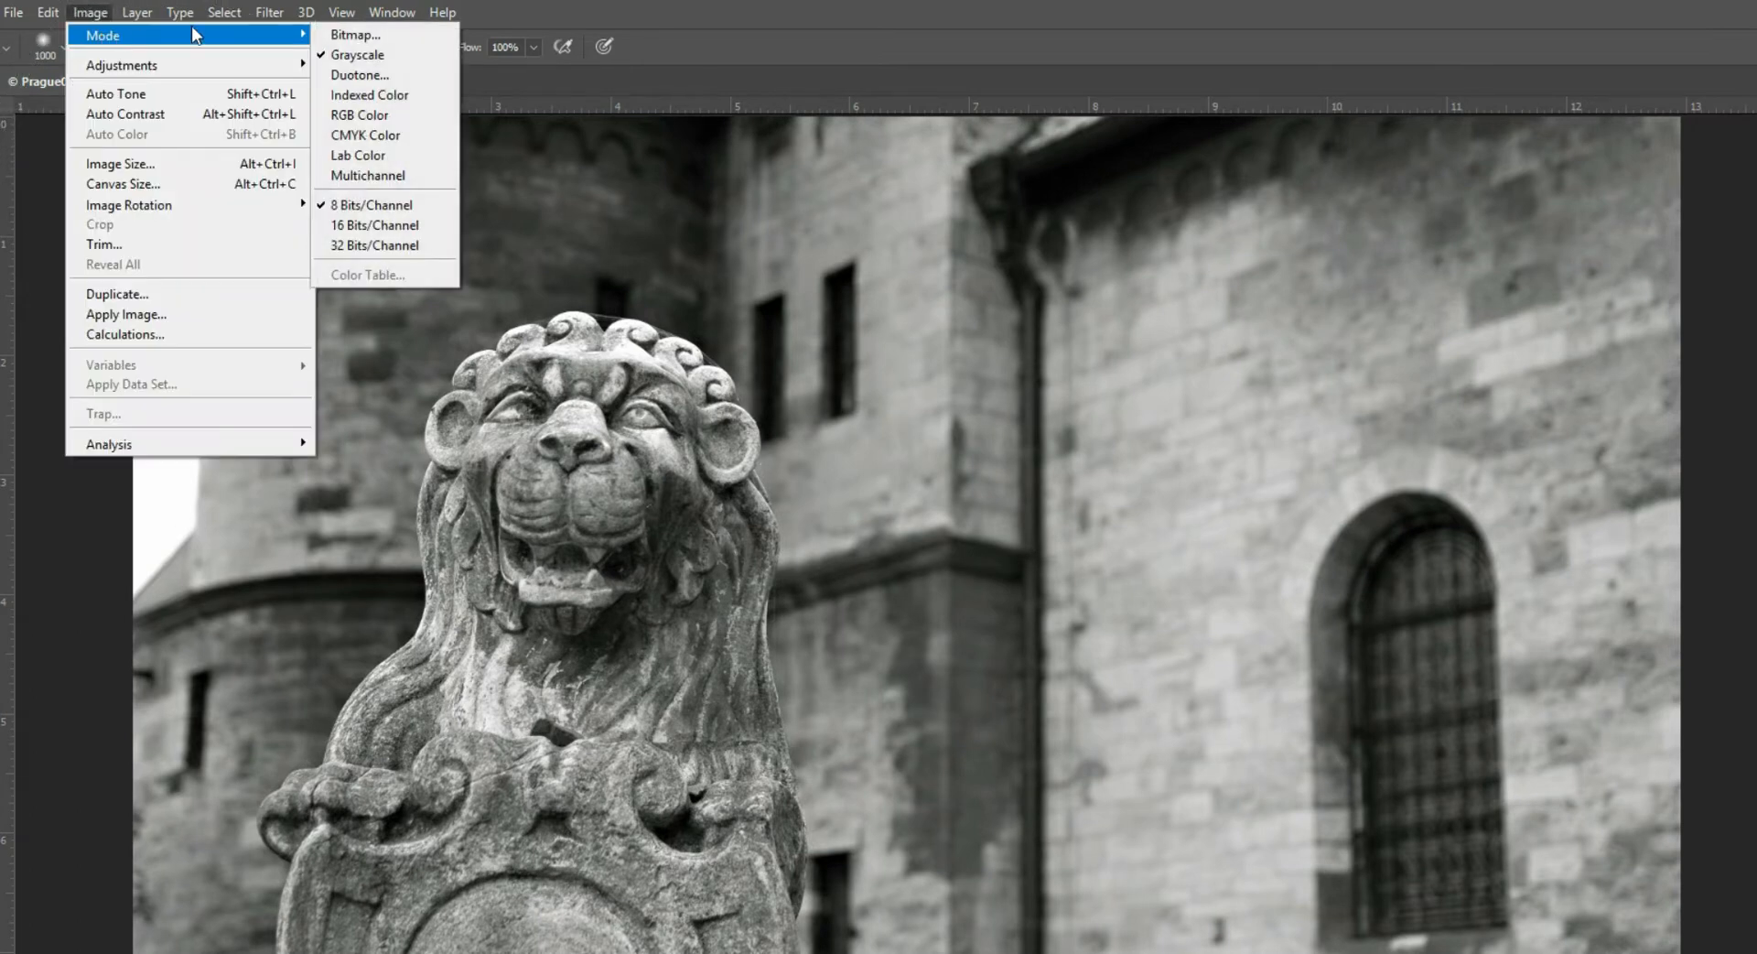
mouse_move(385, 75)
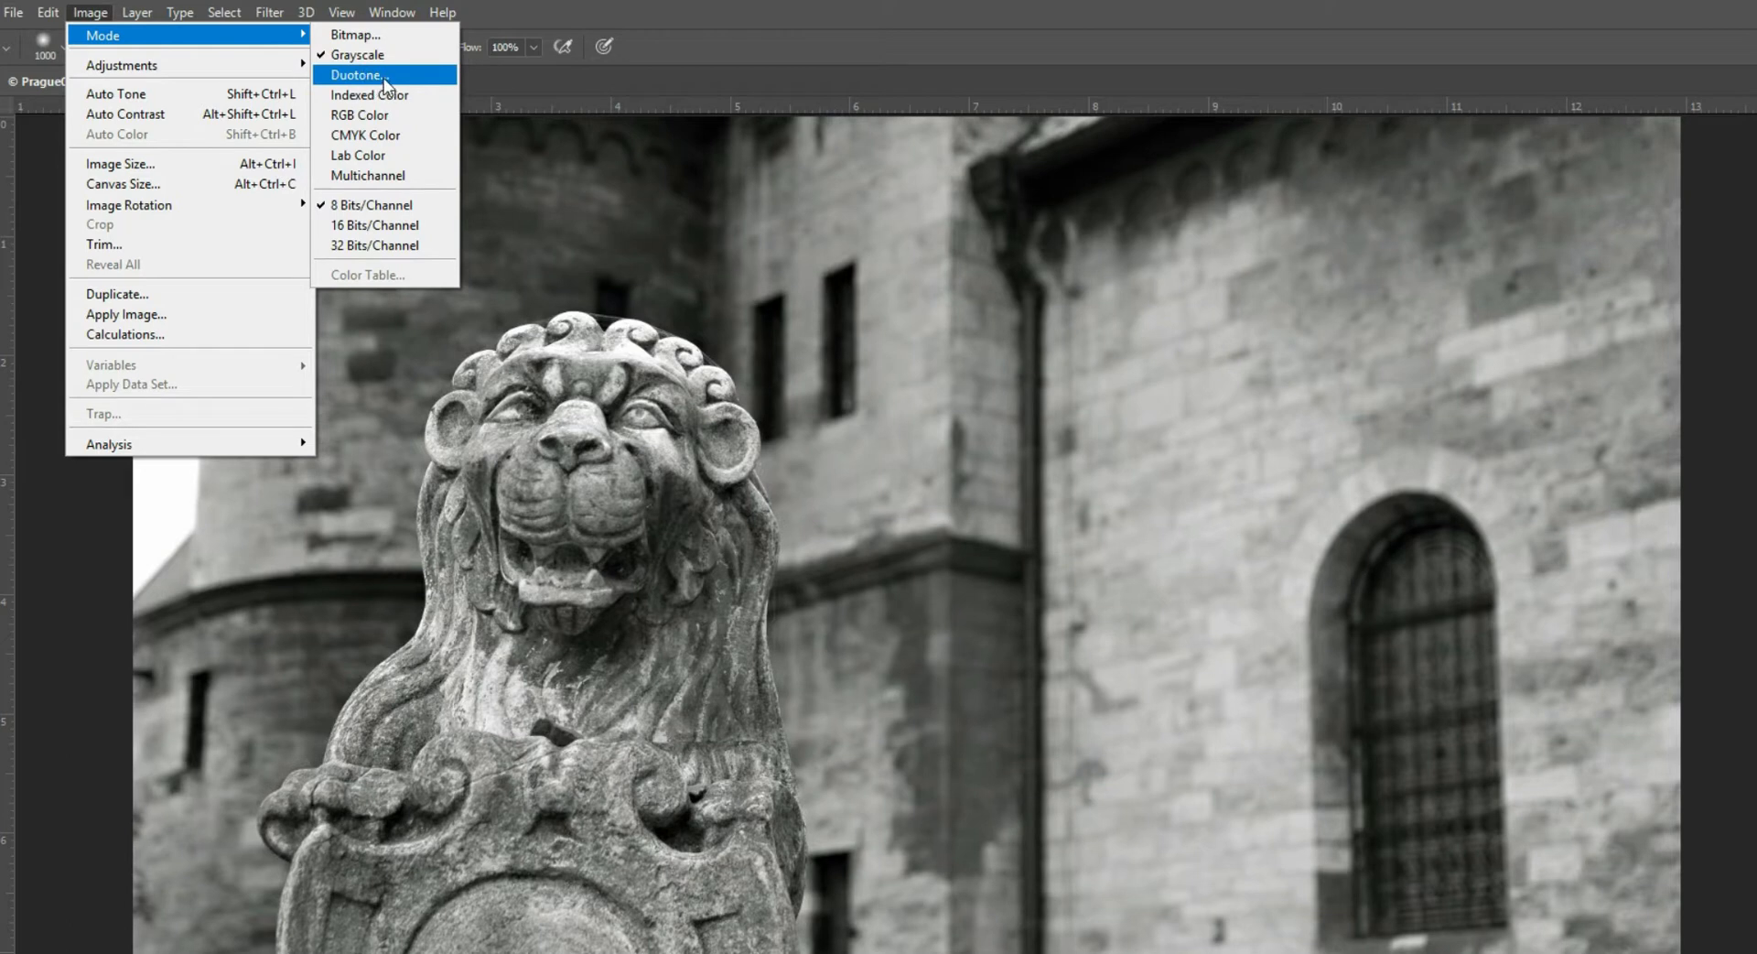
left_click(355, 75)
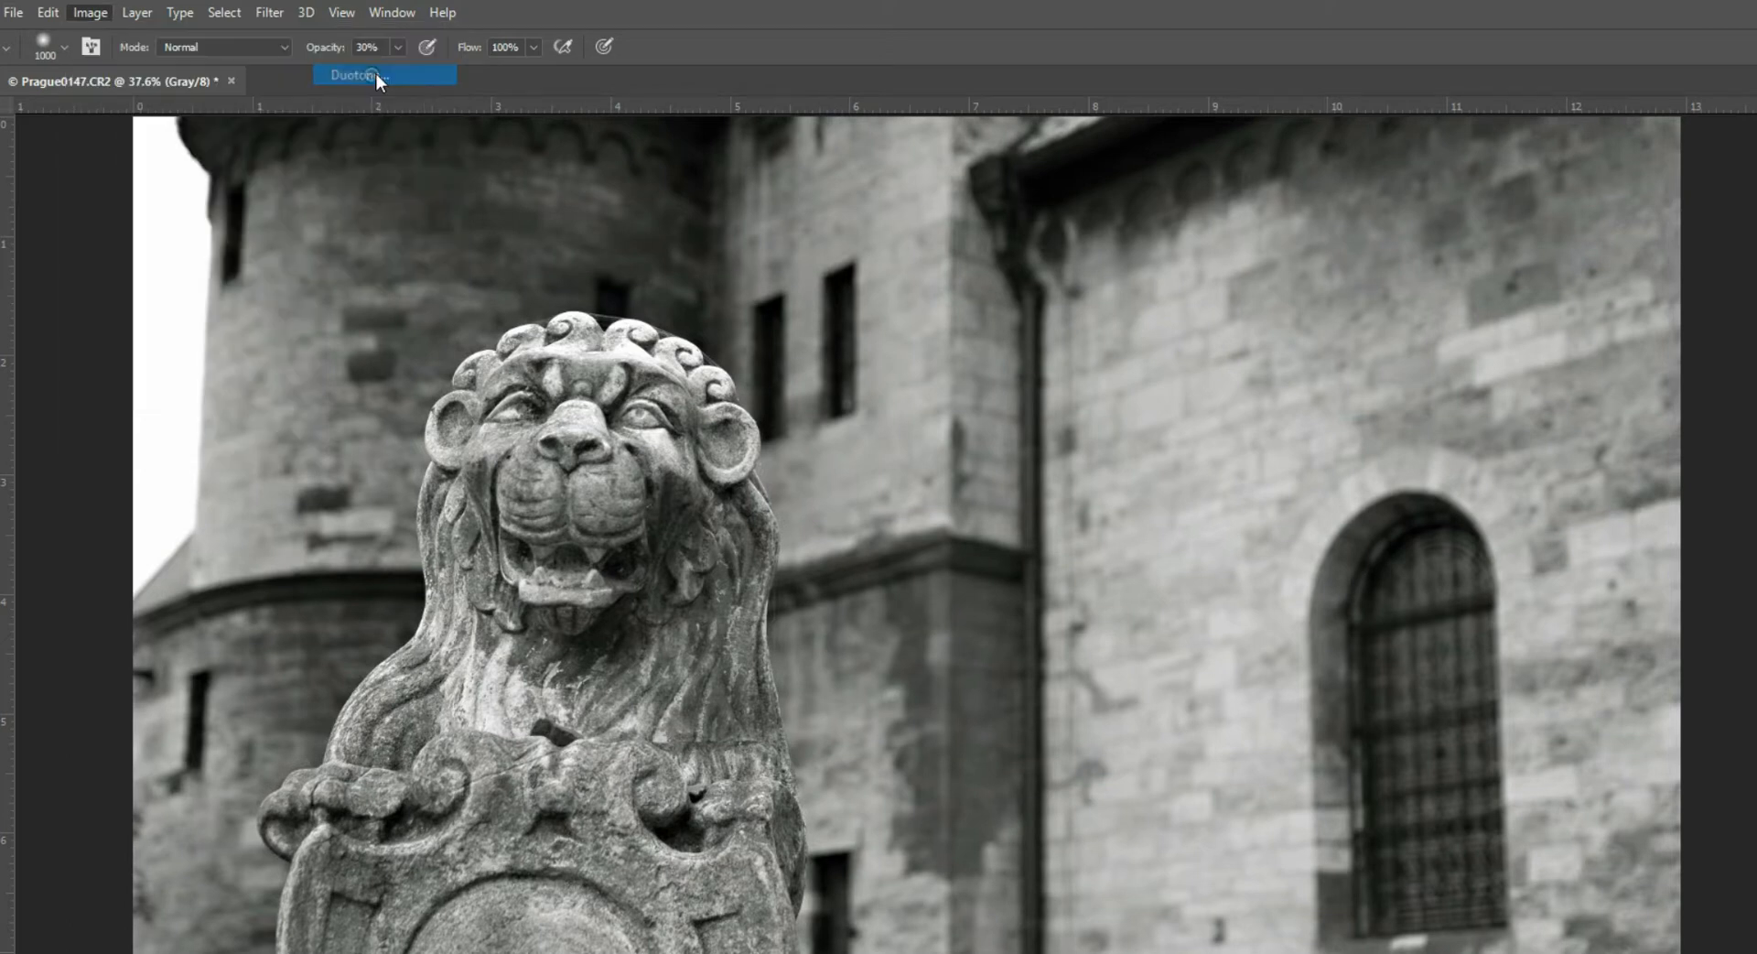
- Switch Duotone Options type to Monotone and back to Duotone, clearing Ink 2
left_click(354, 75)
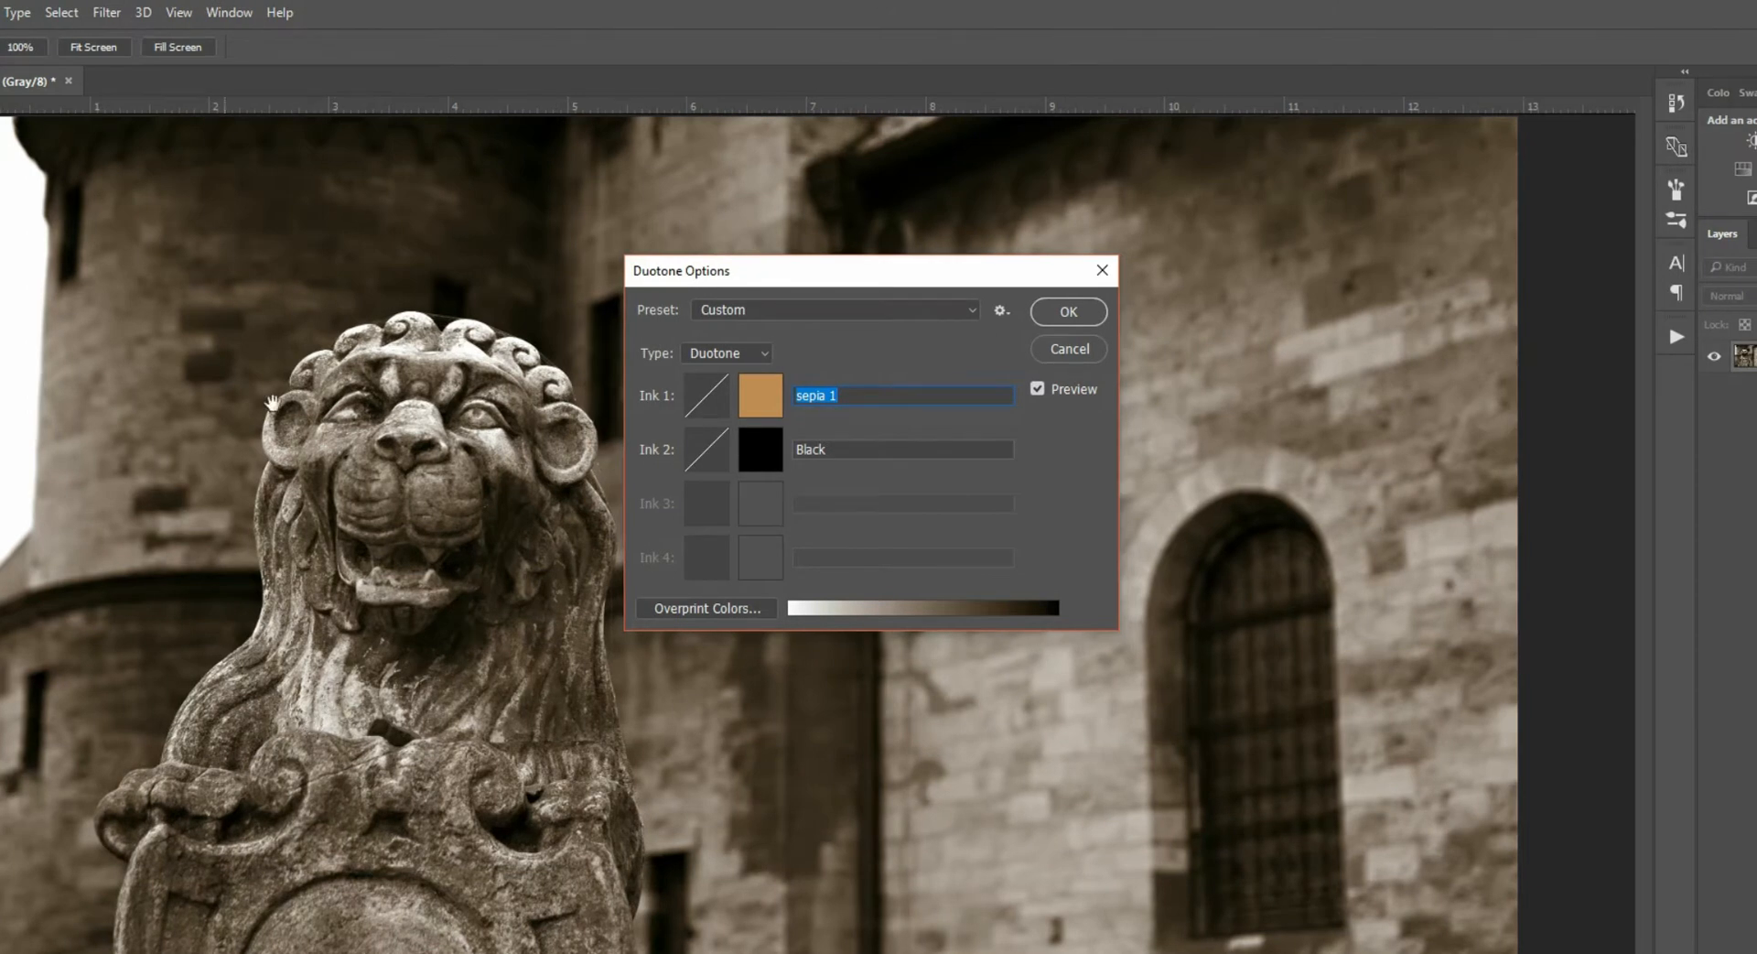
mouse_move(612, 445)
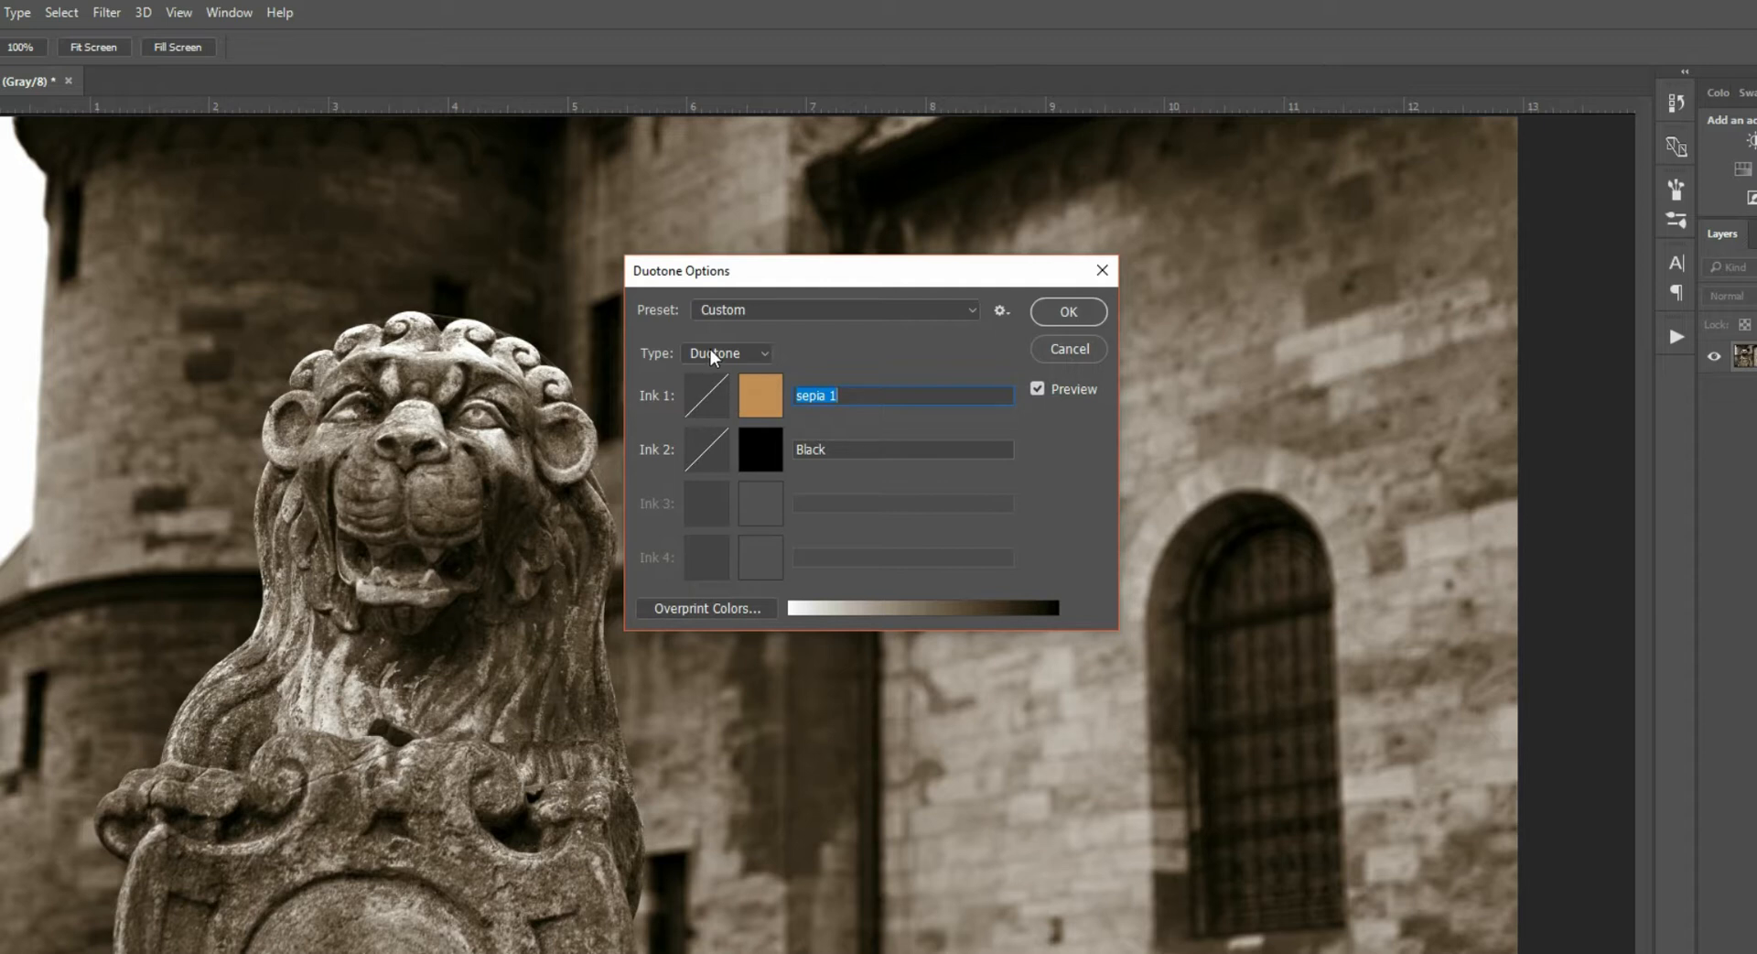
left_click(725, 354)
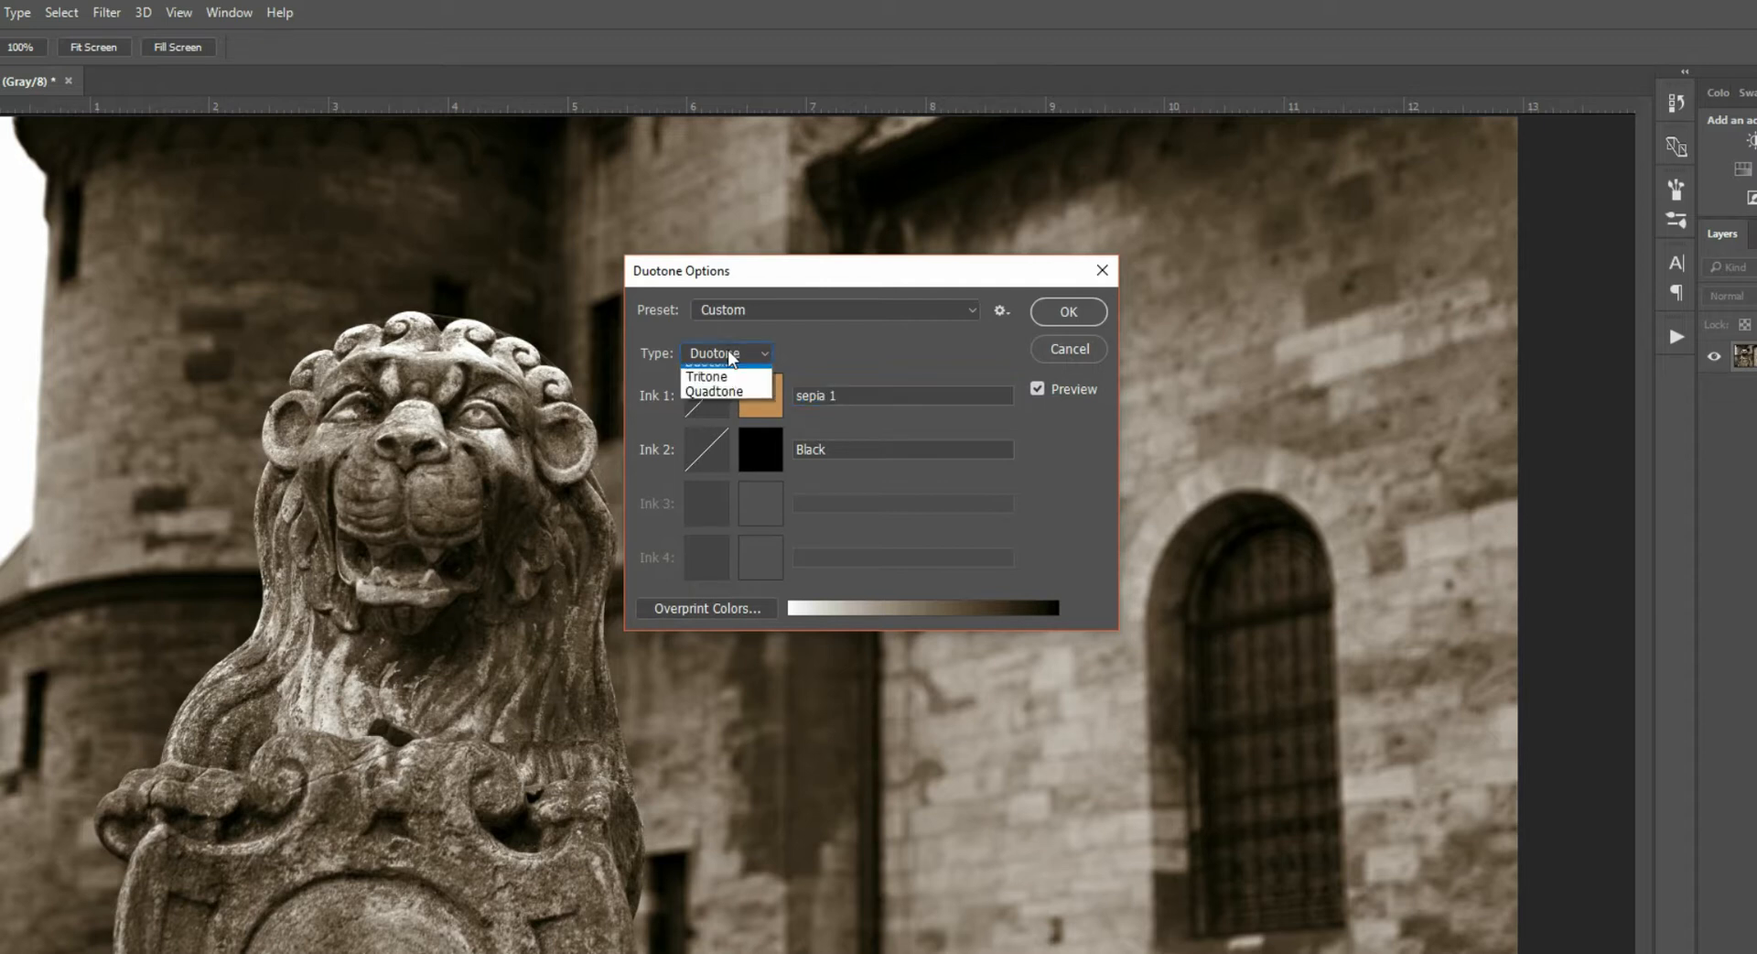
left_click(718, 354)
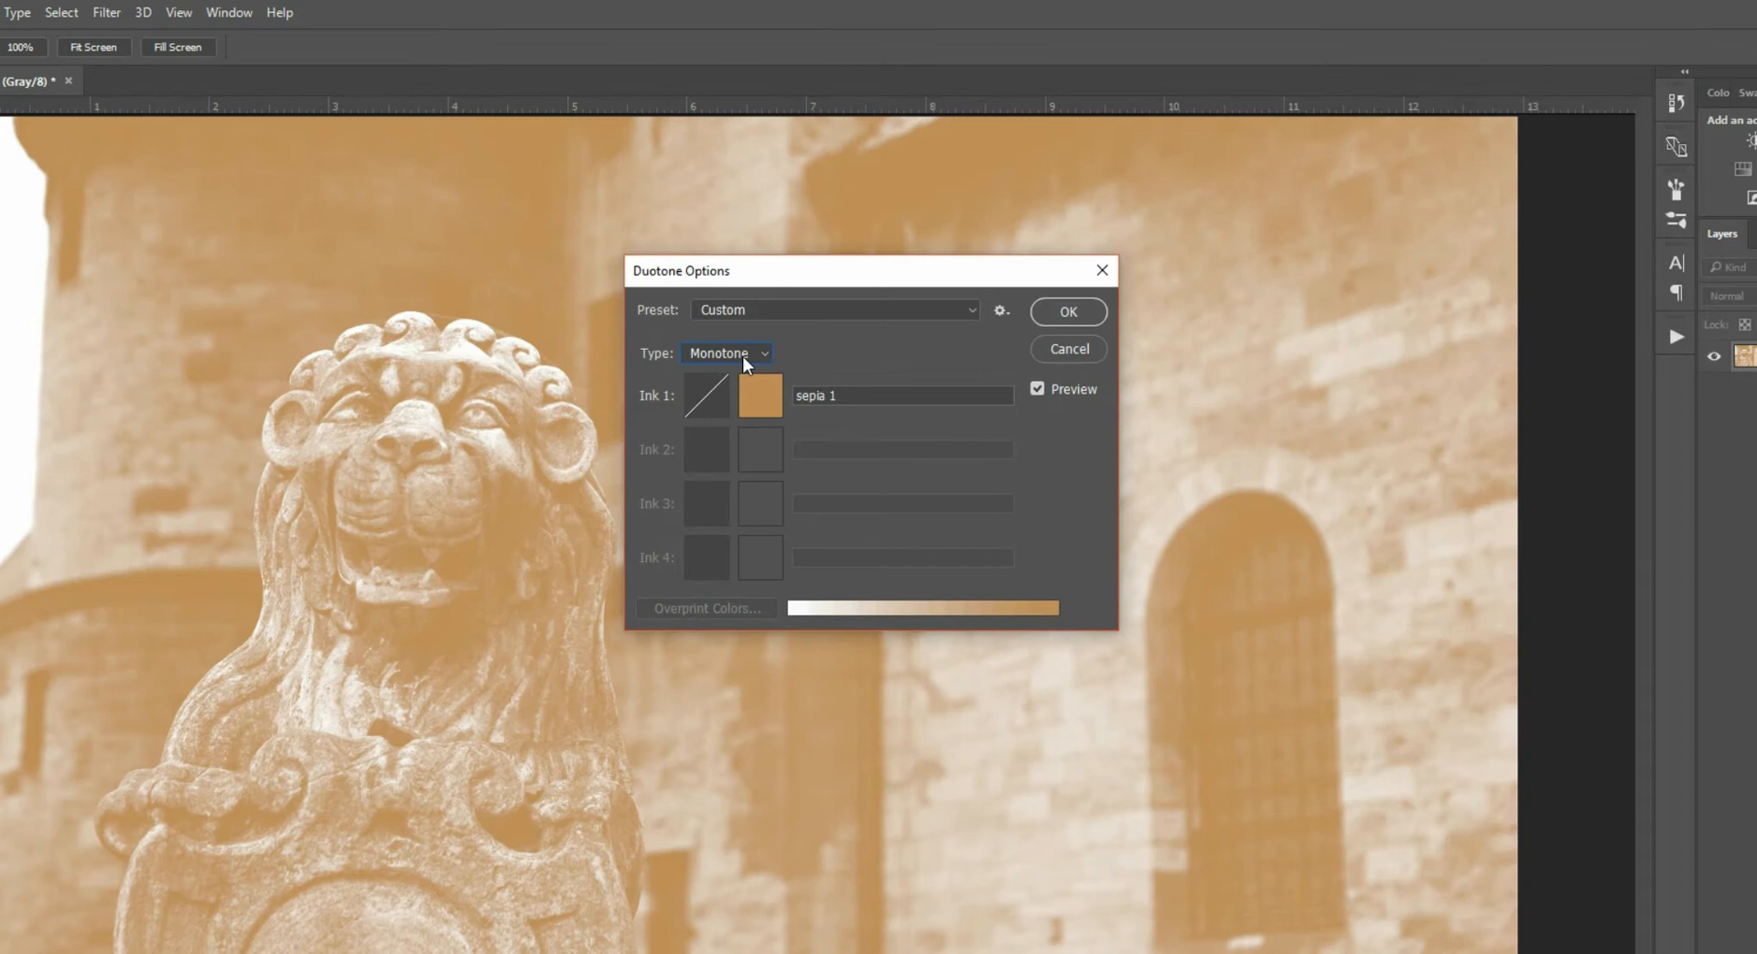
left_click(726, 353)
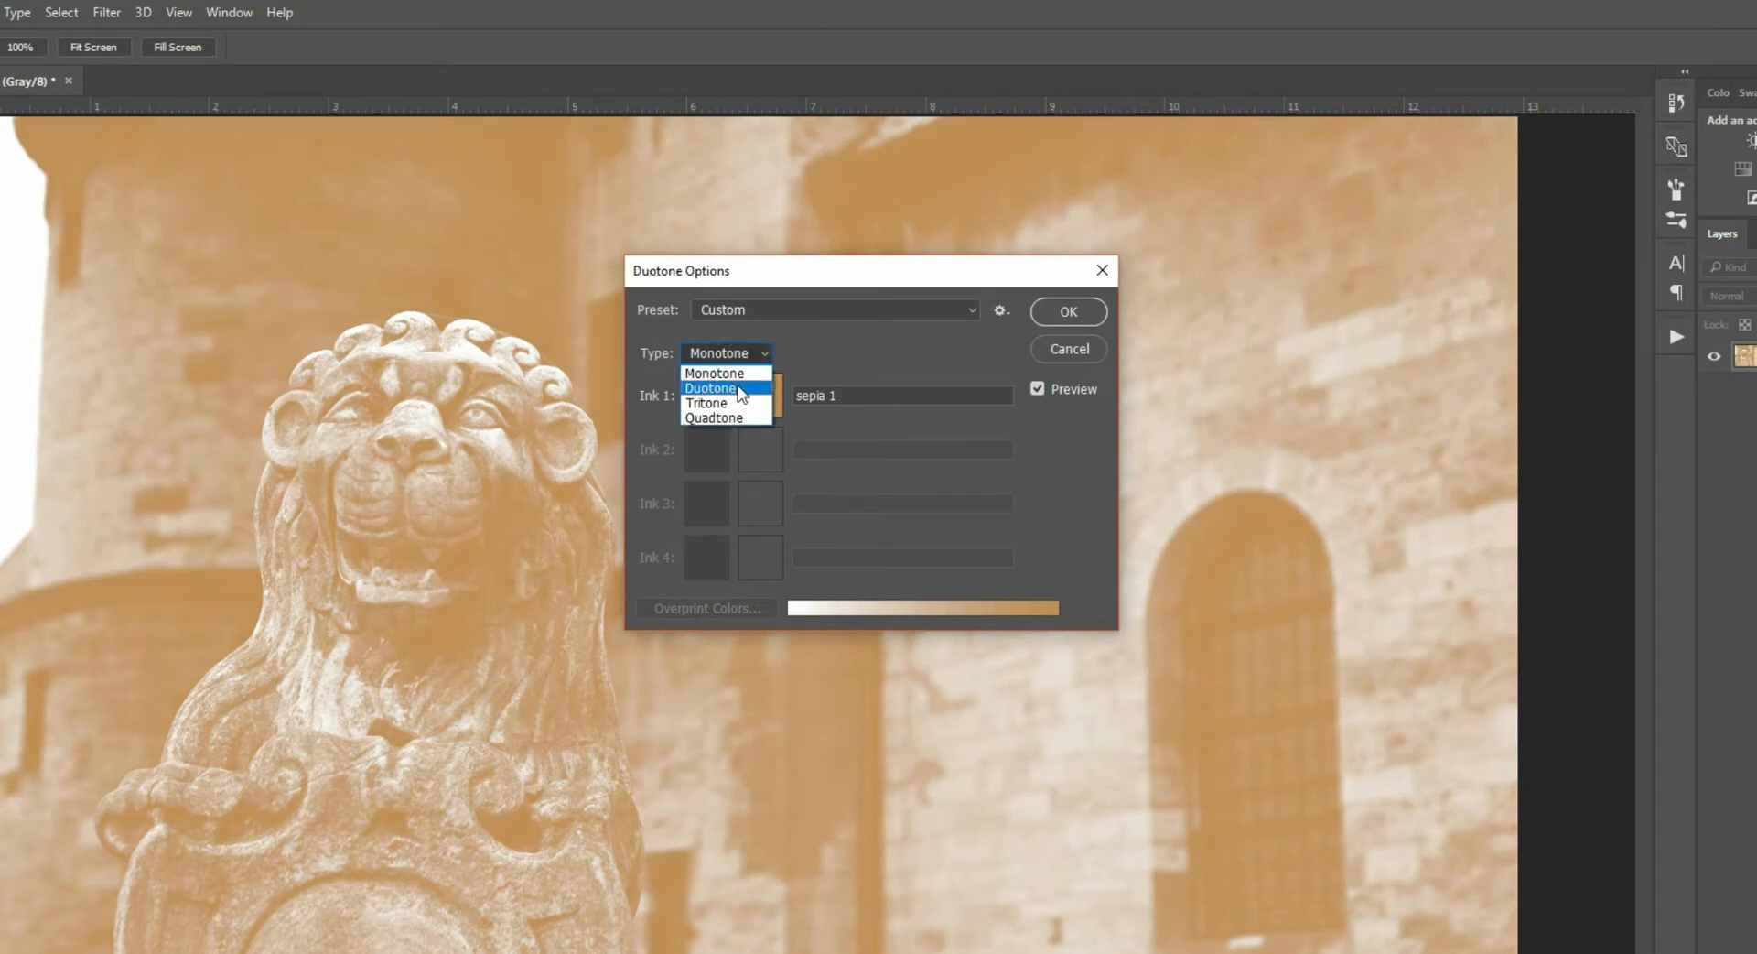
left_click(709, 388)
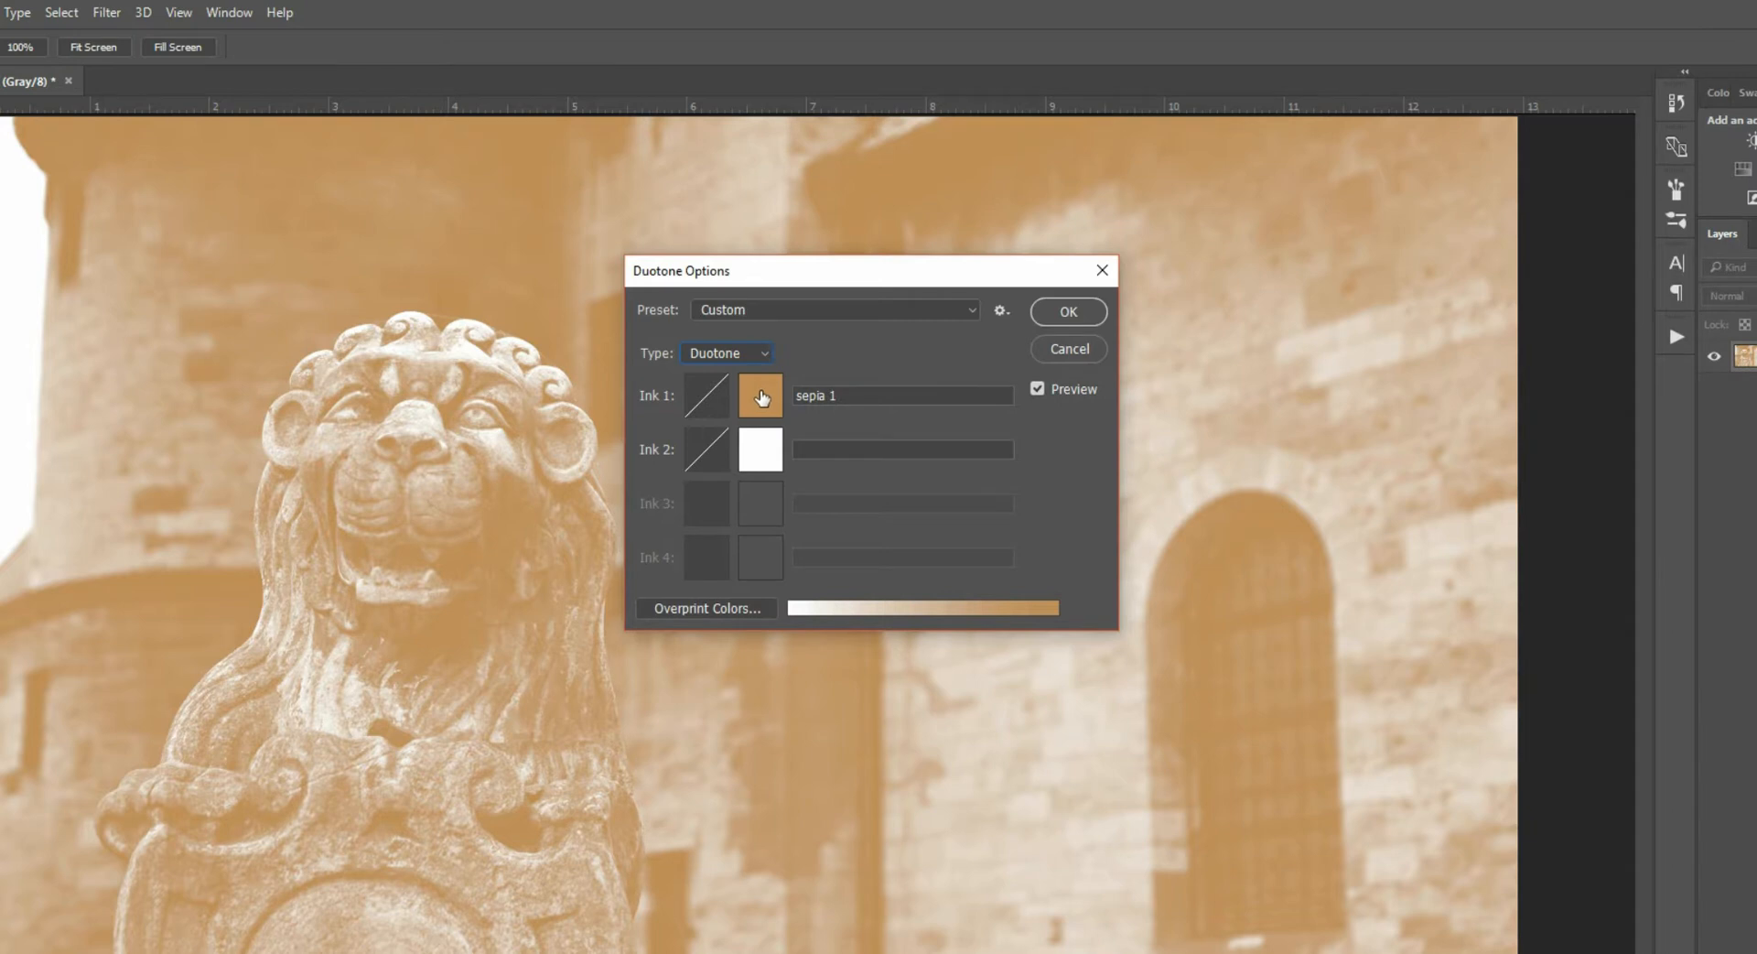
- Keep the first ink's sepia colour and name it Sepia1
left_click(759, 395)
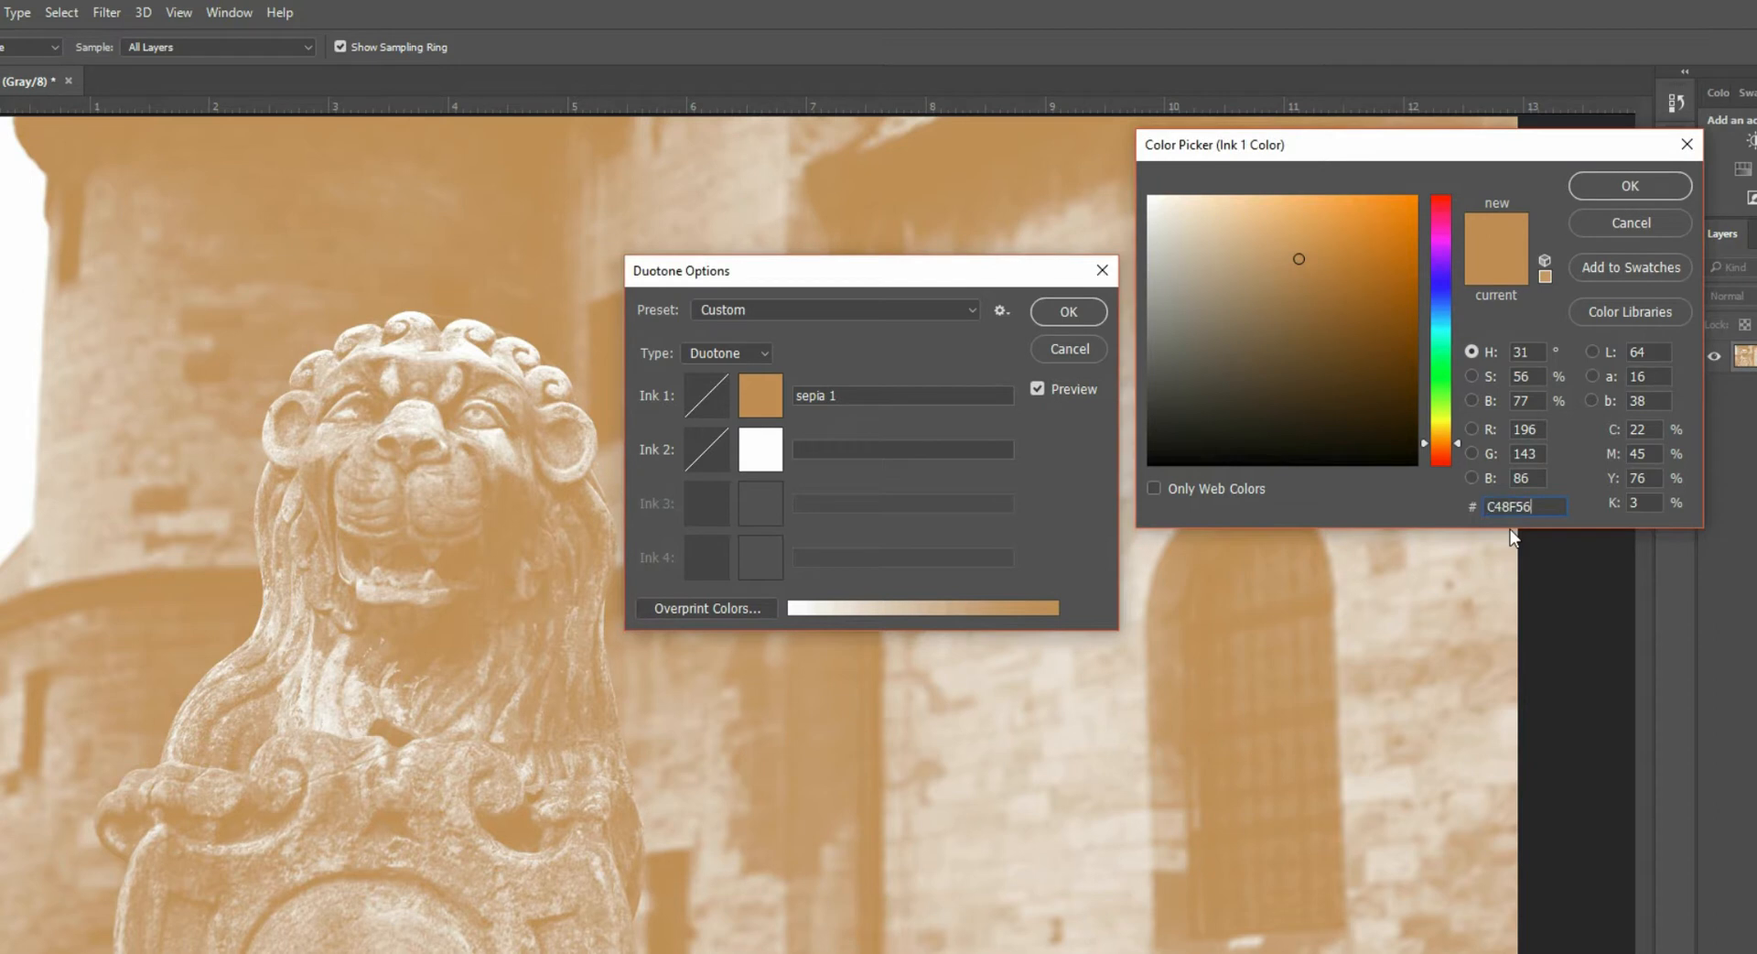
mouse_move(1646, 538)
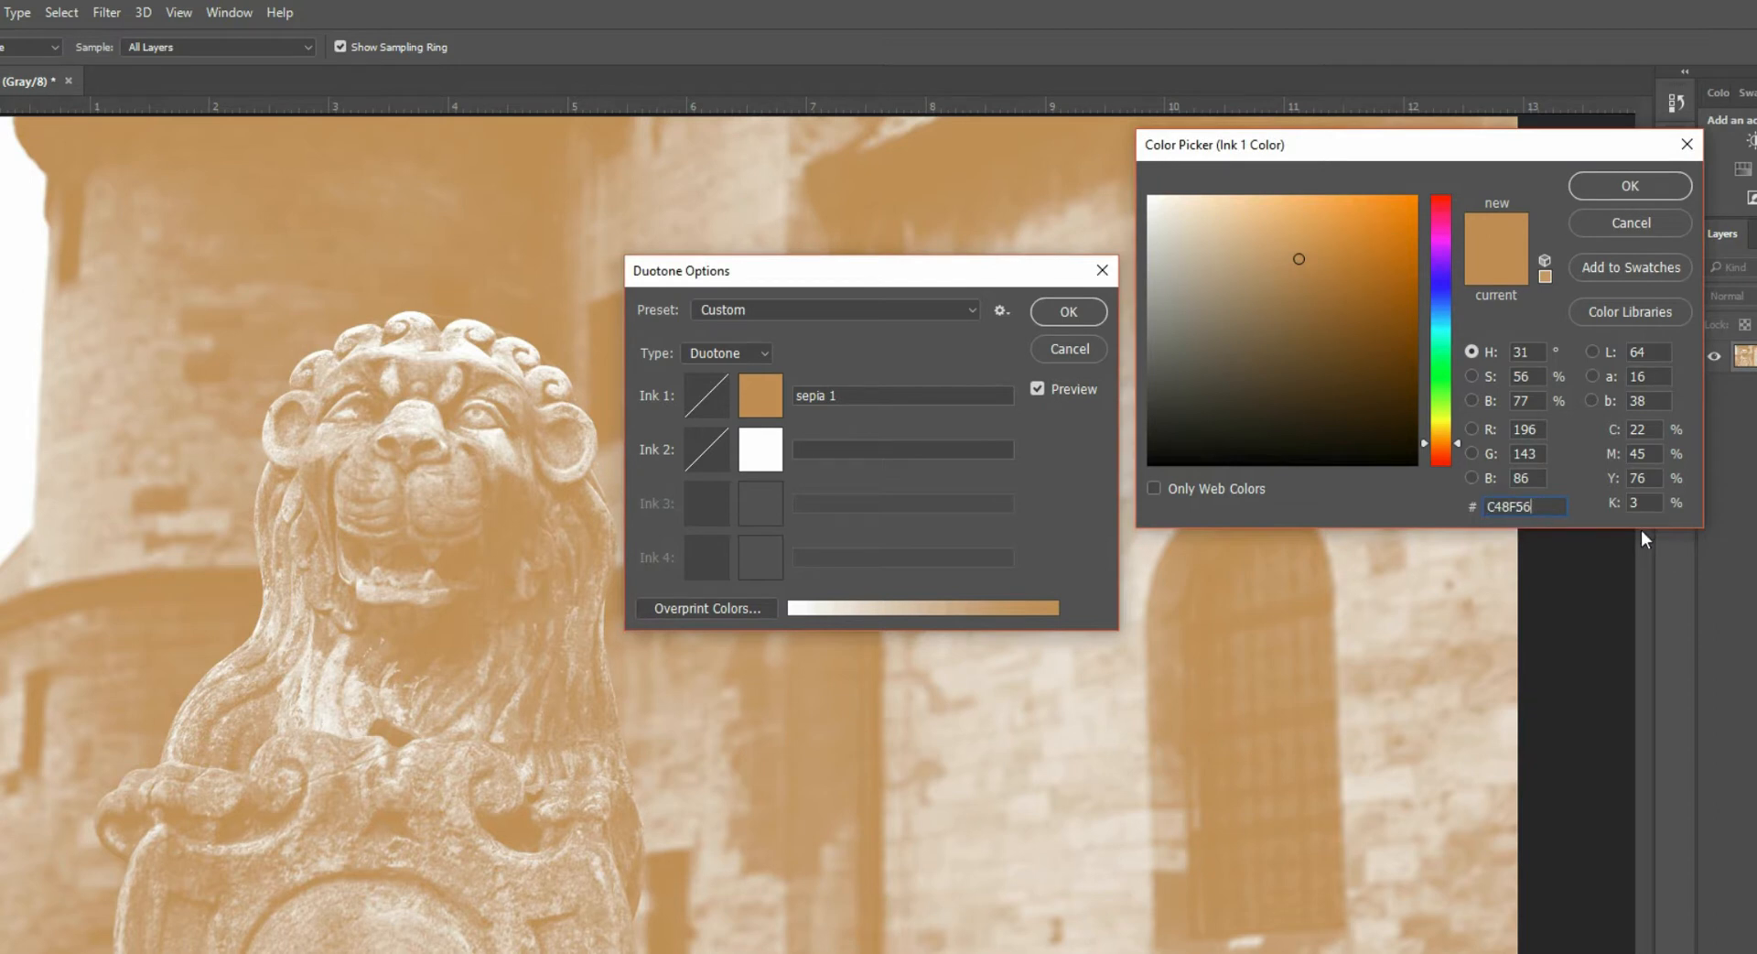
mouse_move(1516, 529)
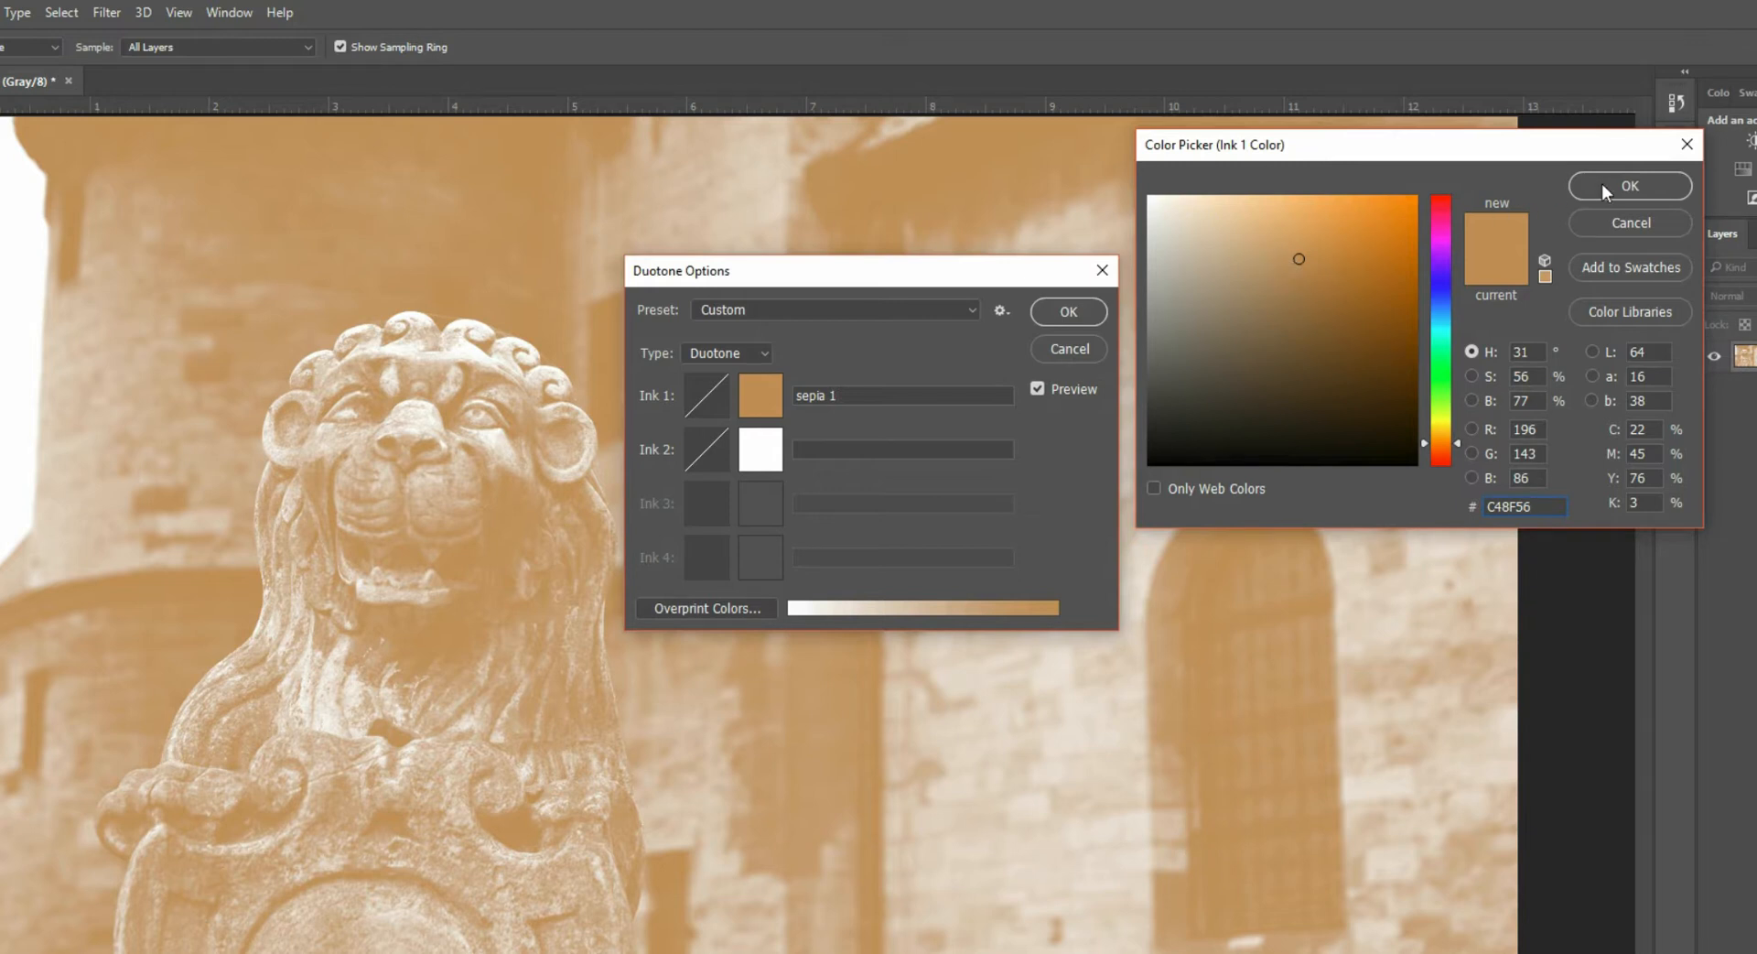
left_click(1628, 186)
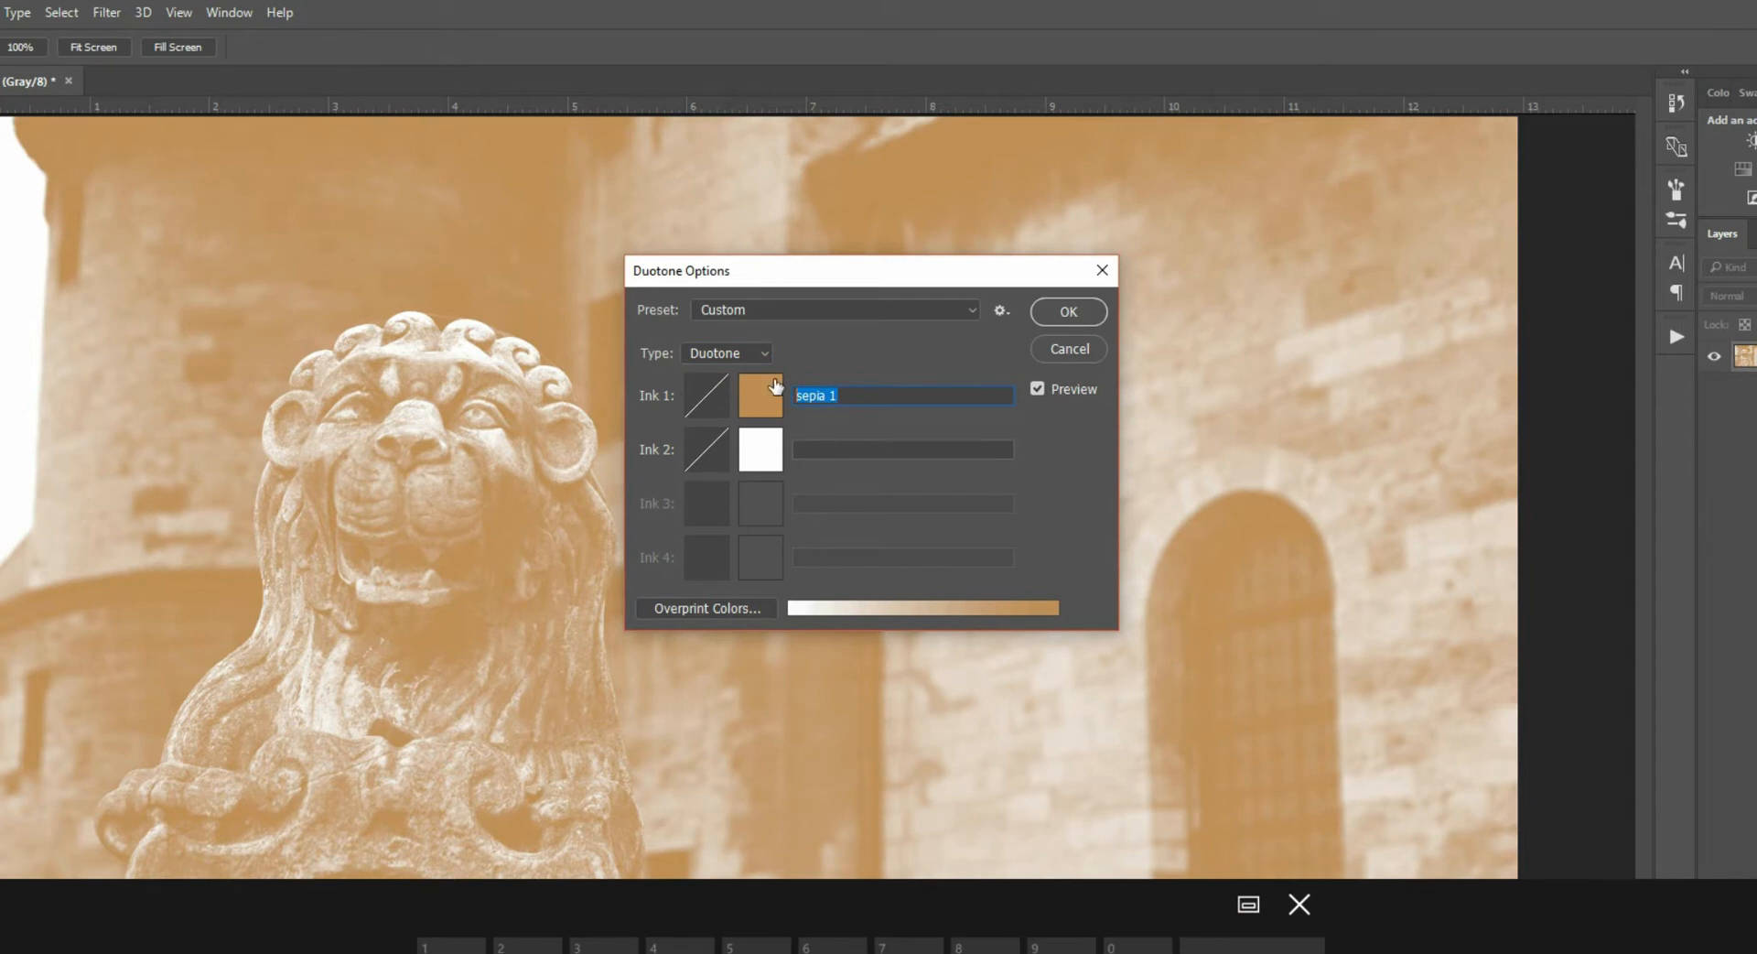
type("Sepia")
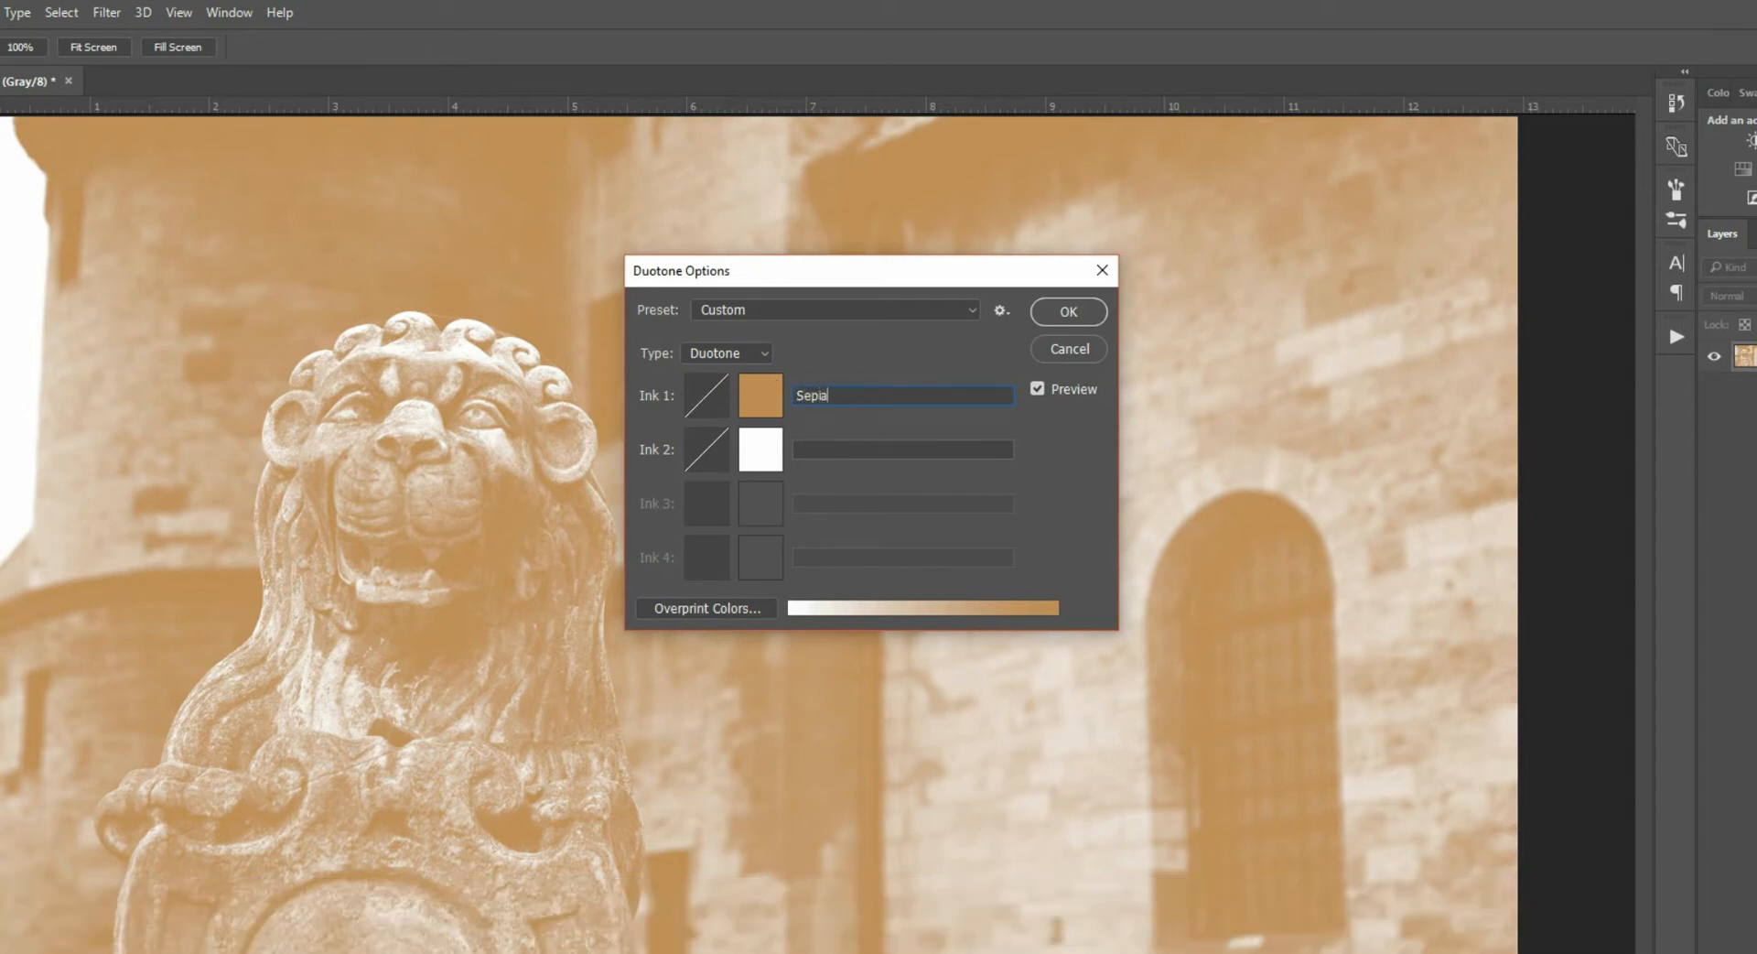
type("1")
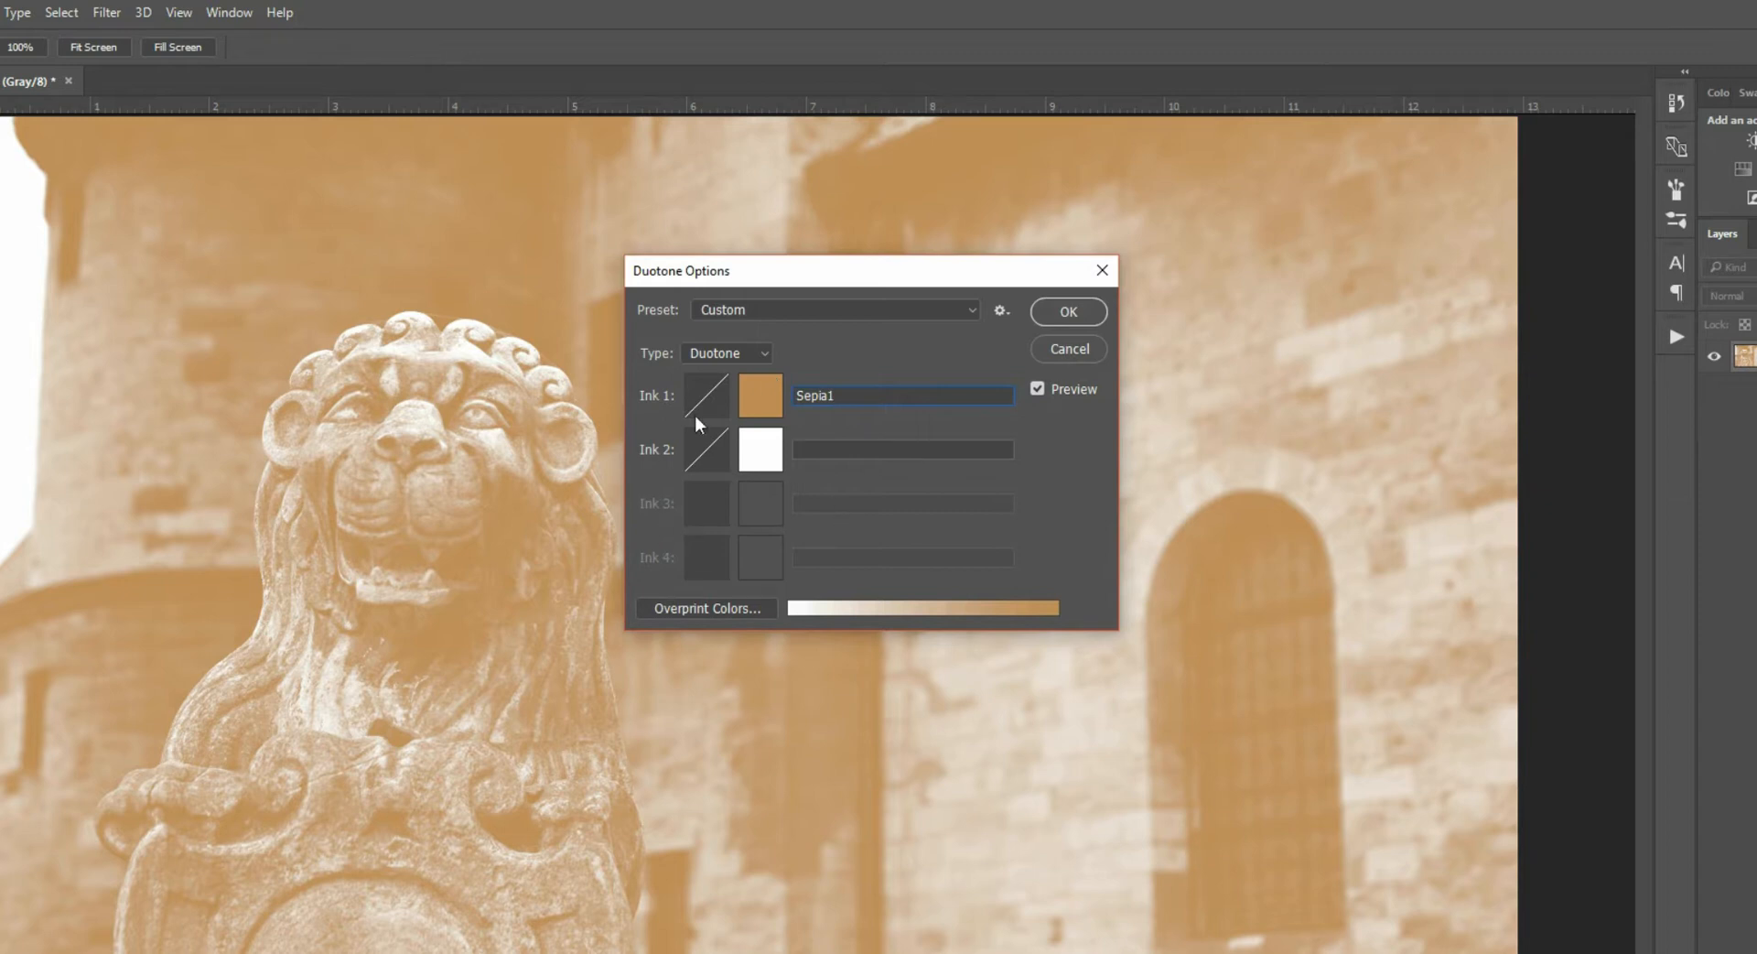
left_click(759, 449)
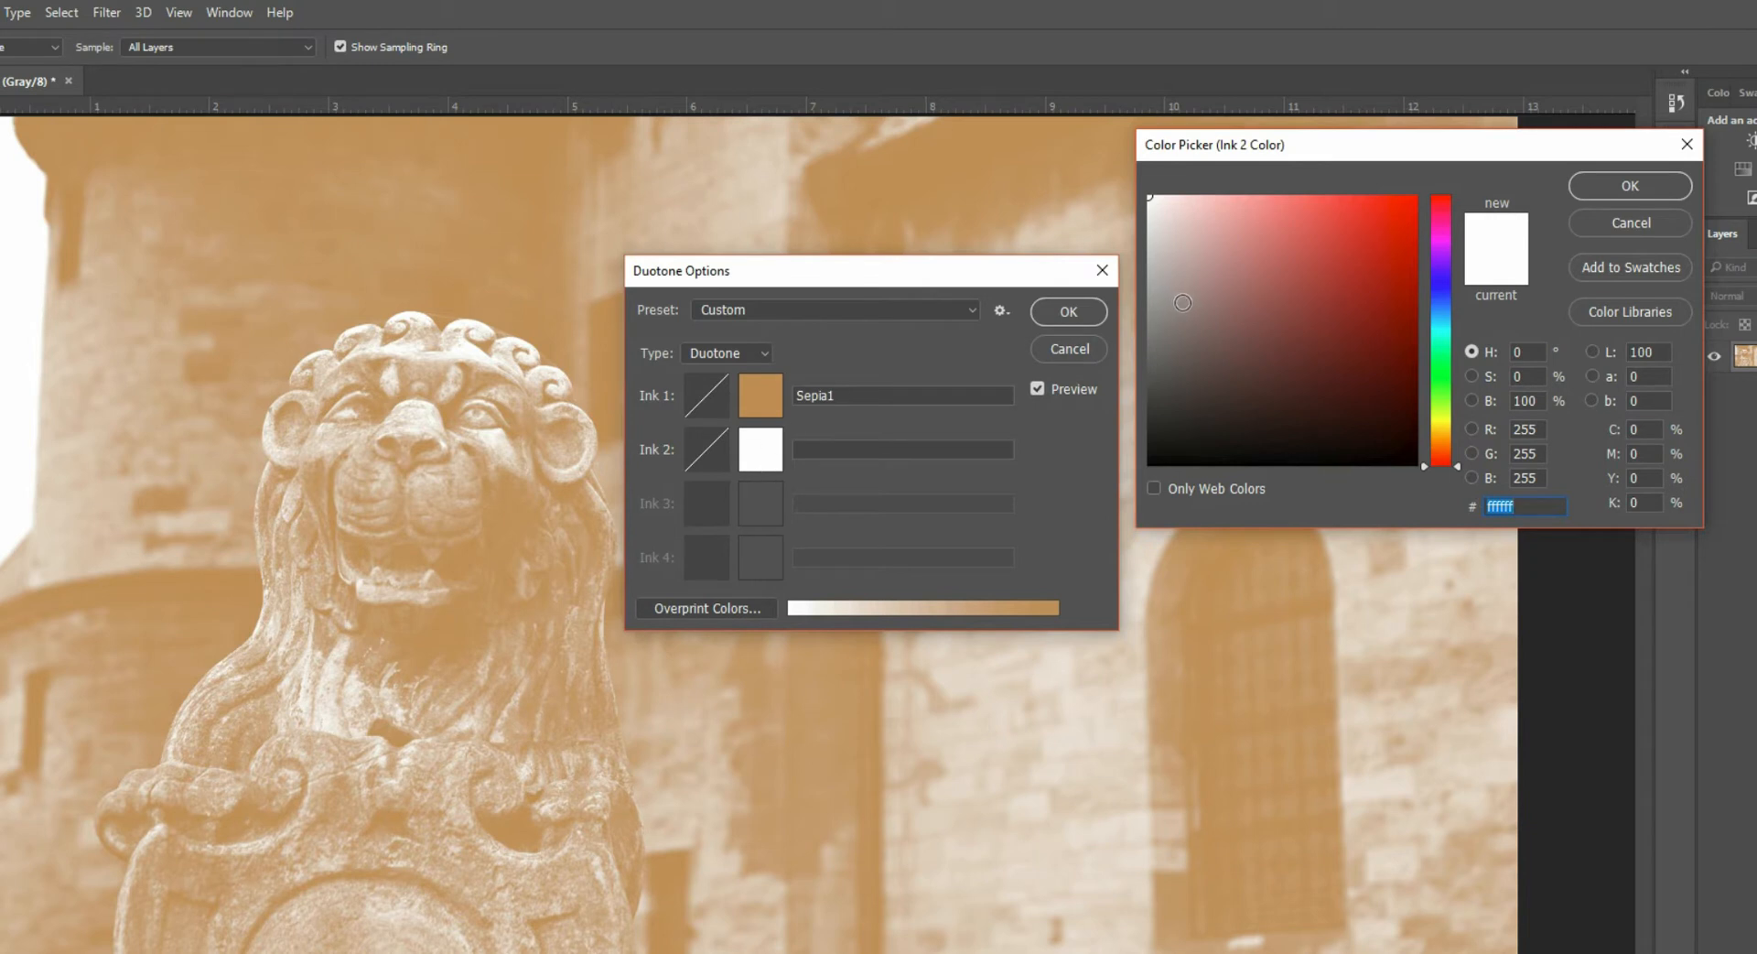
- Set the second duotone ink colour to black (#000000)
left_click(1152, 465)
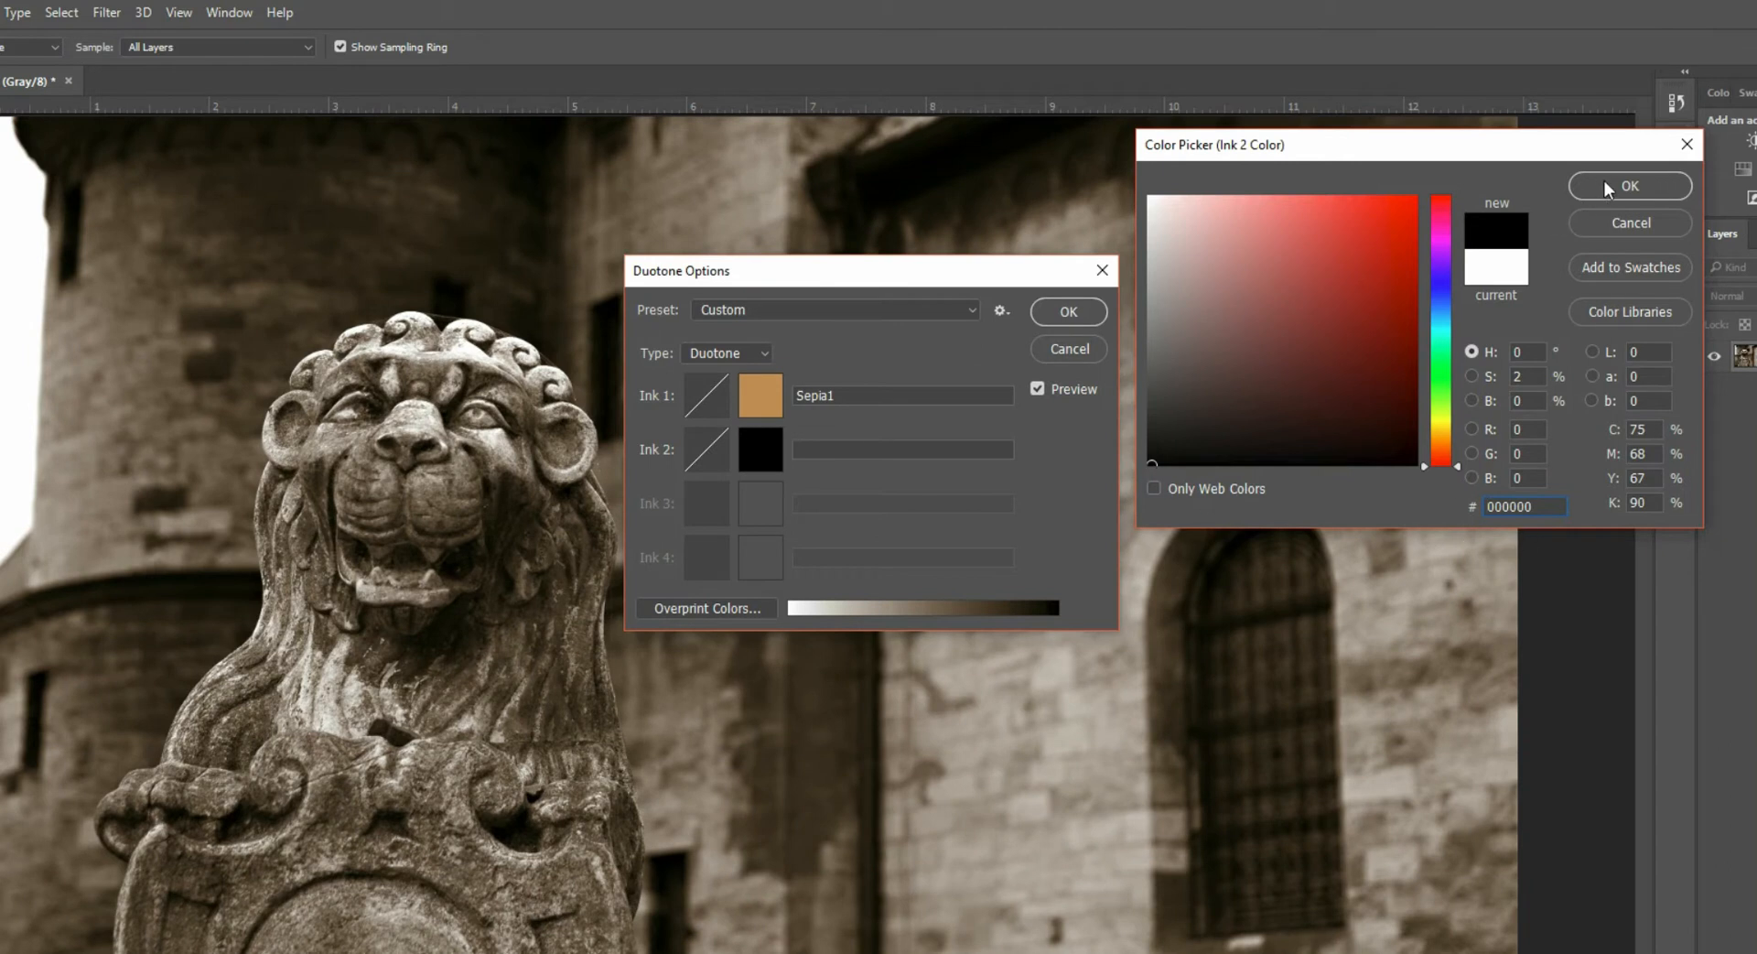
left_click(1629, 186)
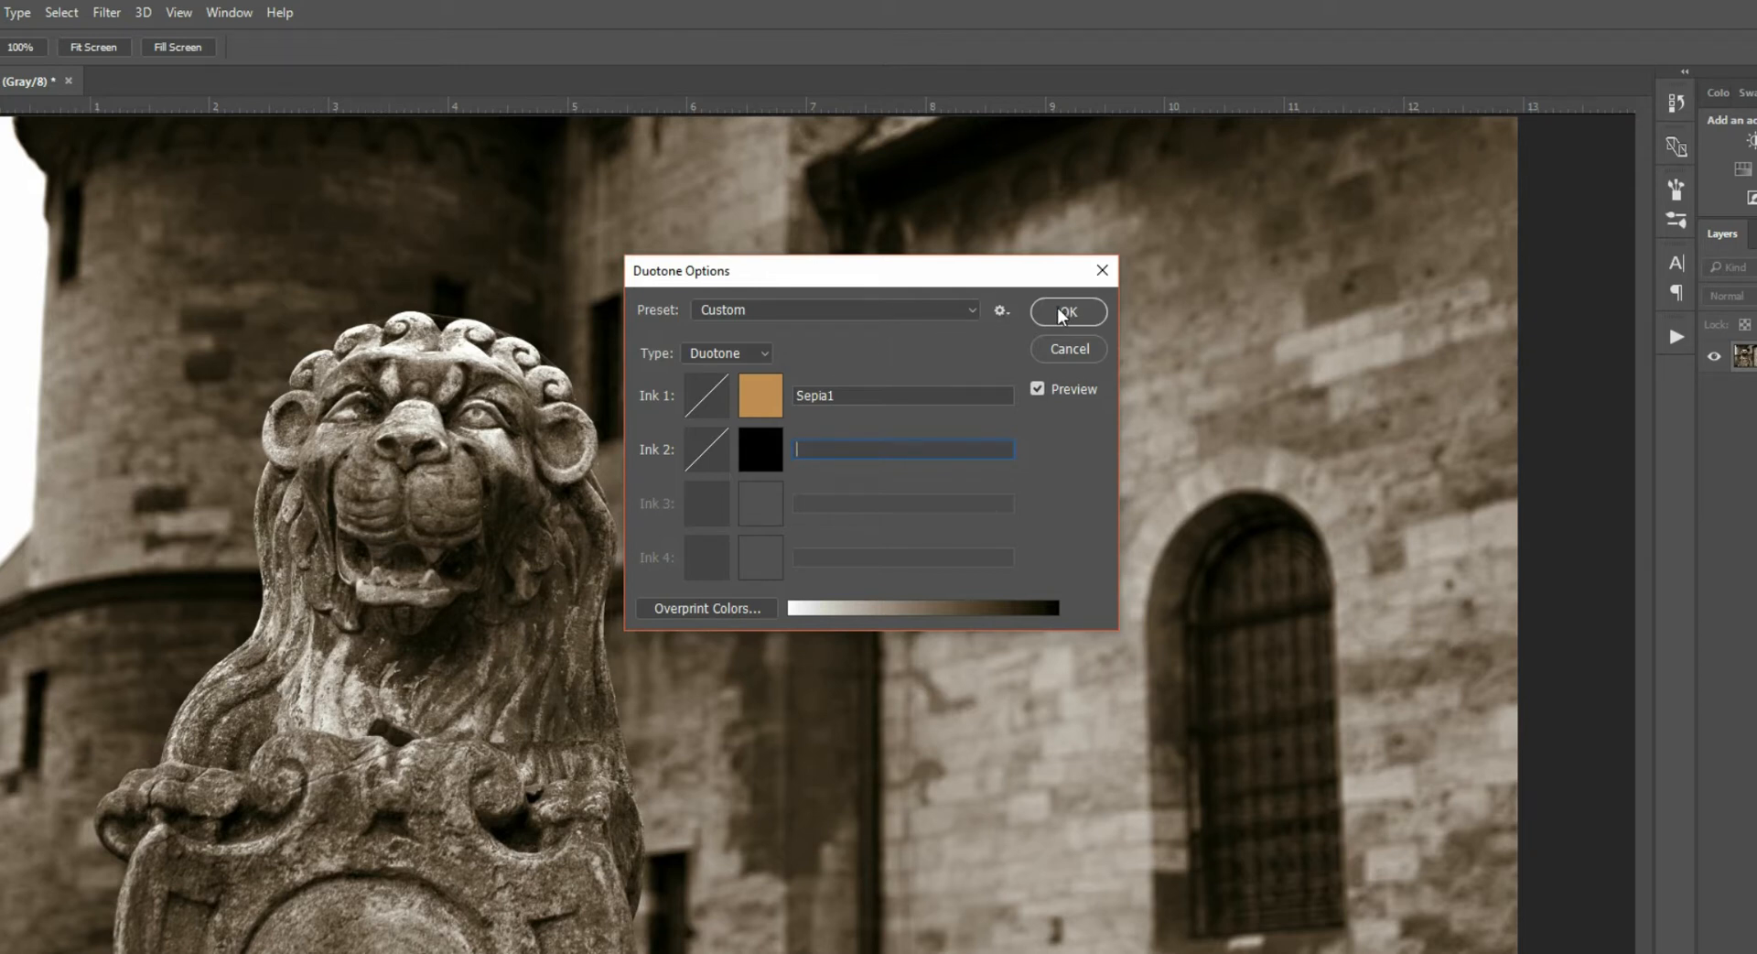
- Name the second ink 'black' after the missing-name alert and apply the duotone
left_click(1066, 311)
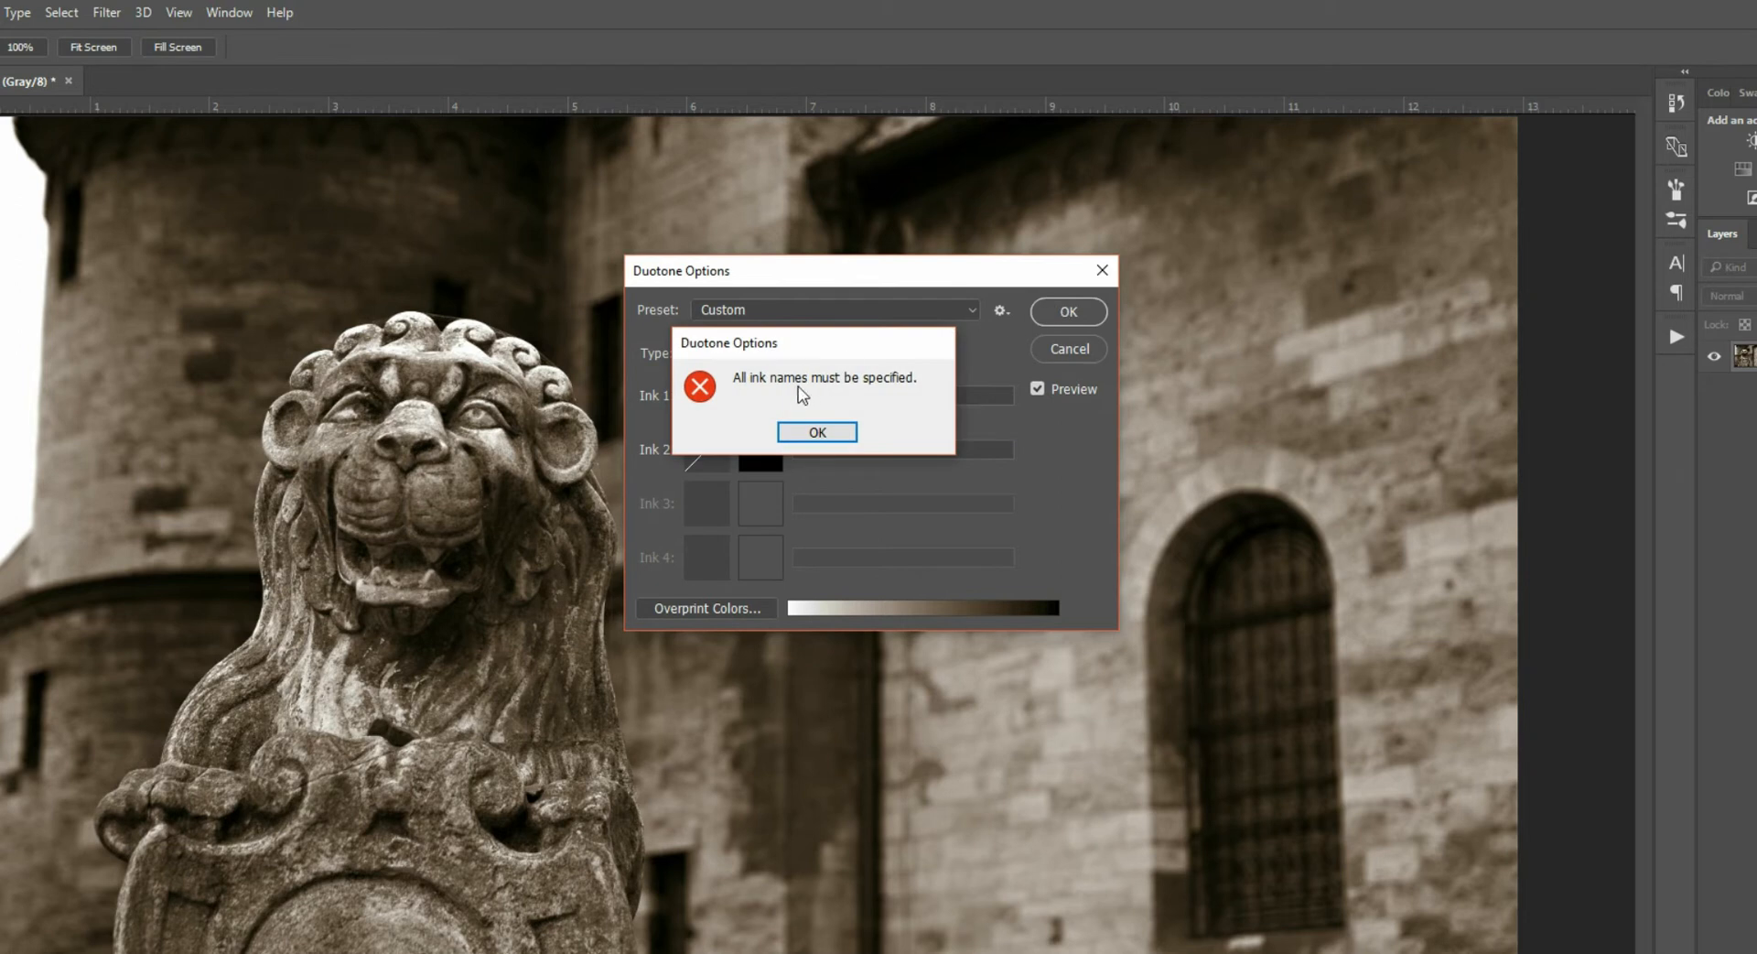
left_click(816, 431)
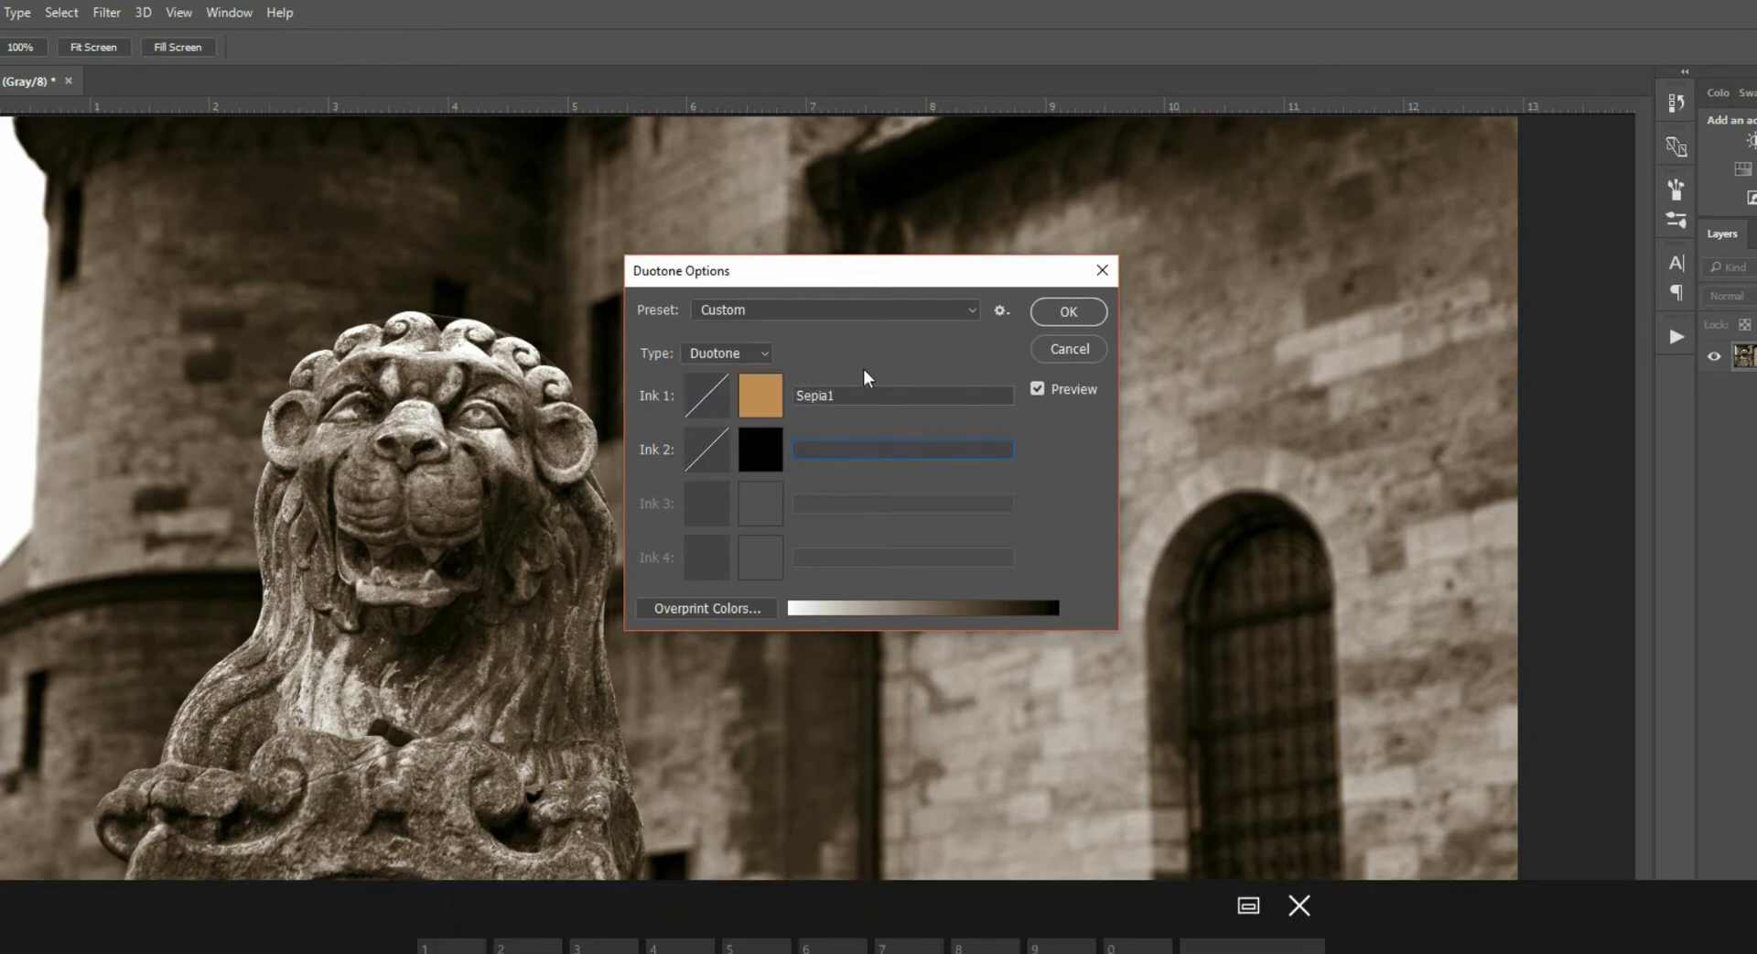
type("black")
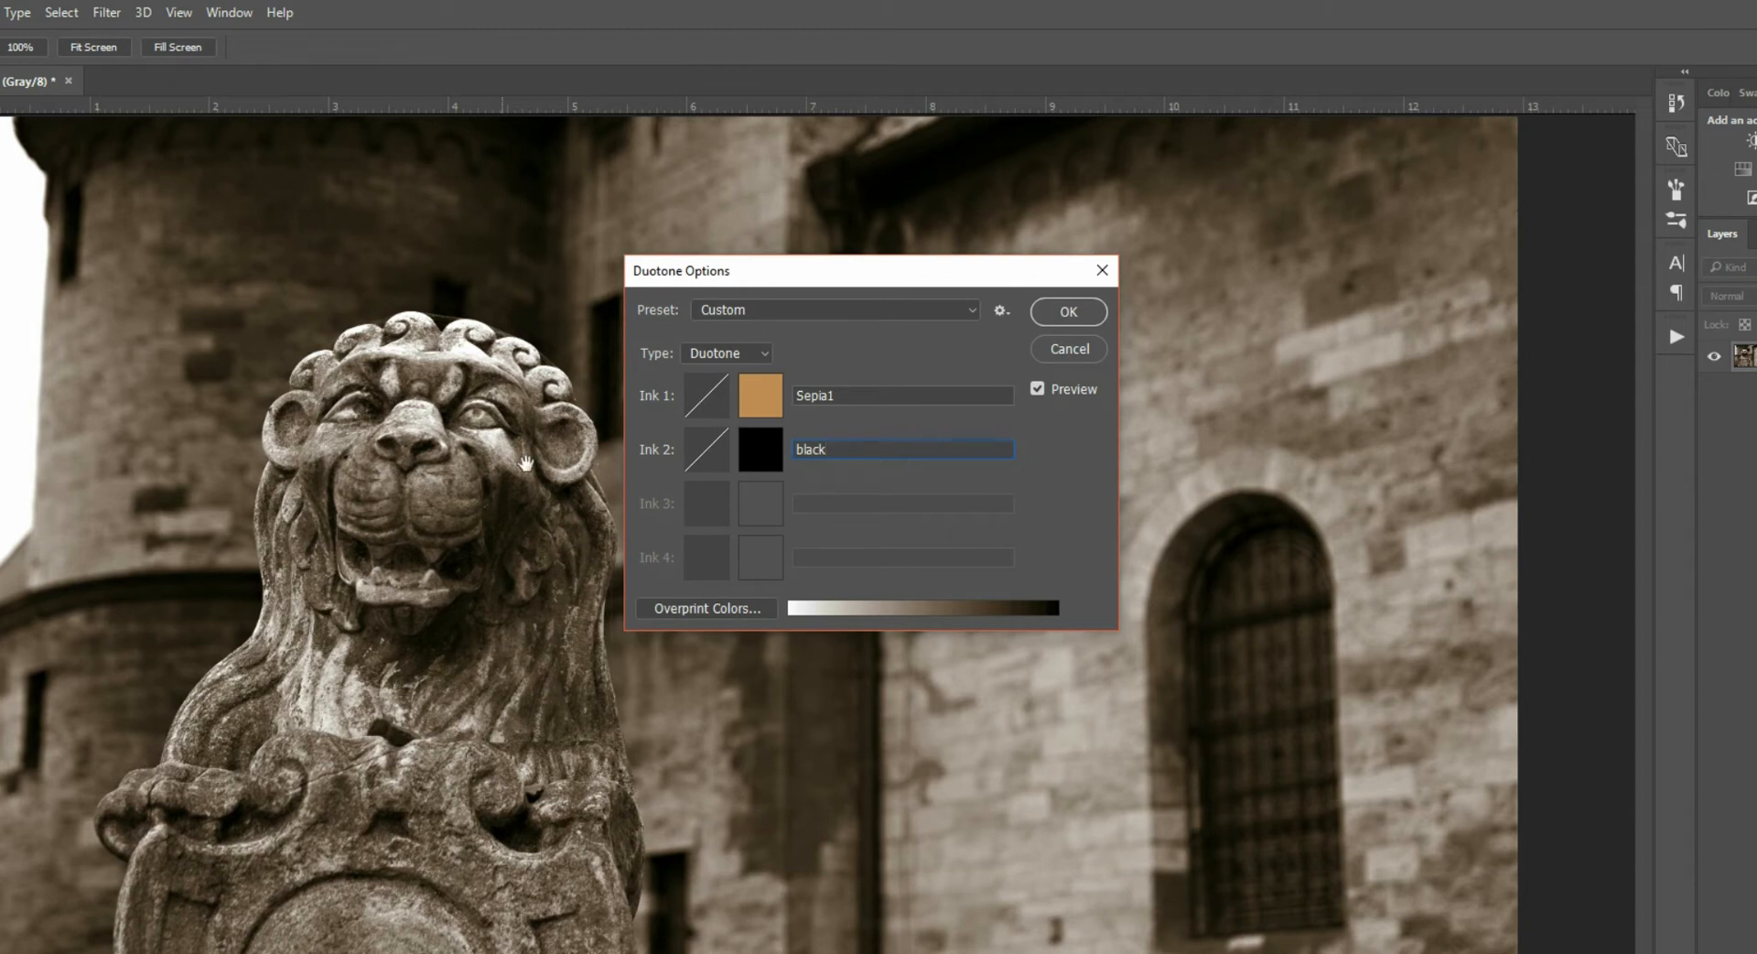
left_click(1066, 311)
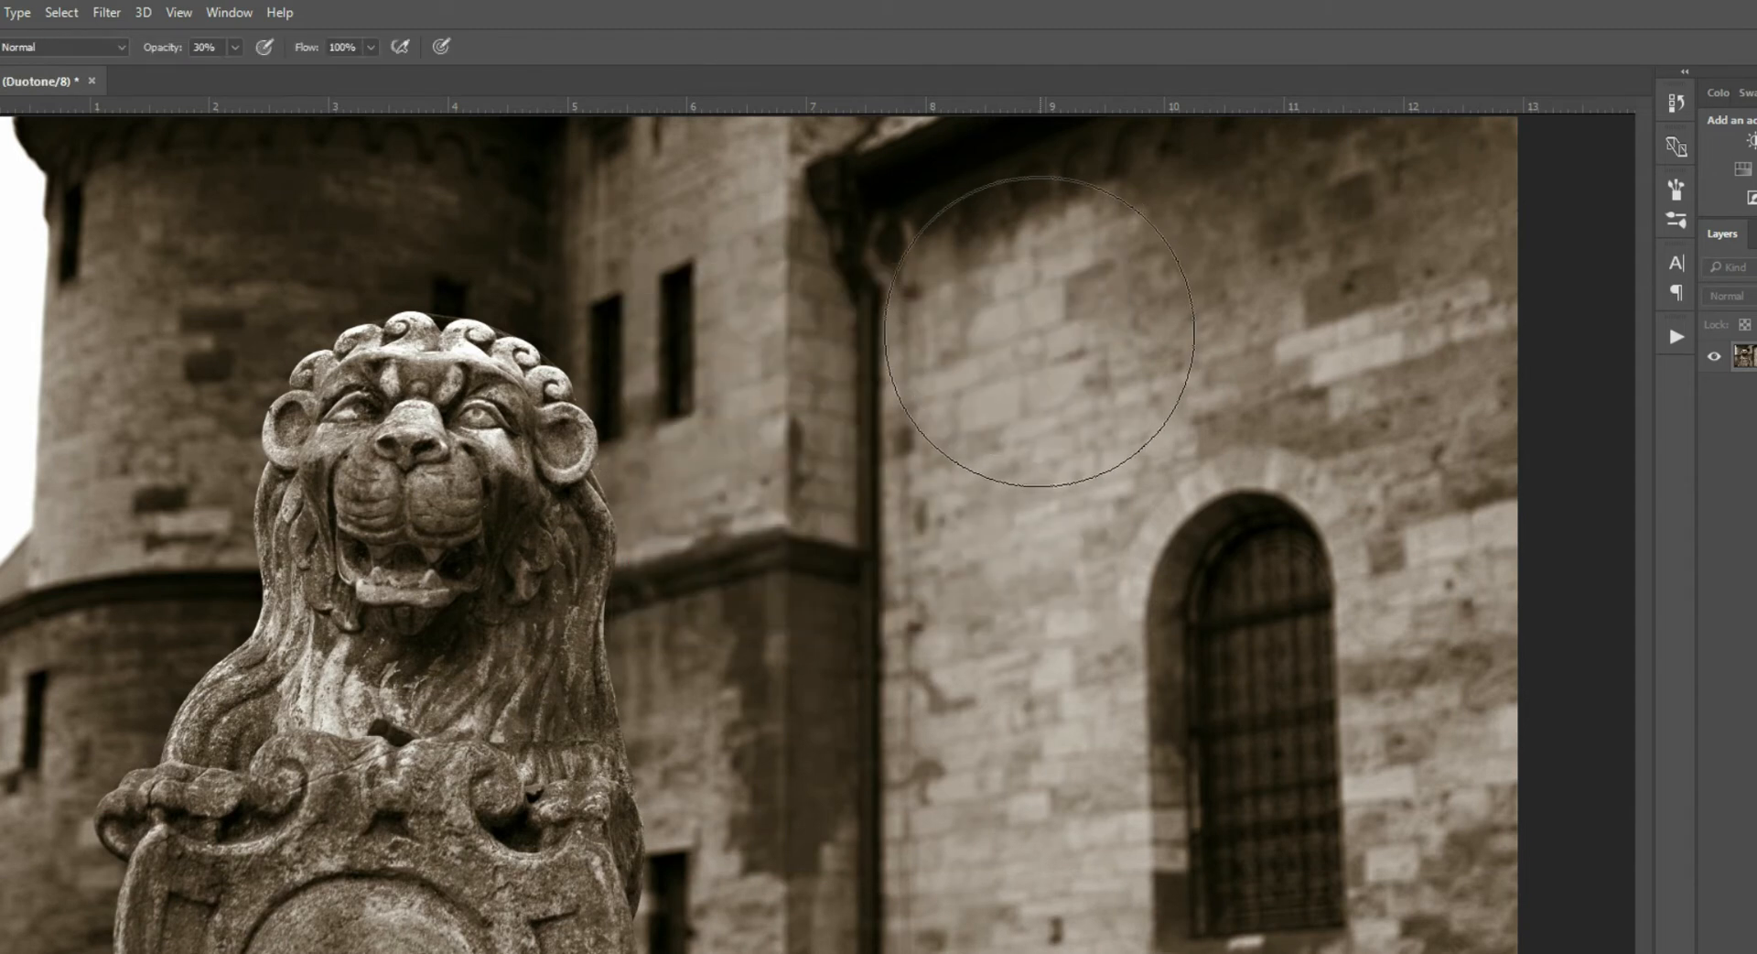
mouse_move(924, 386)
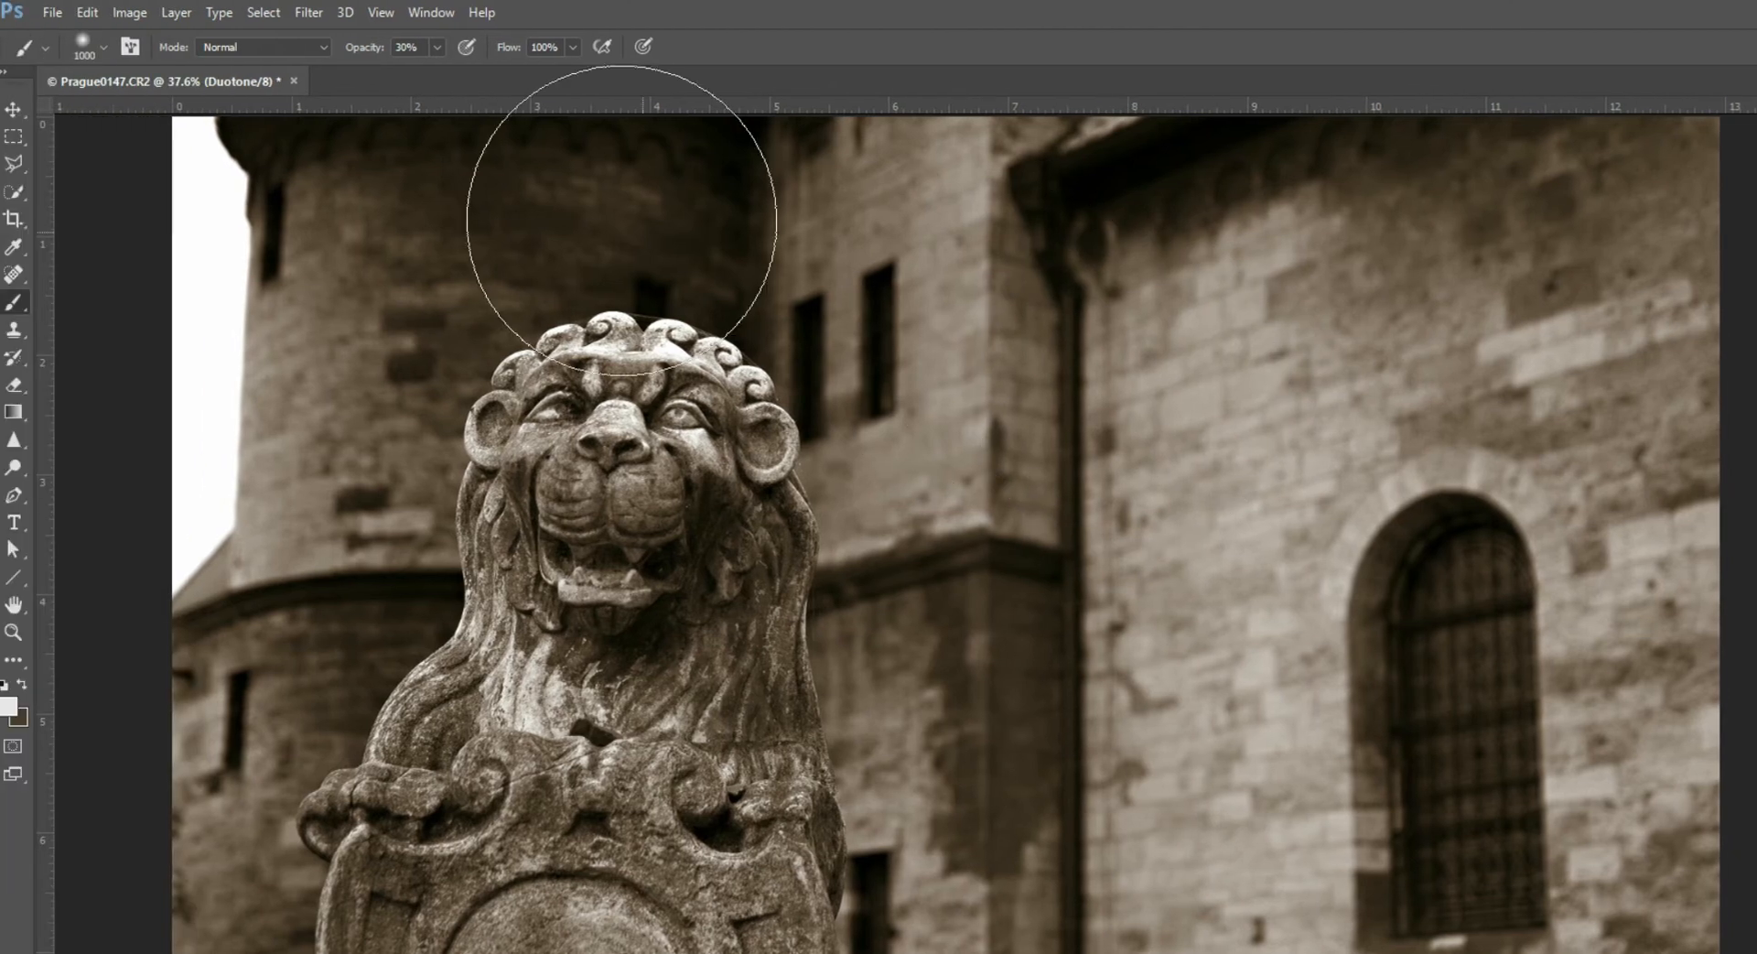
- Change the image mode from Duotone to RGB Color
left_click(128, 12)
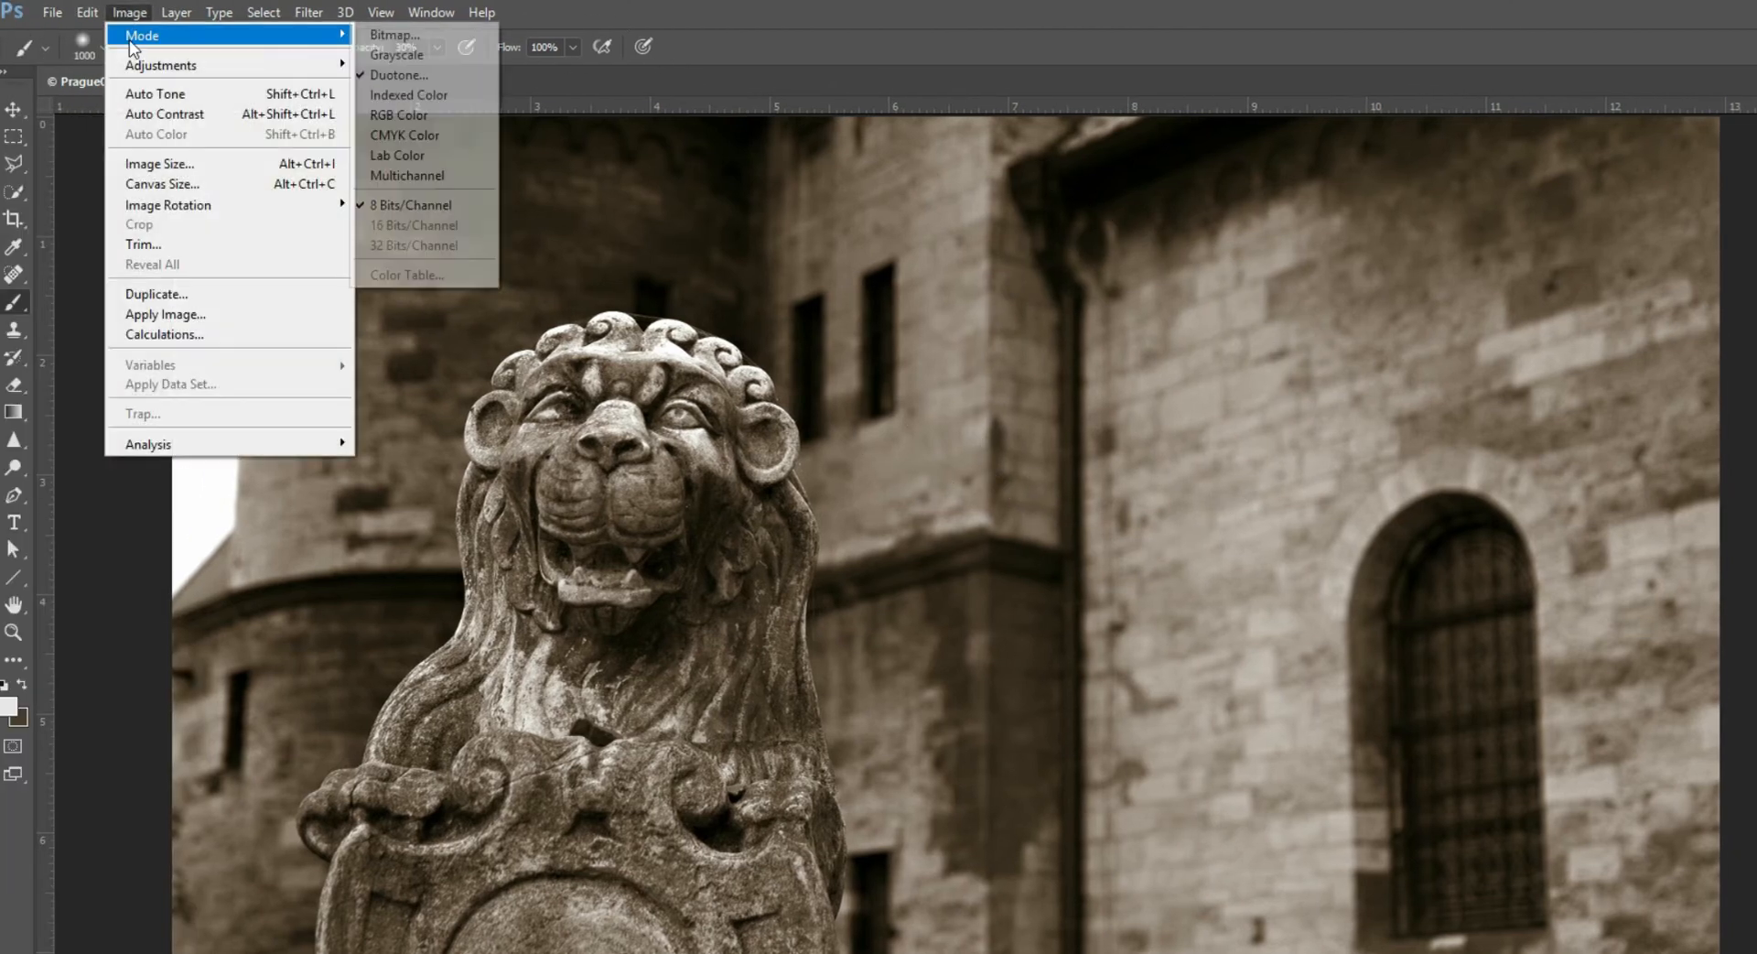
left_click(393, 121)
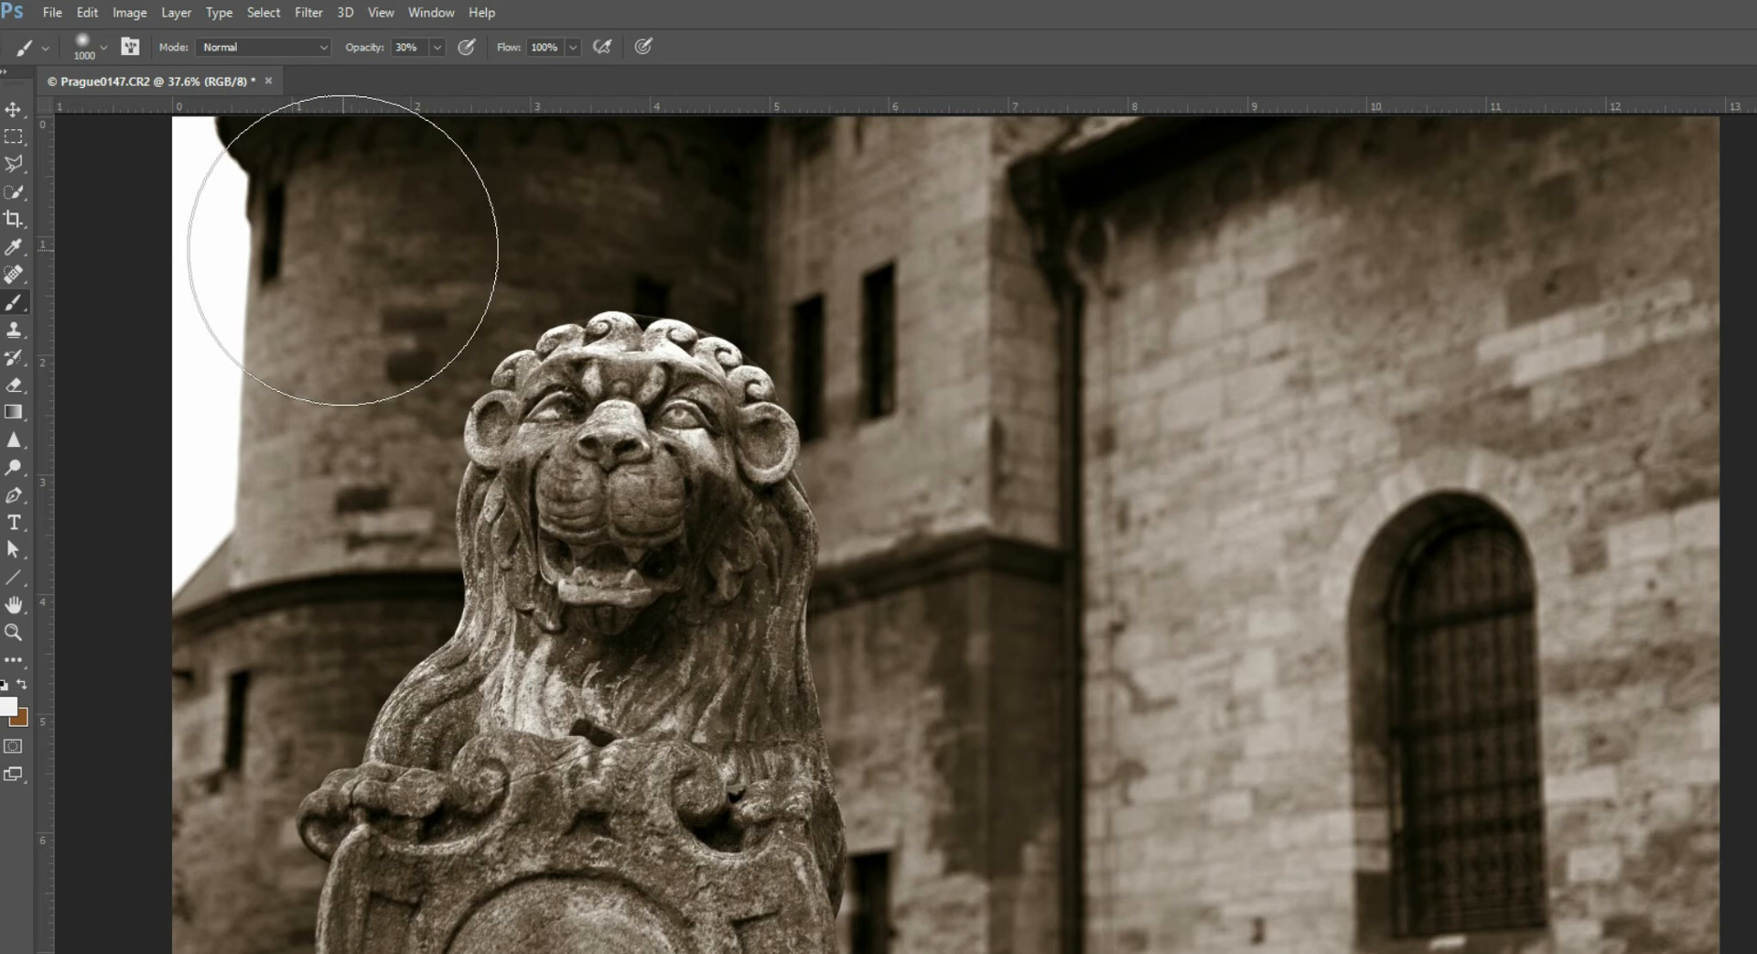
mouse_move(544, 470)
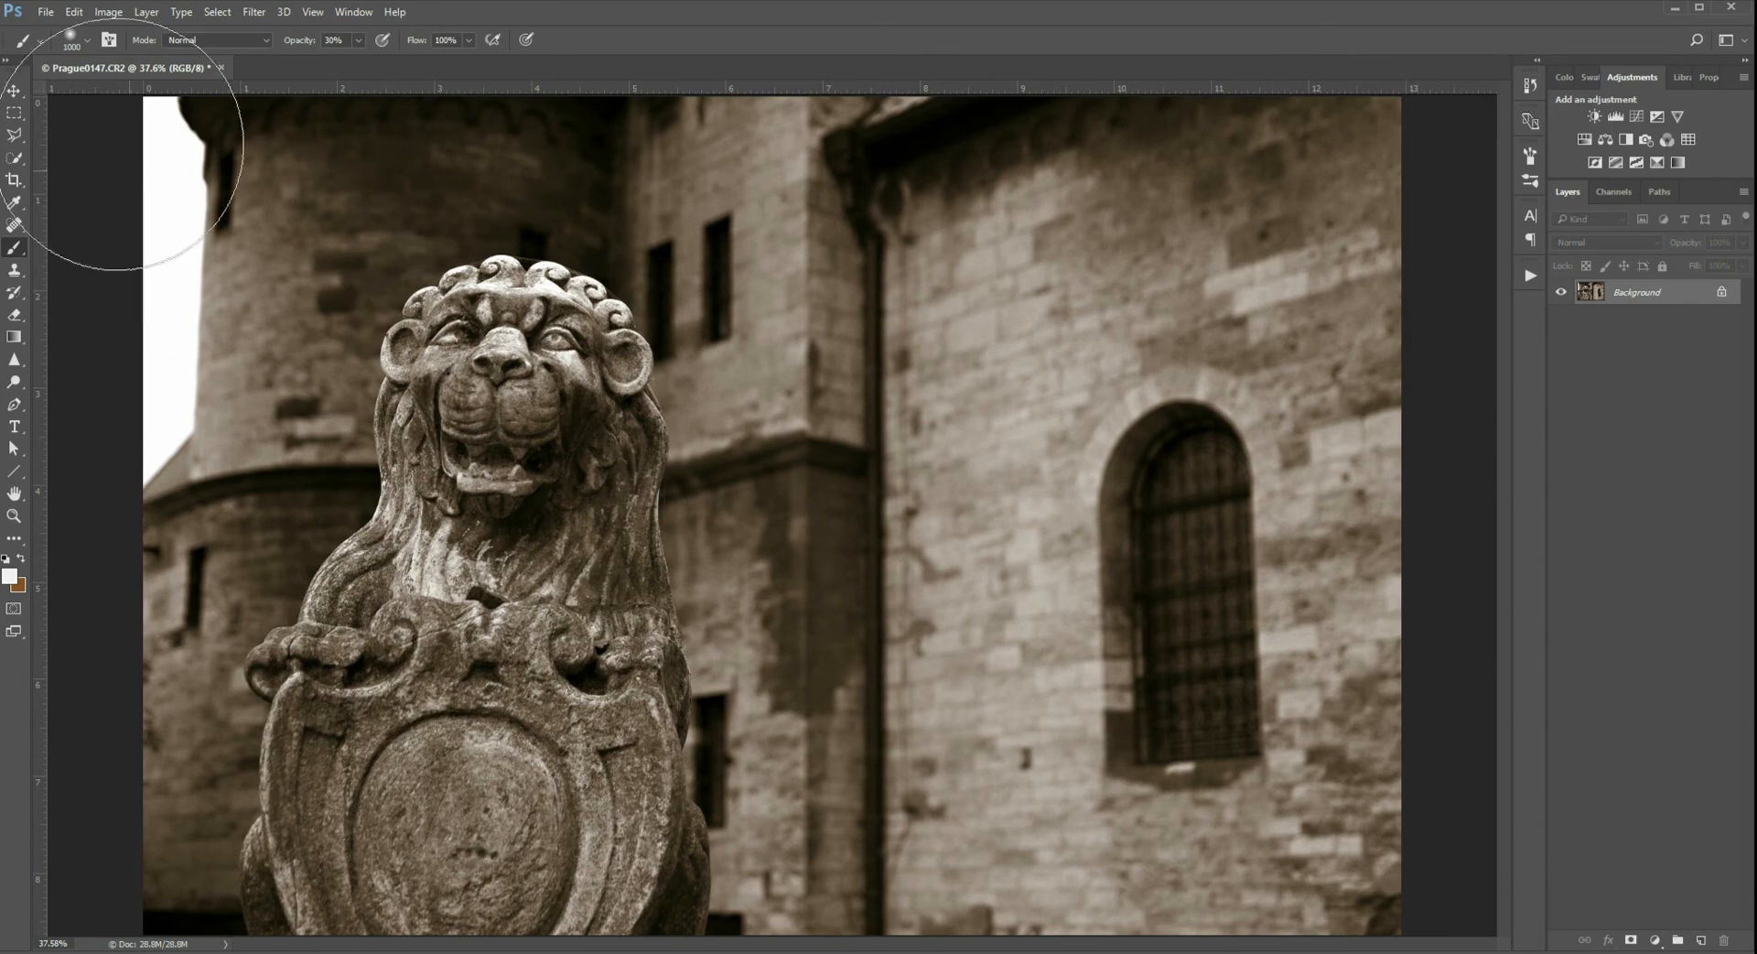
mouse_move(132, 36)
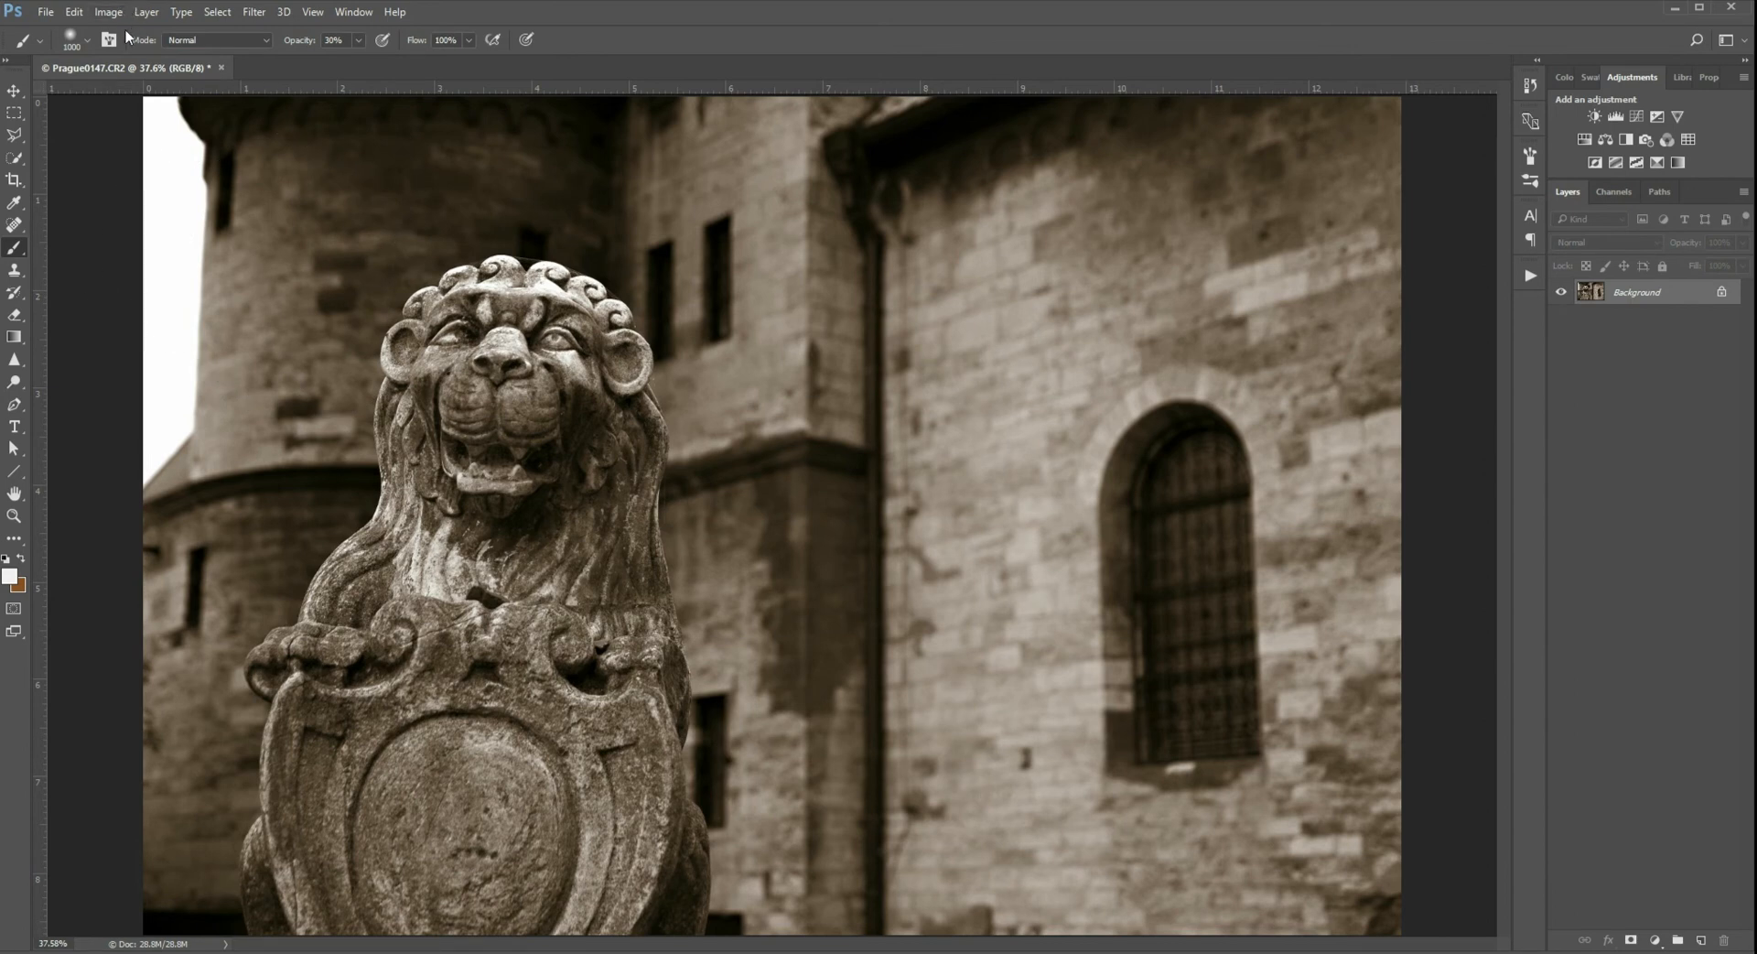
- Apply a Hue/Saturation adjustment with Saturation set to -28
left_click(108, 11)
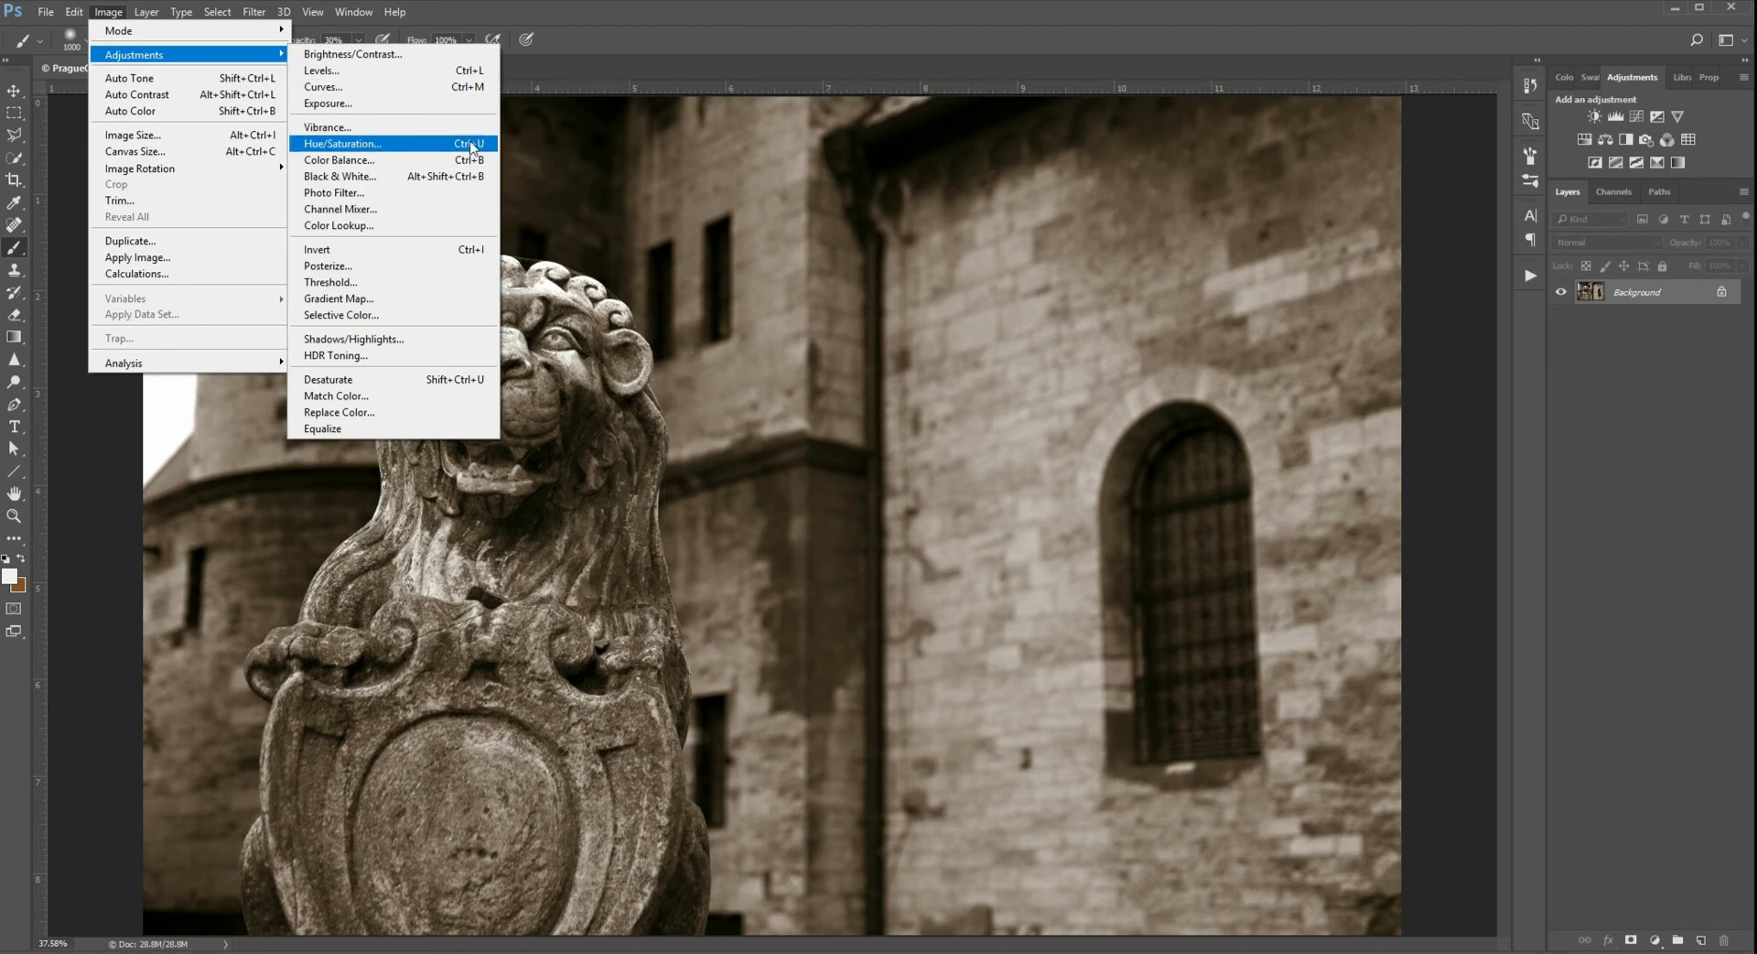
mouse_move(1614, 91)
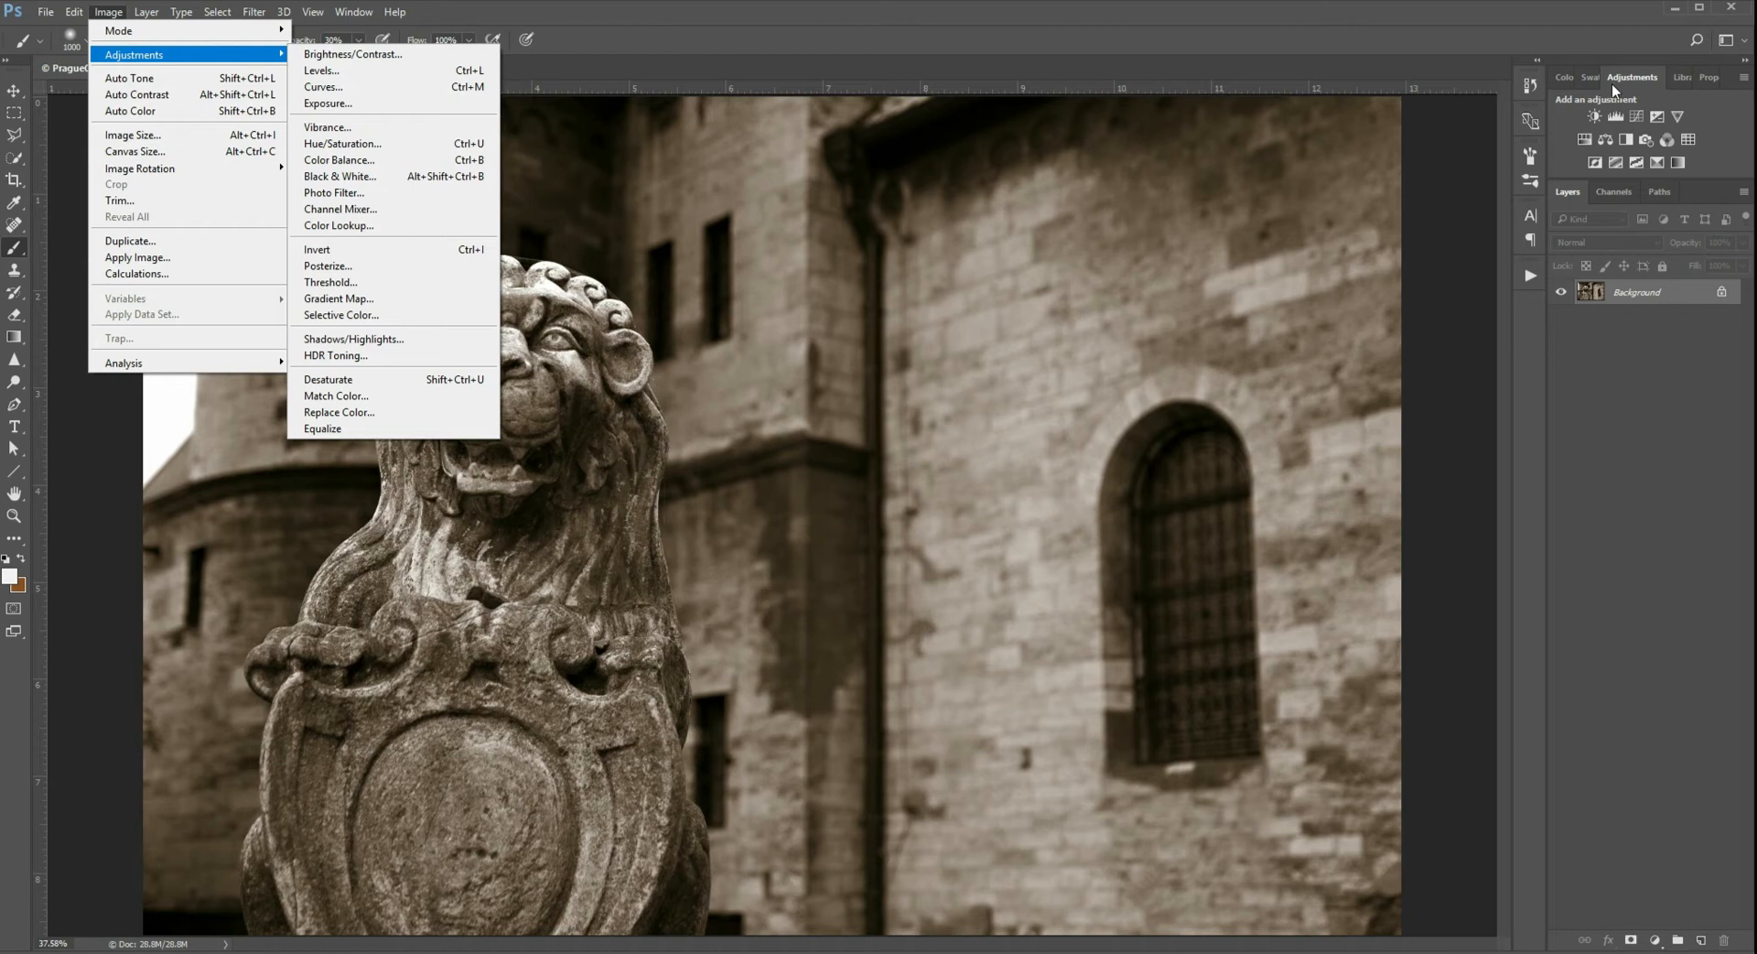
mouse_move(379, 143)
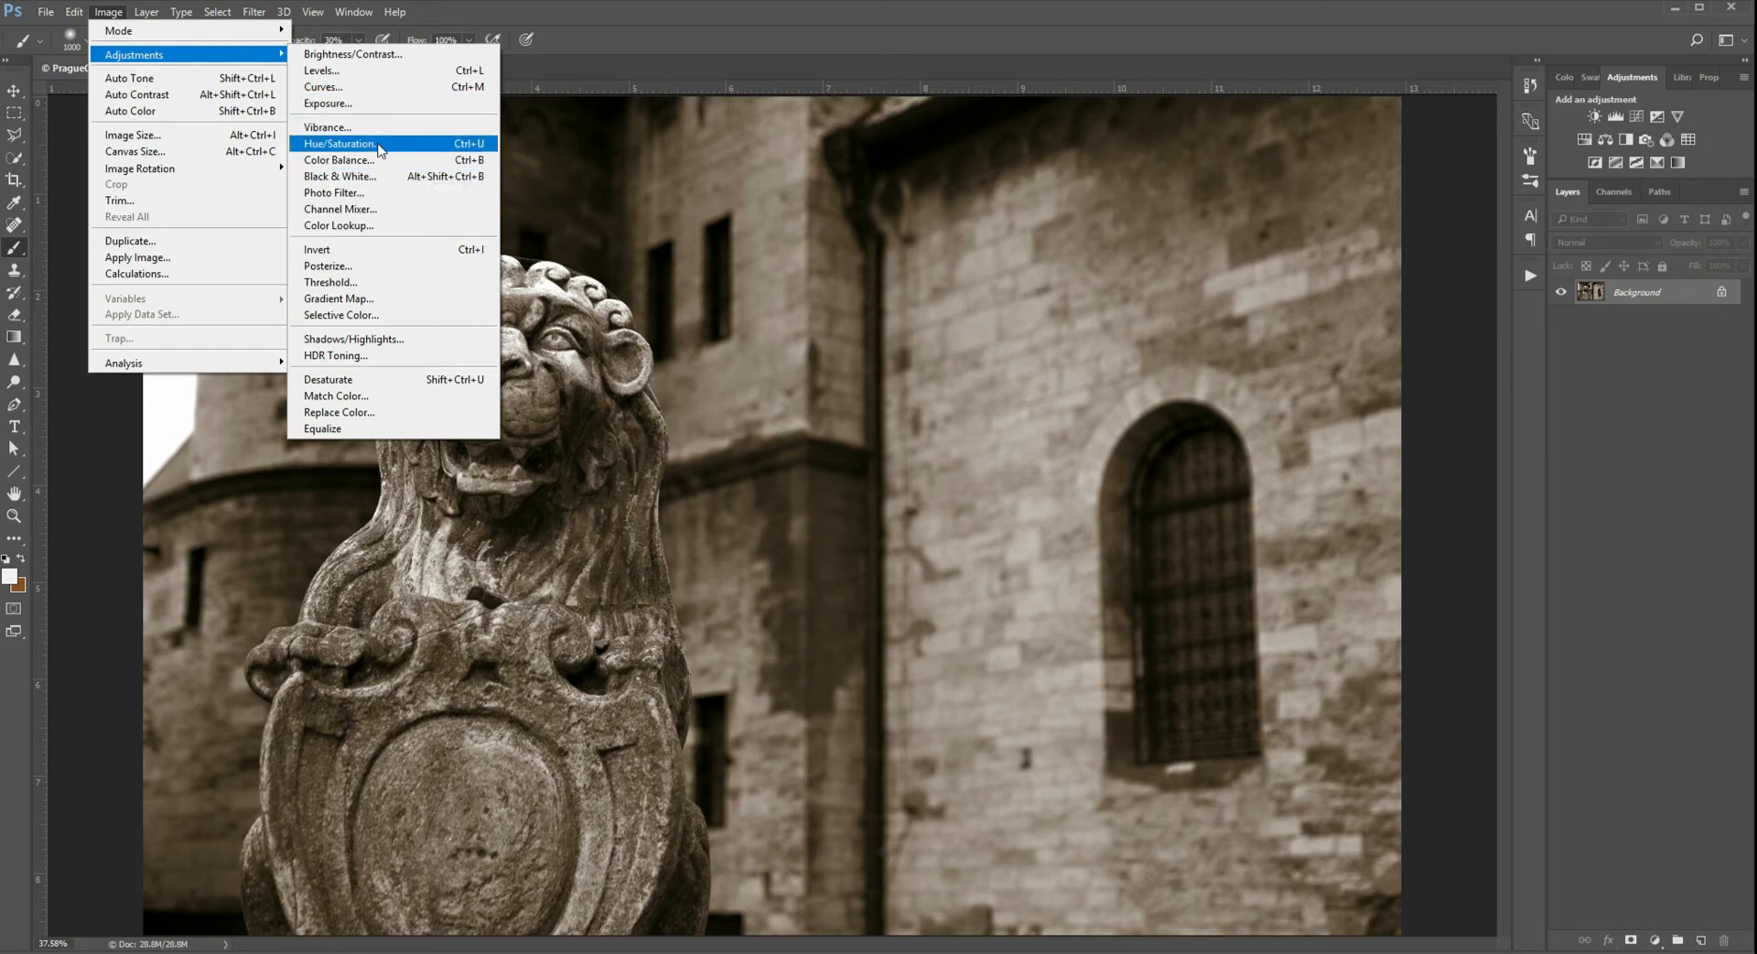
left_click(340, 143)
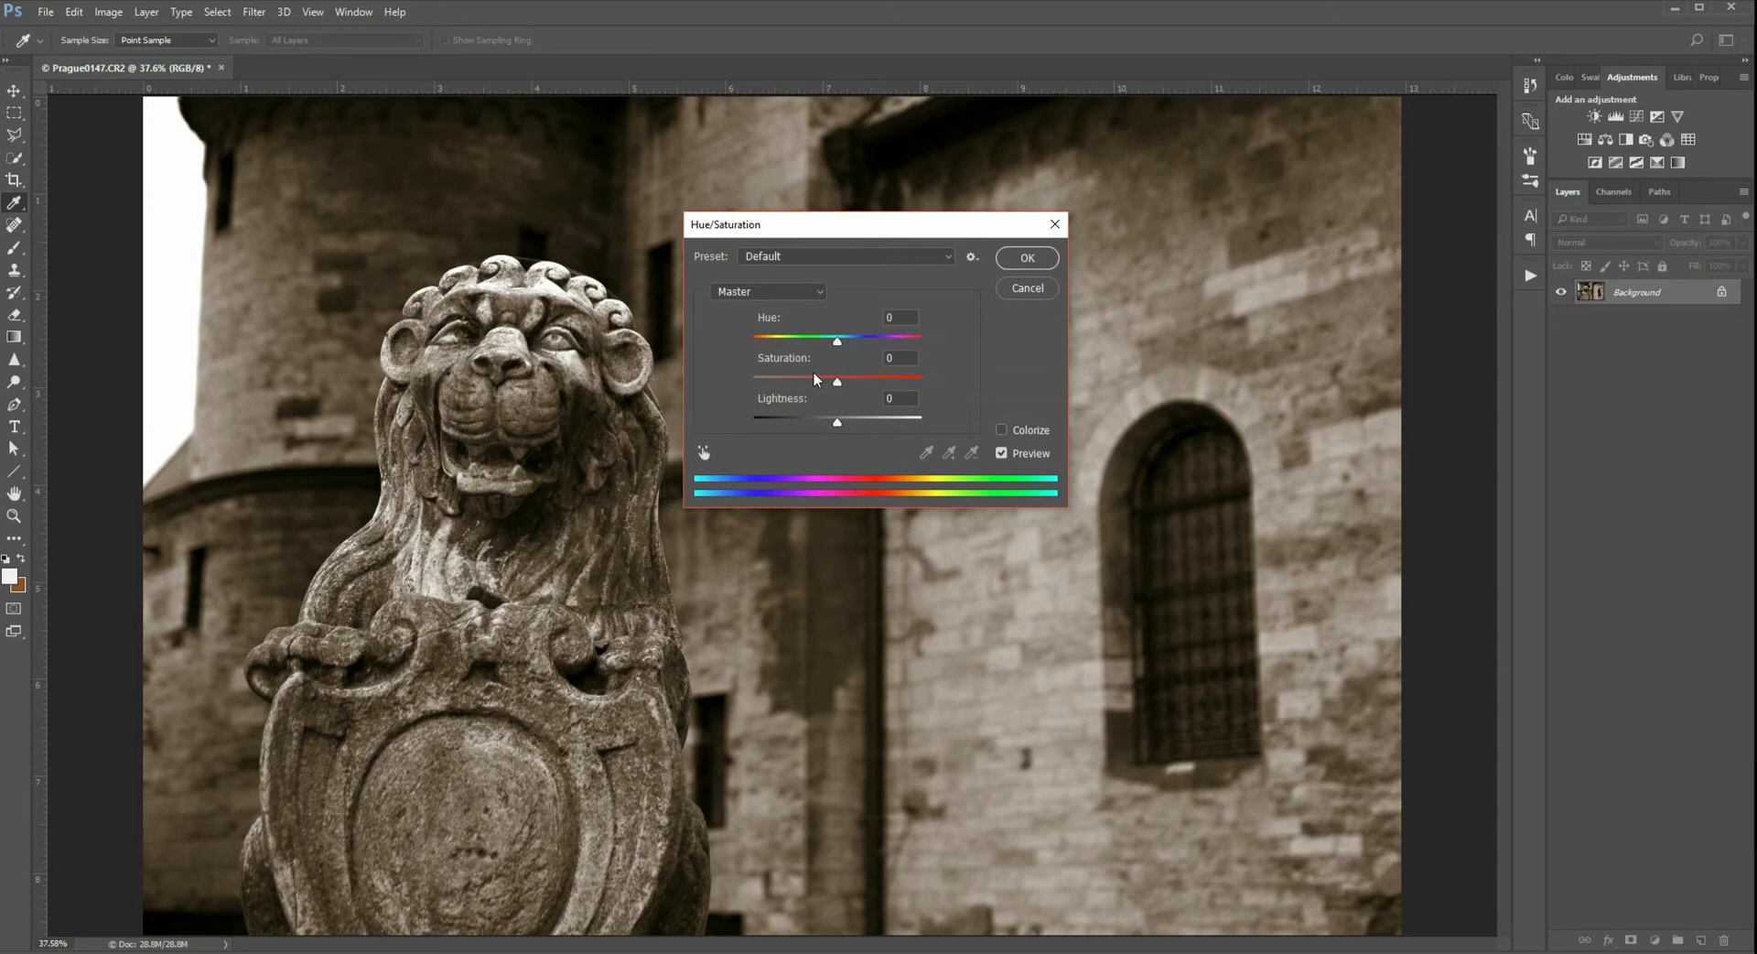
left_click_drag(836, 380, 818, 380)
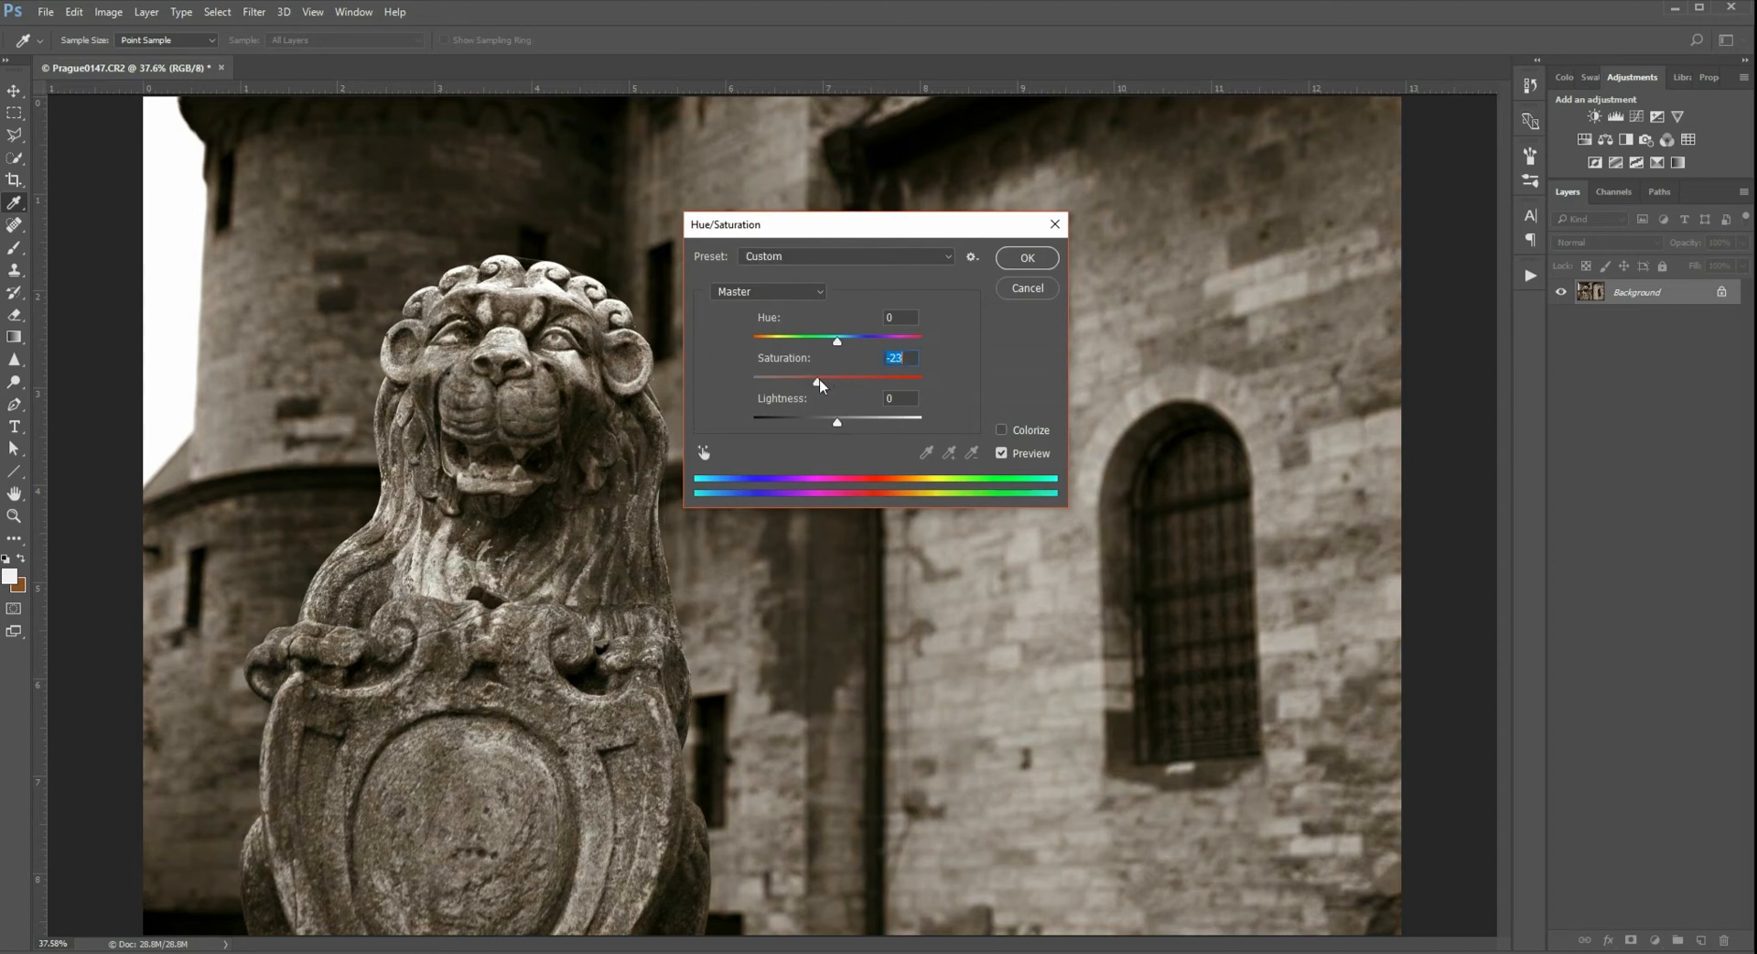
left_click_drag(818, 379, 810, 379)
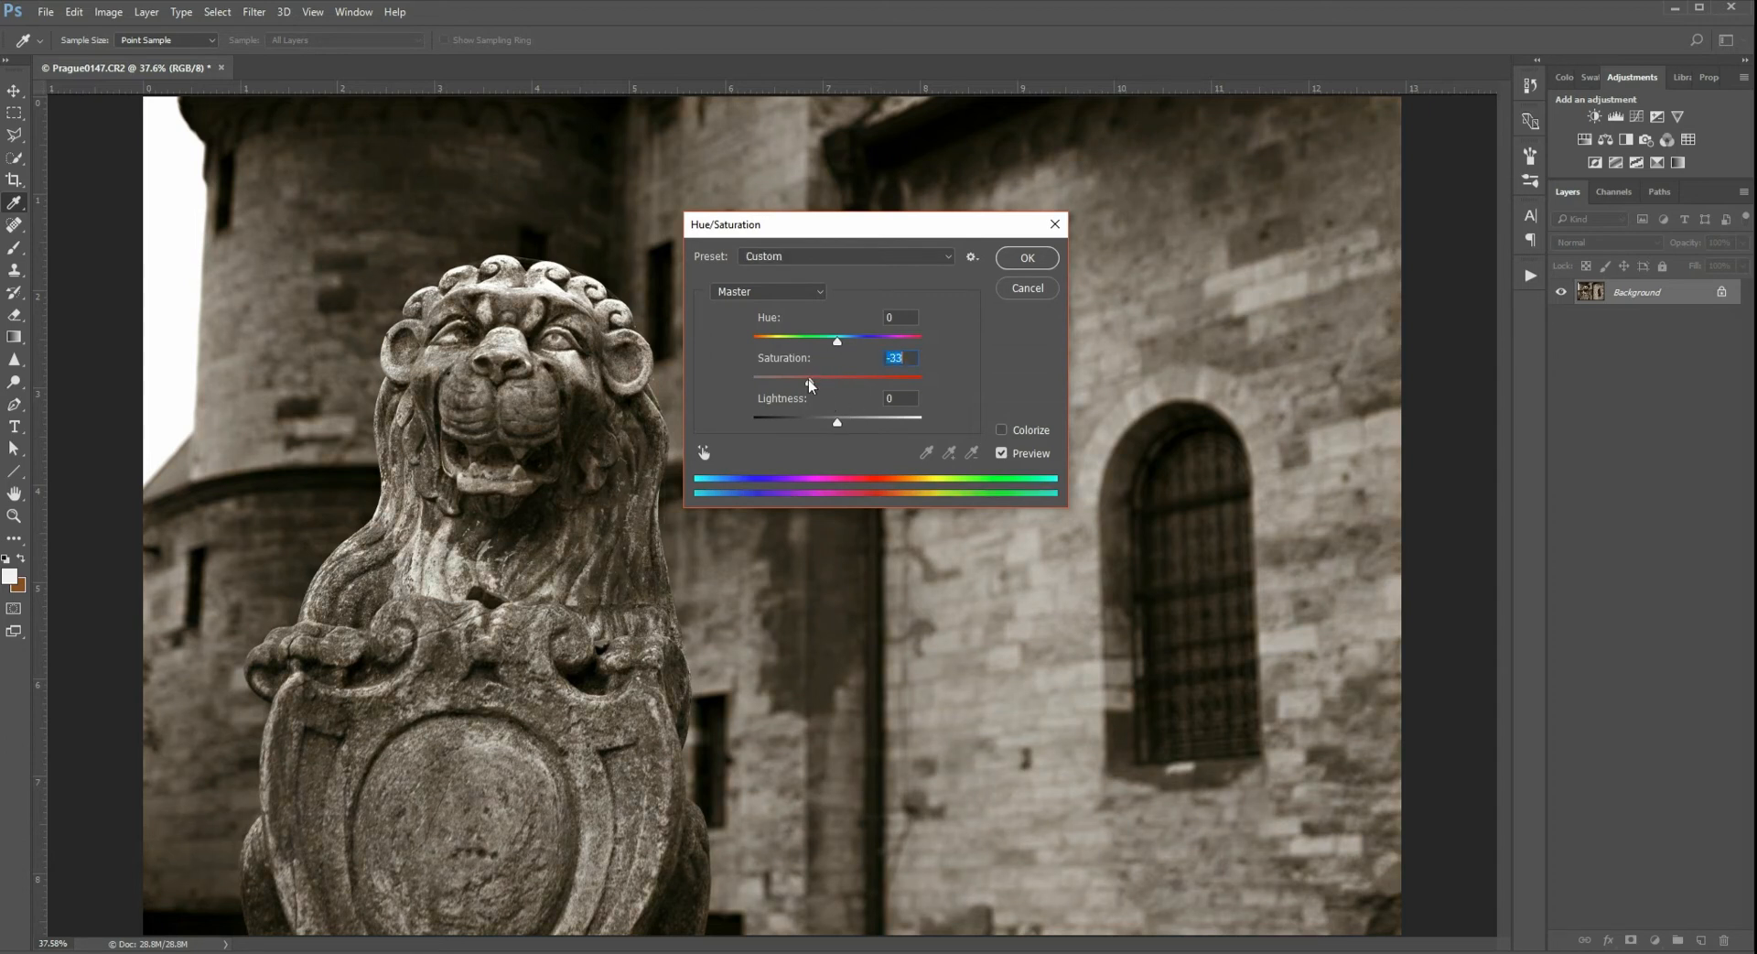
left_click_drag(838, 378, 797, 378)
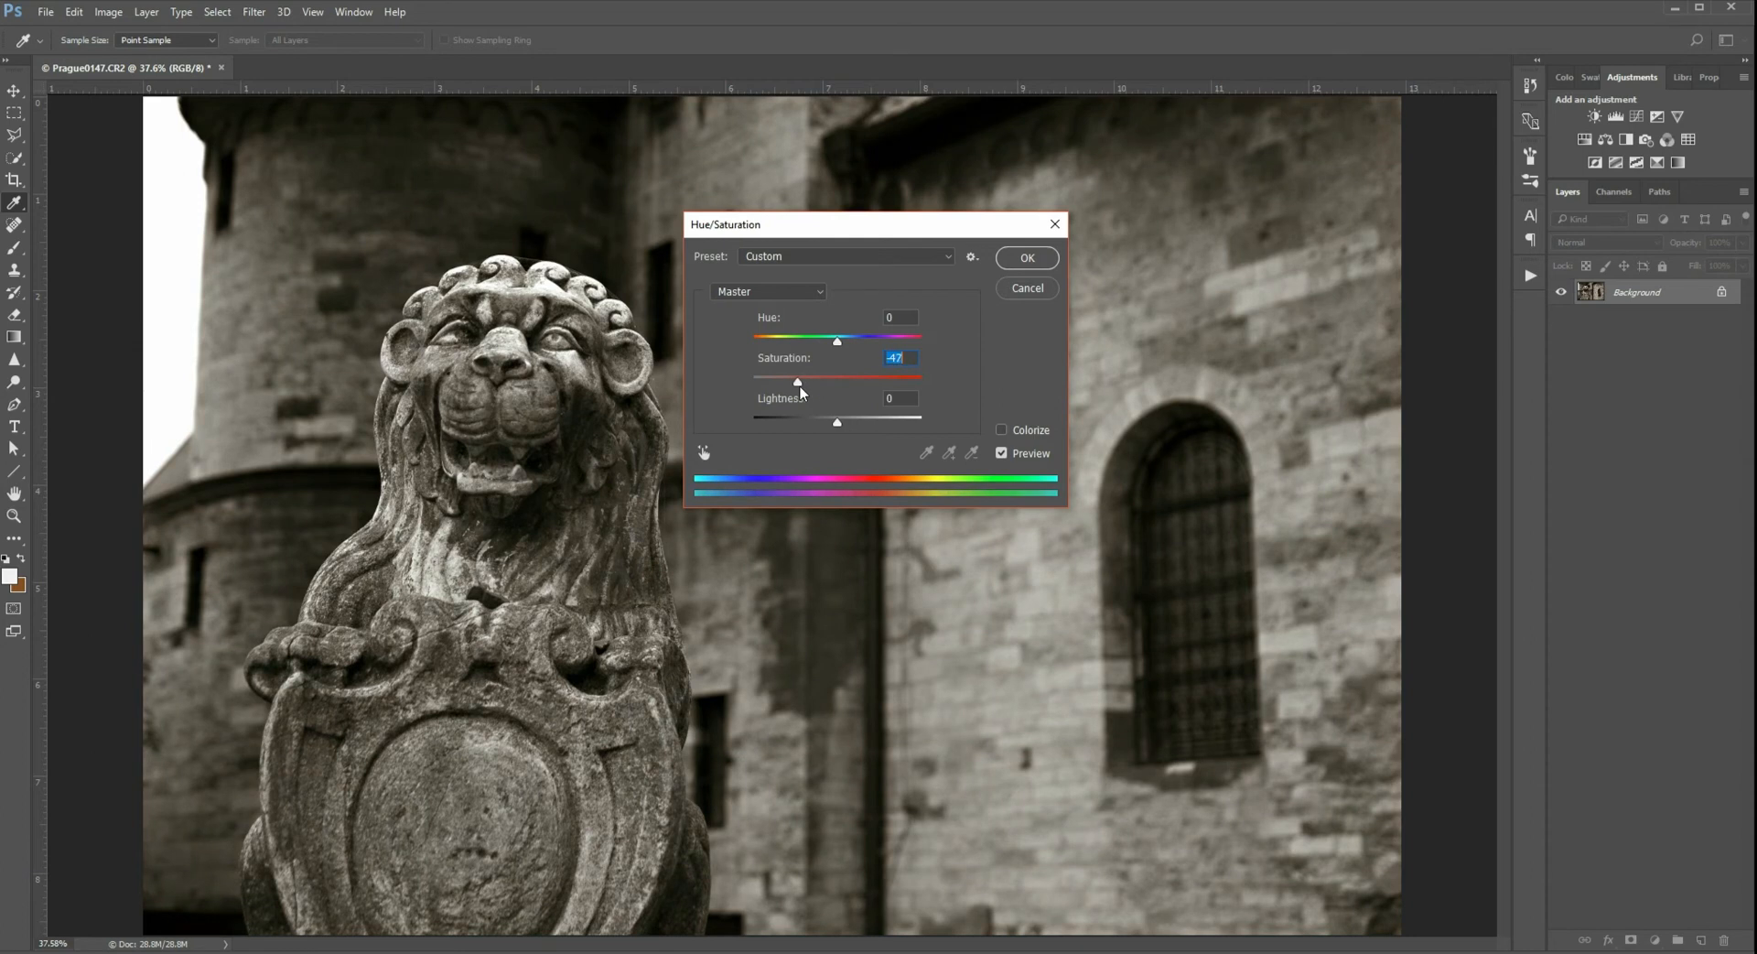
left_click_drag(796, 379, 814, 379)
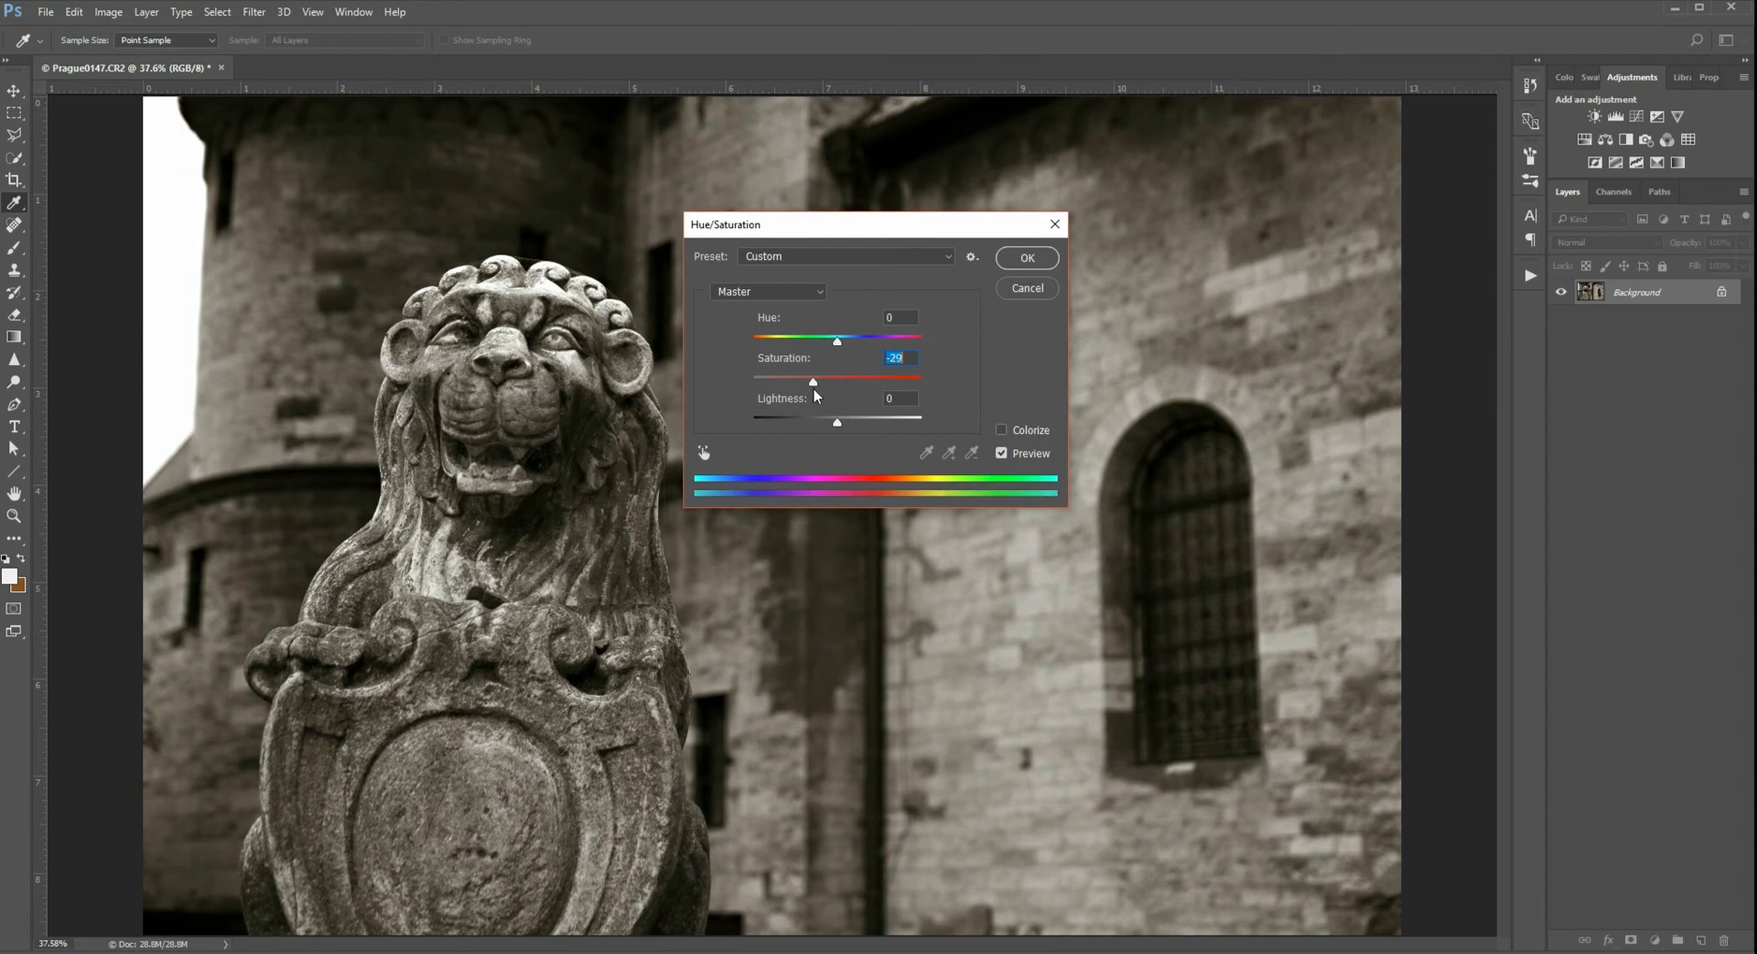
left_click_drag(836, 381, 819, 381)
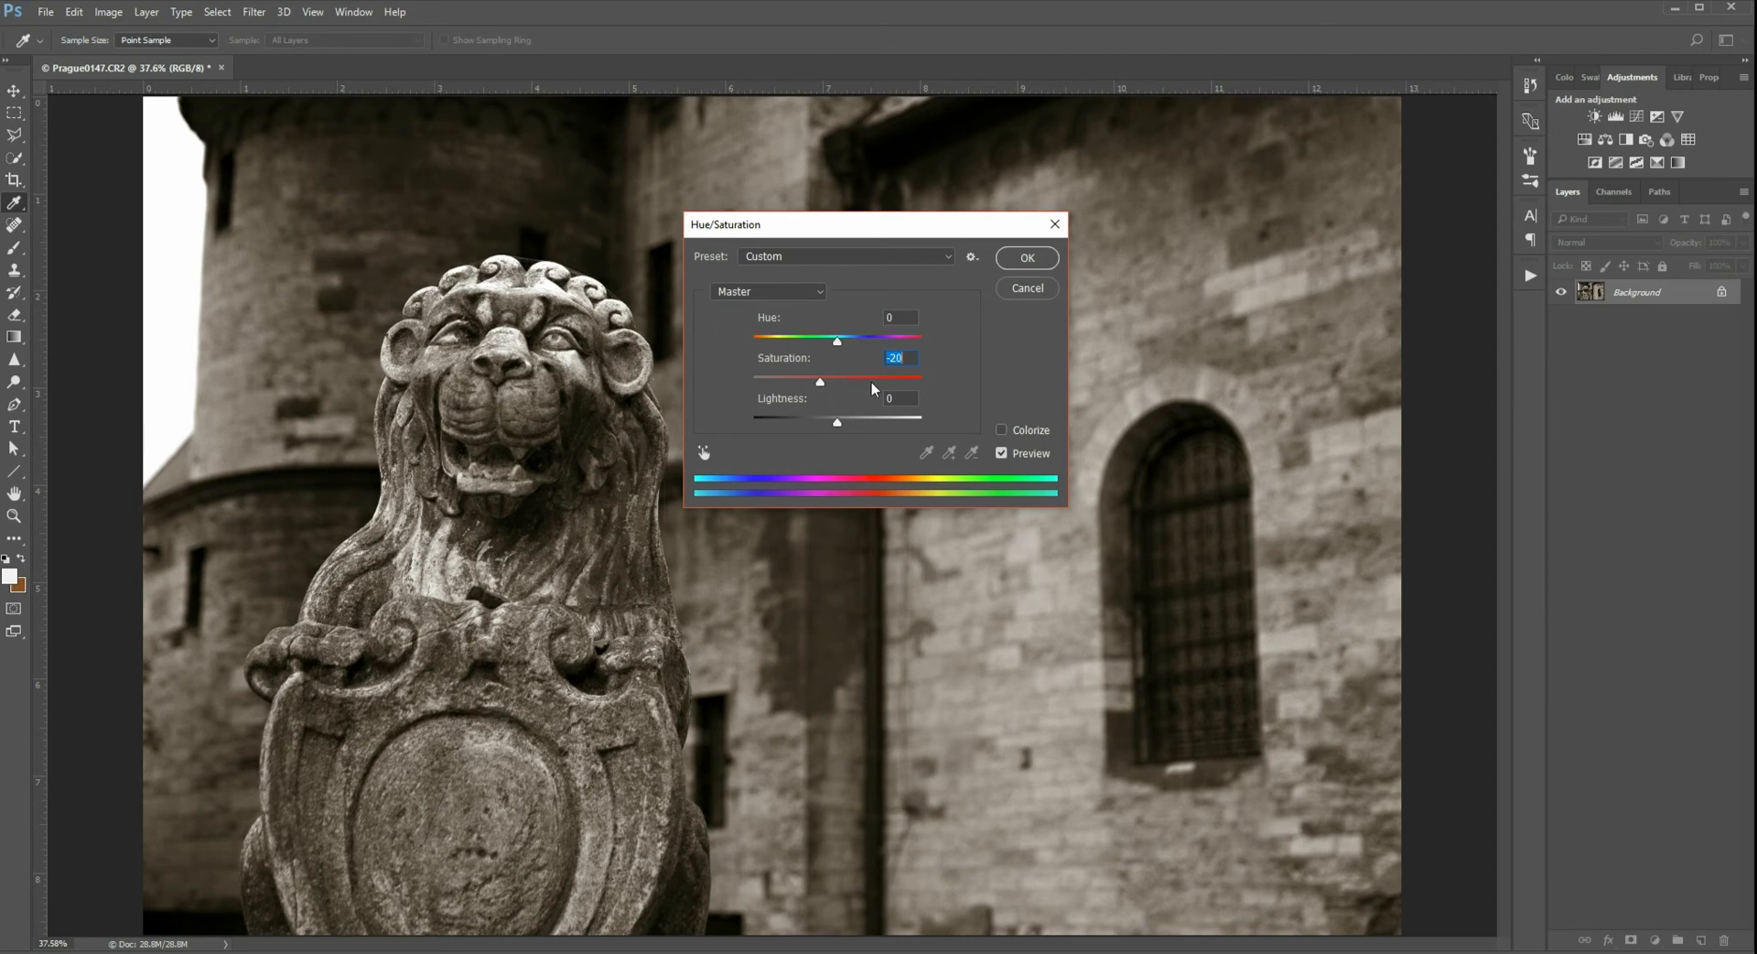
left_click(1025, 258)
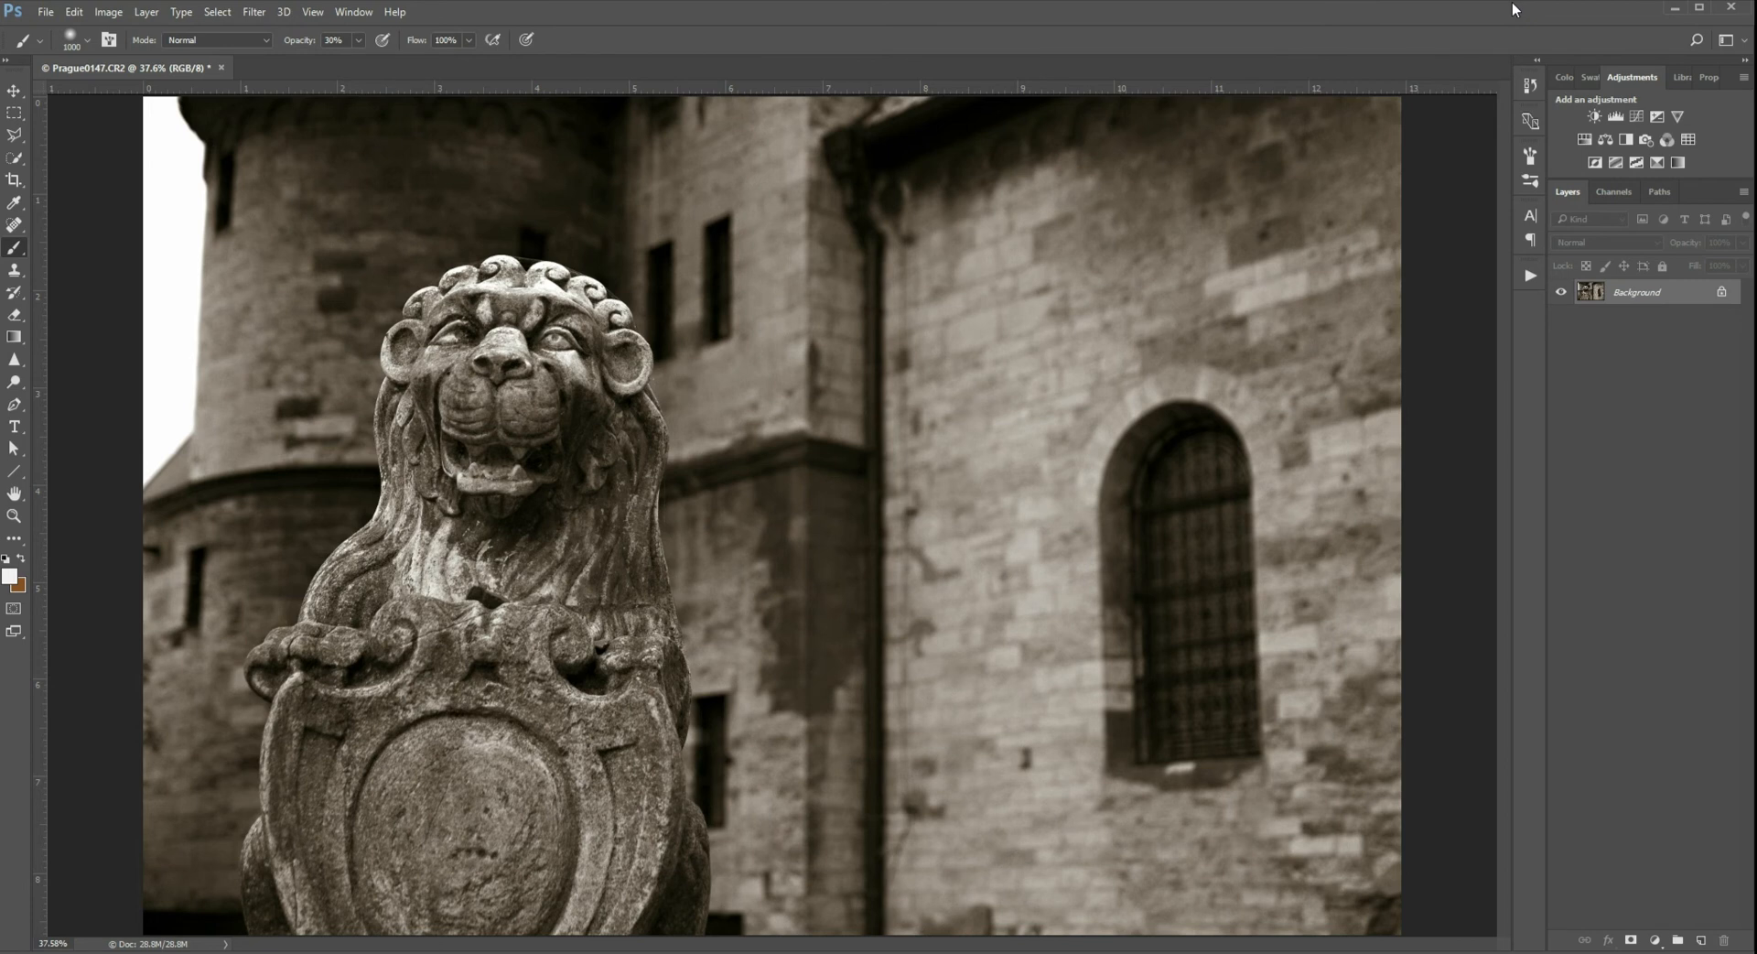
mouse_move(1364, 624)
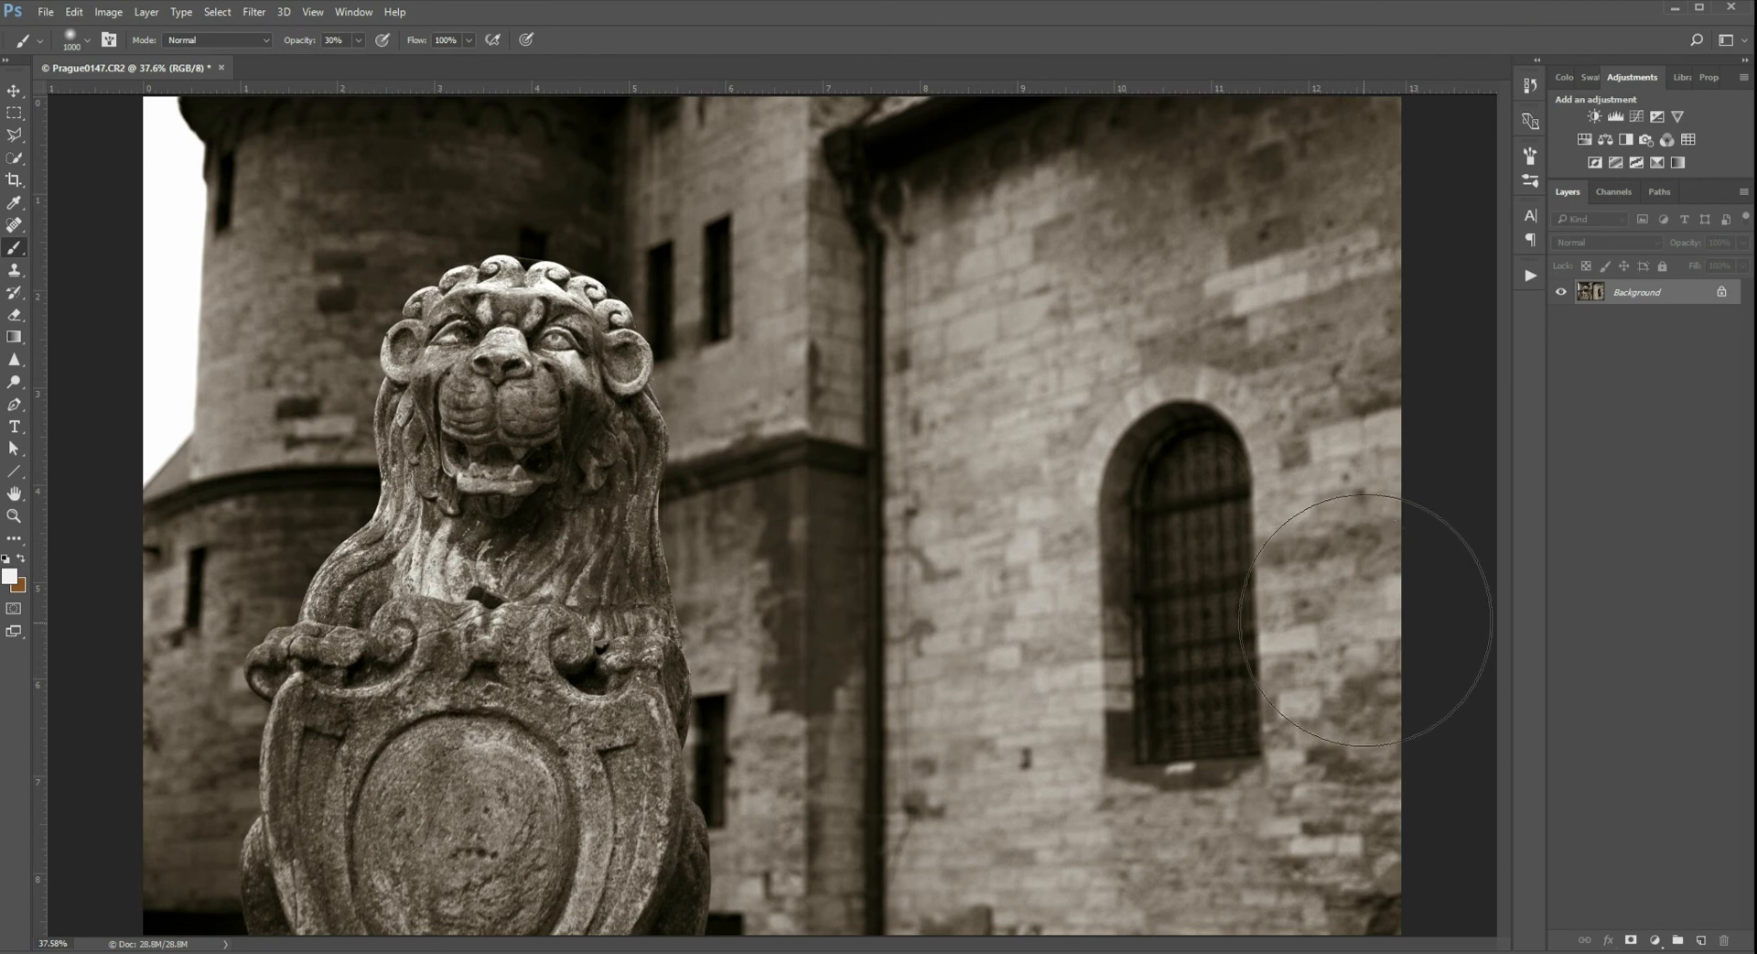
mouse_move(1306, 526)
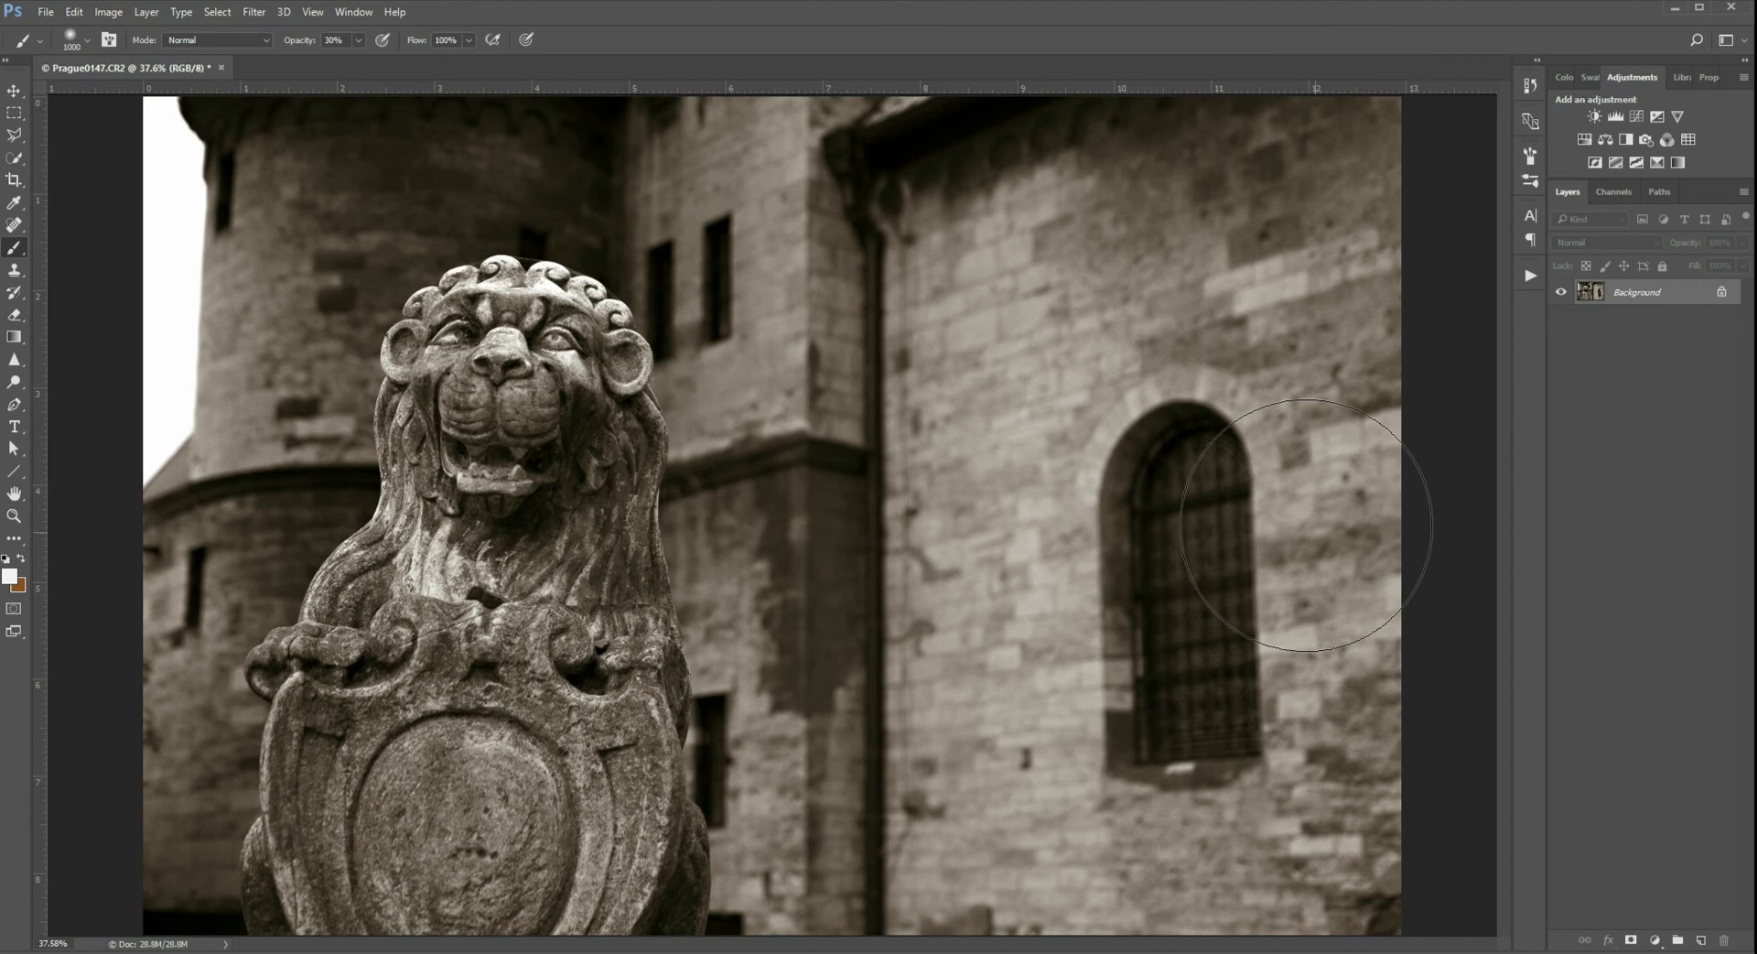